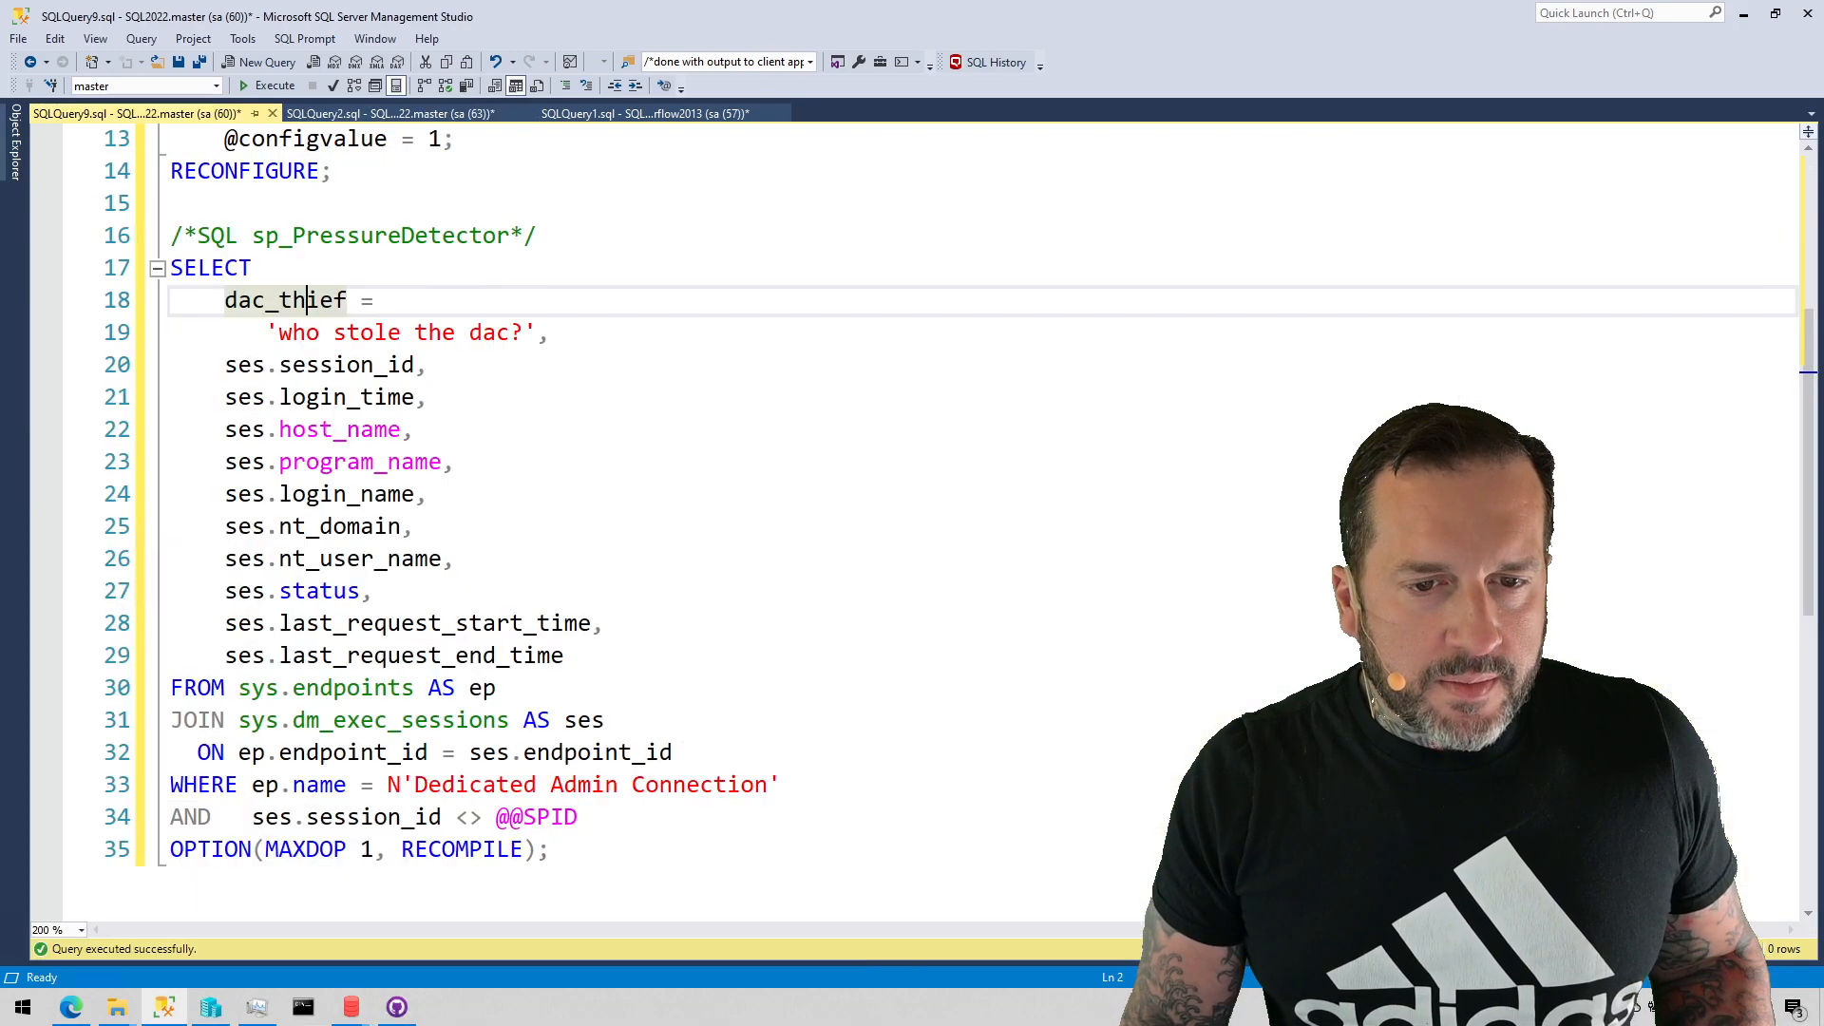
Run the sys.configurations DAC check twice, reading remote admin connections value 0, value_in_use 0.
{"action": "scroll", "scroll_direction": "up", "scroll_amount": 3}
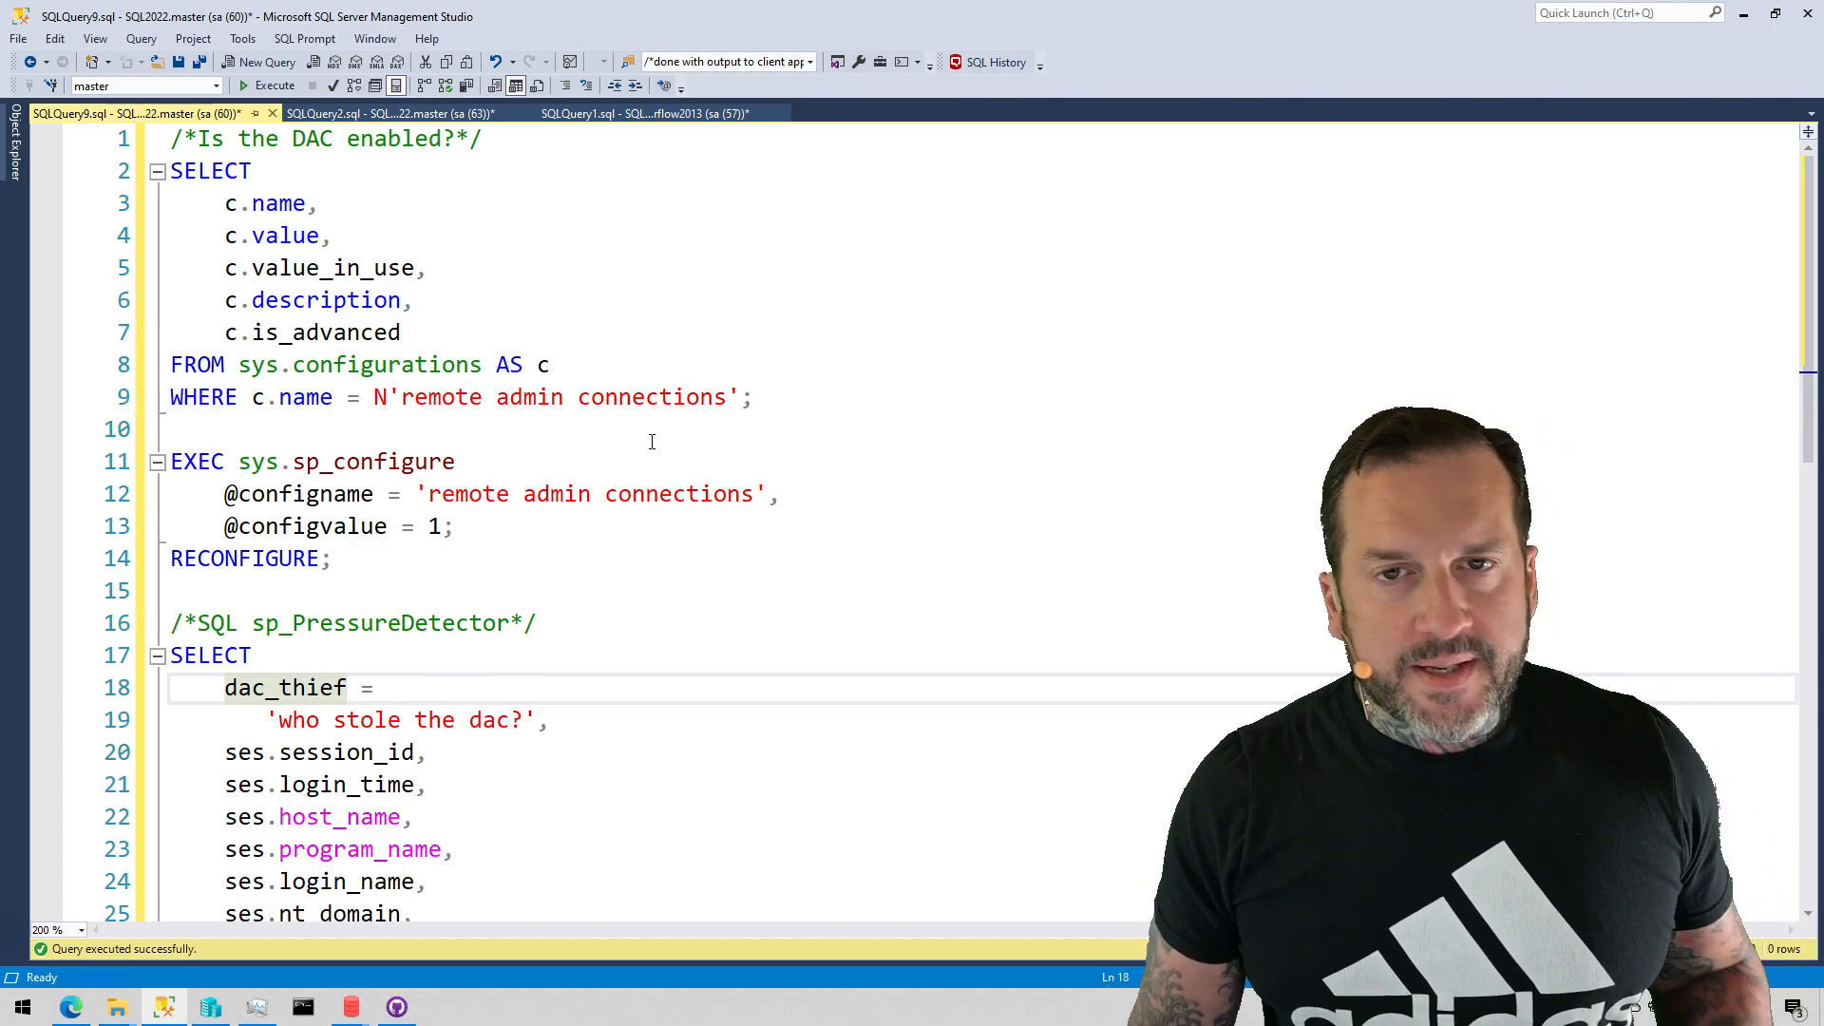
{"action": "mouse_move", "coordinate": [648, 441]}
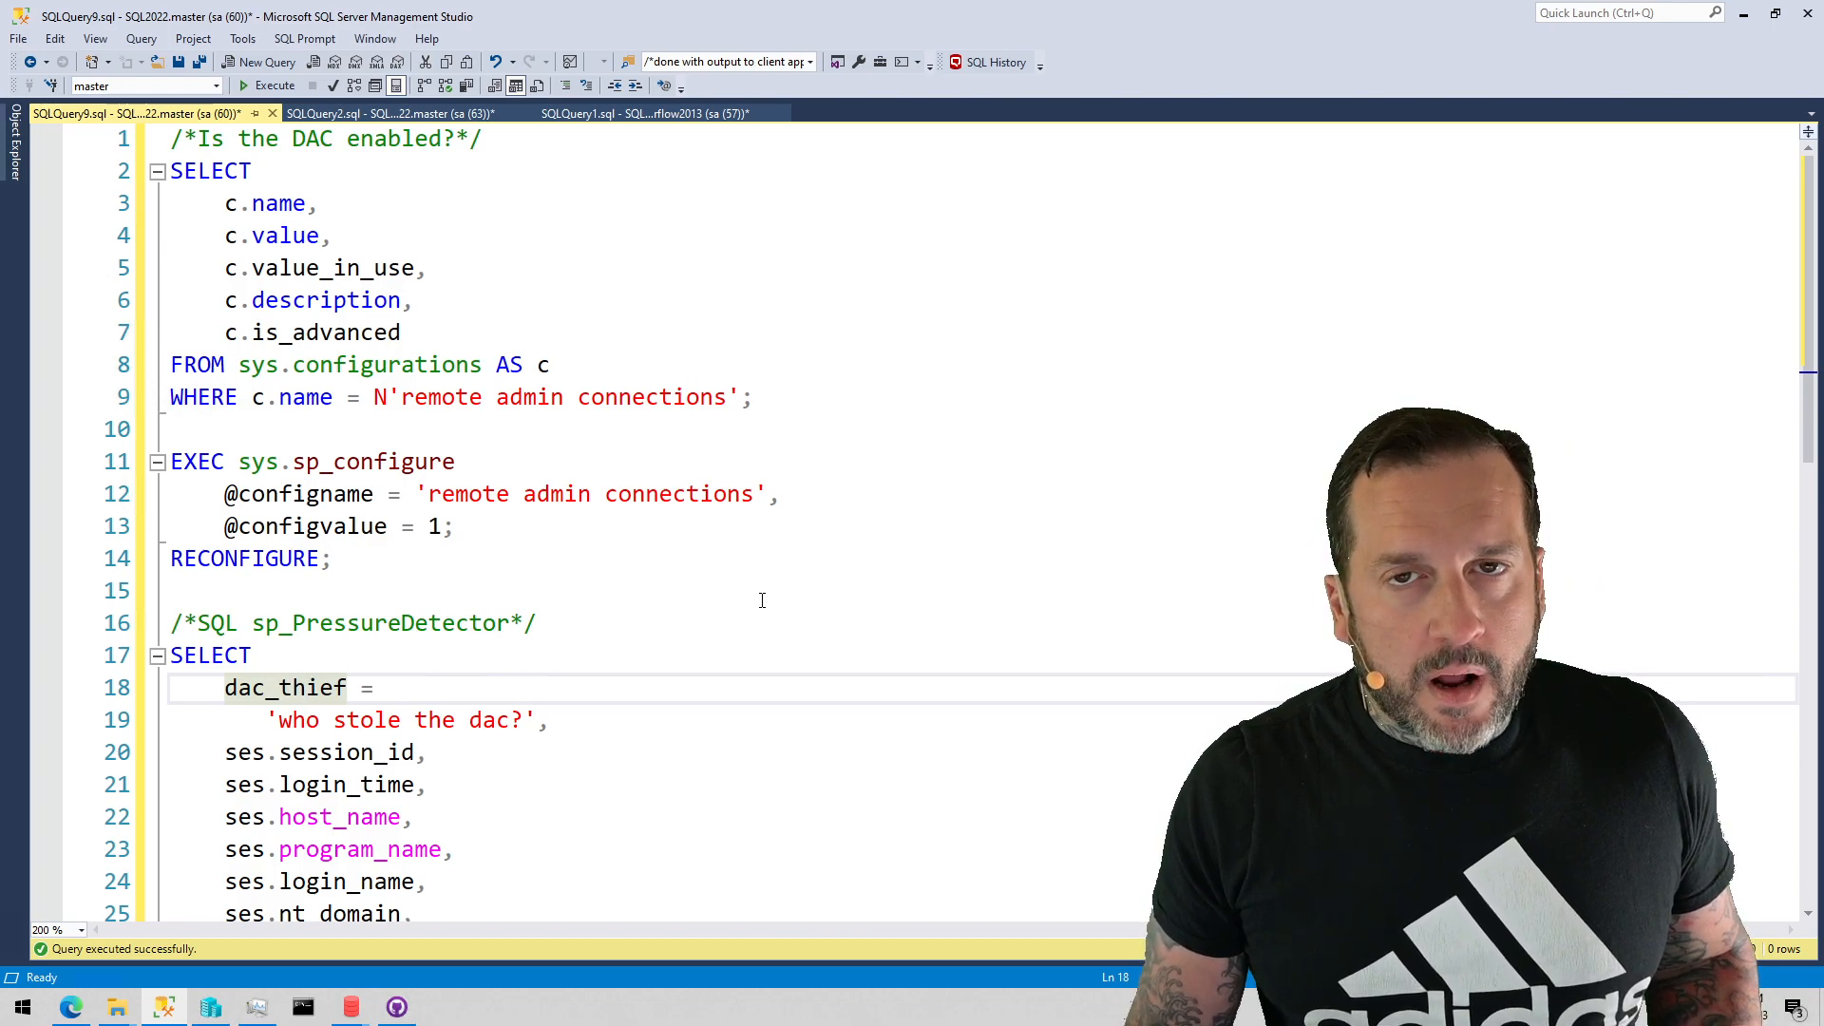
{"action": "mouse_move", "coordinate": [818, 479]}
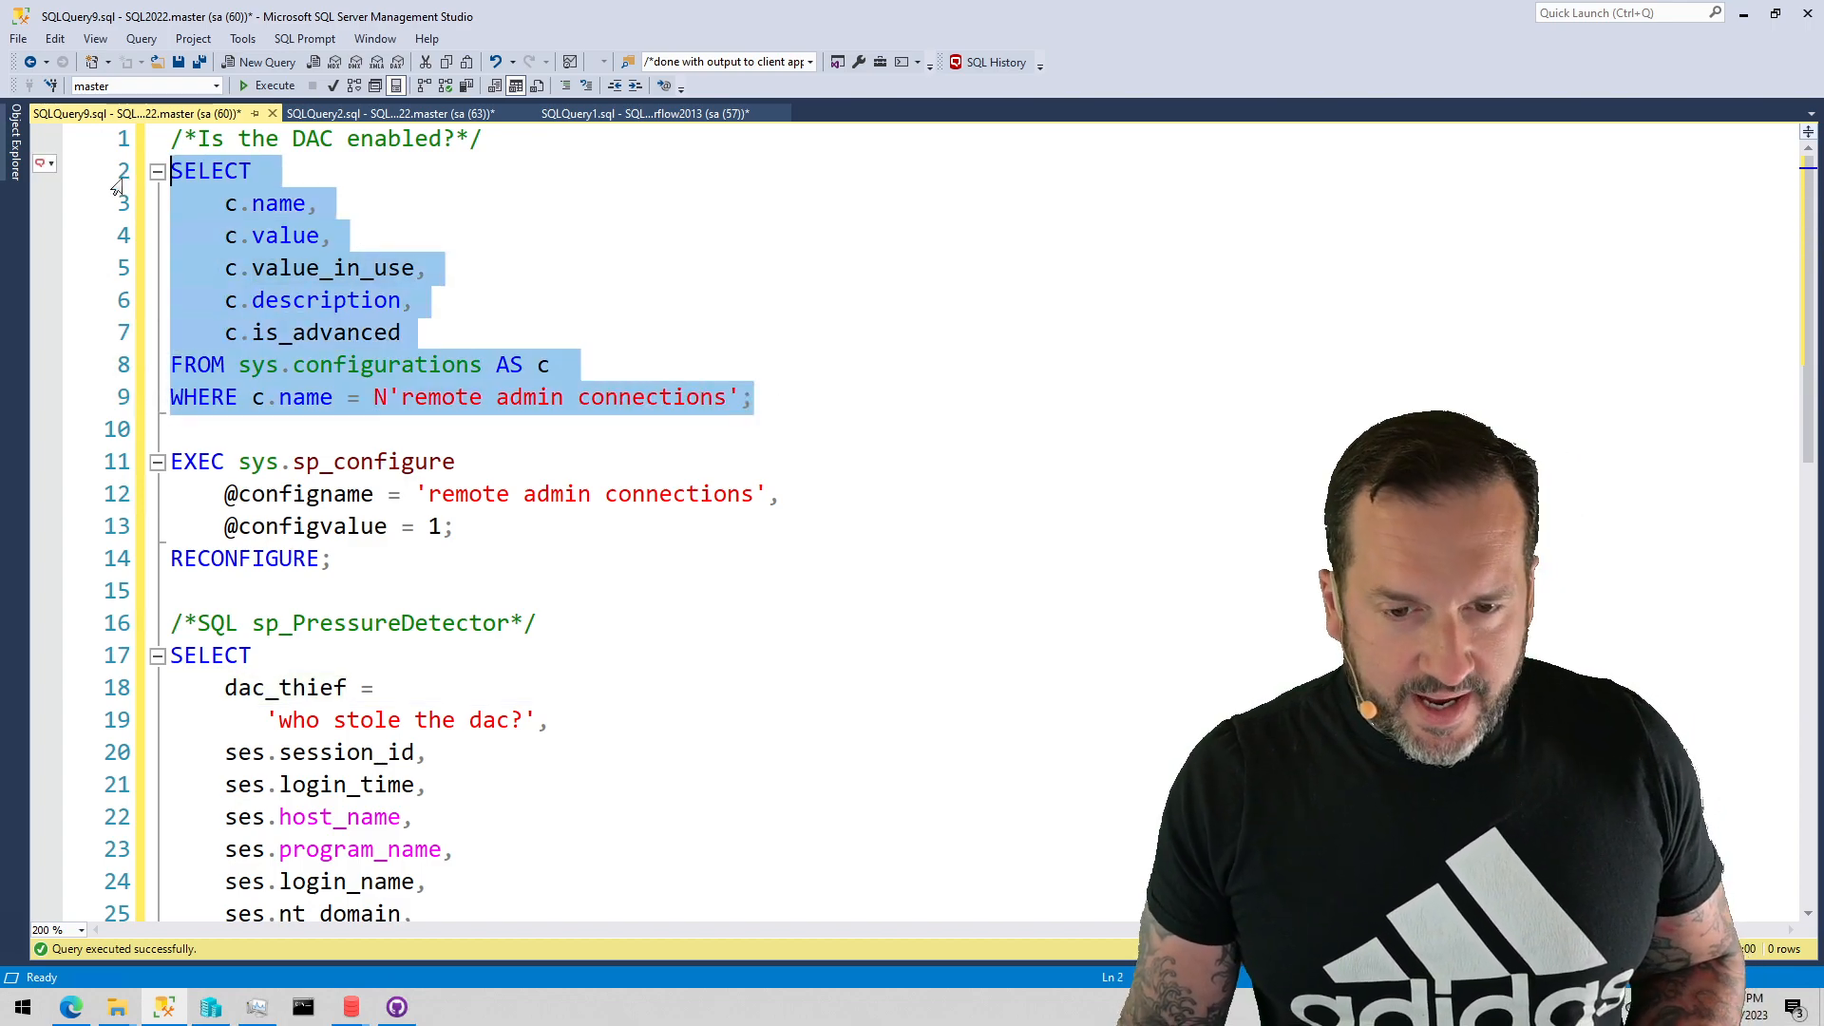
{"action": "left_click", "coordinate": [275, 85]}
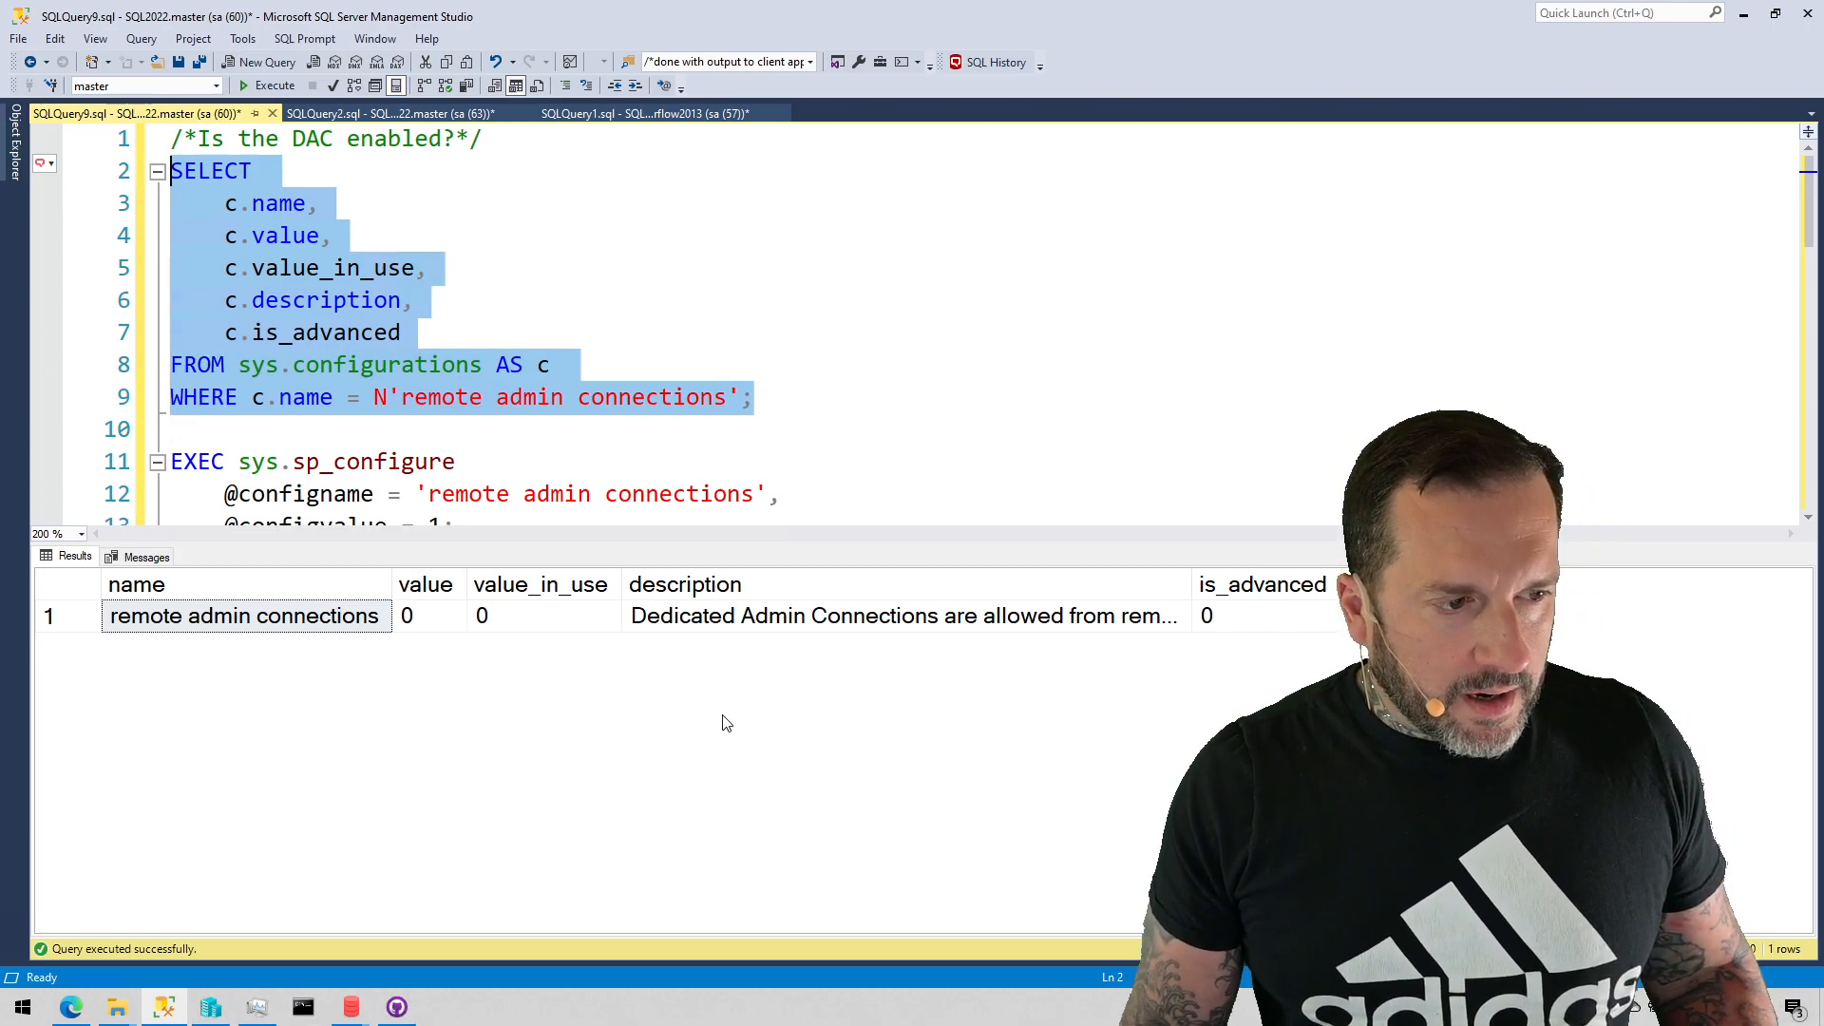
{"action": "mouse_move", "coordinate": [669, 724]}
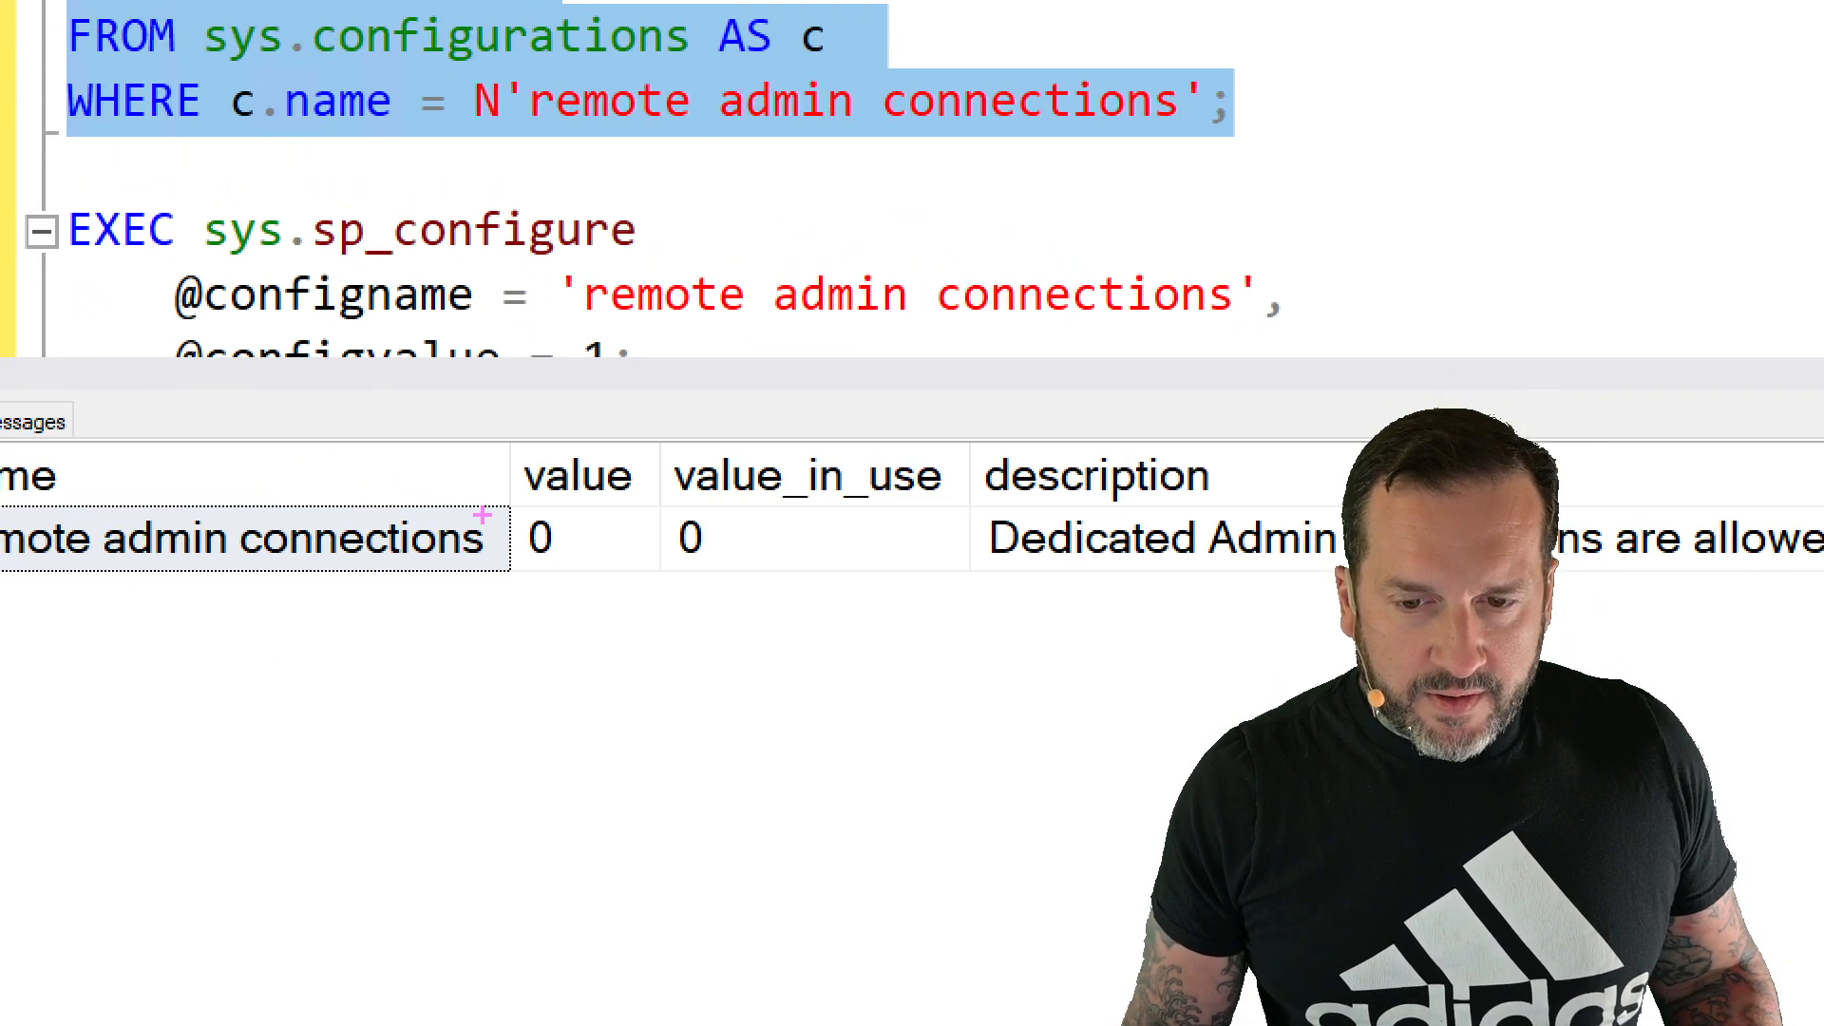
{"action": "mouse_move", "coordinate": [532, 439]}
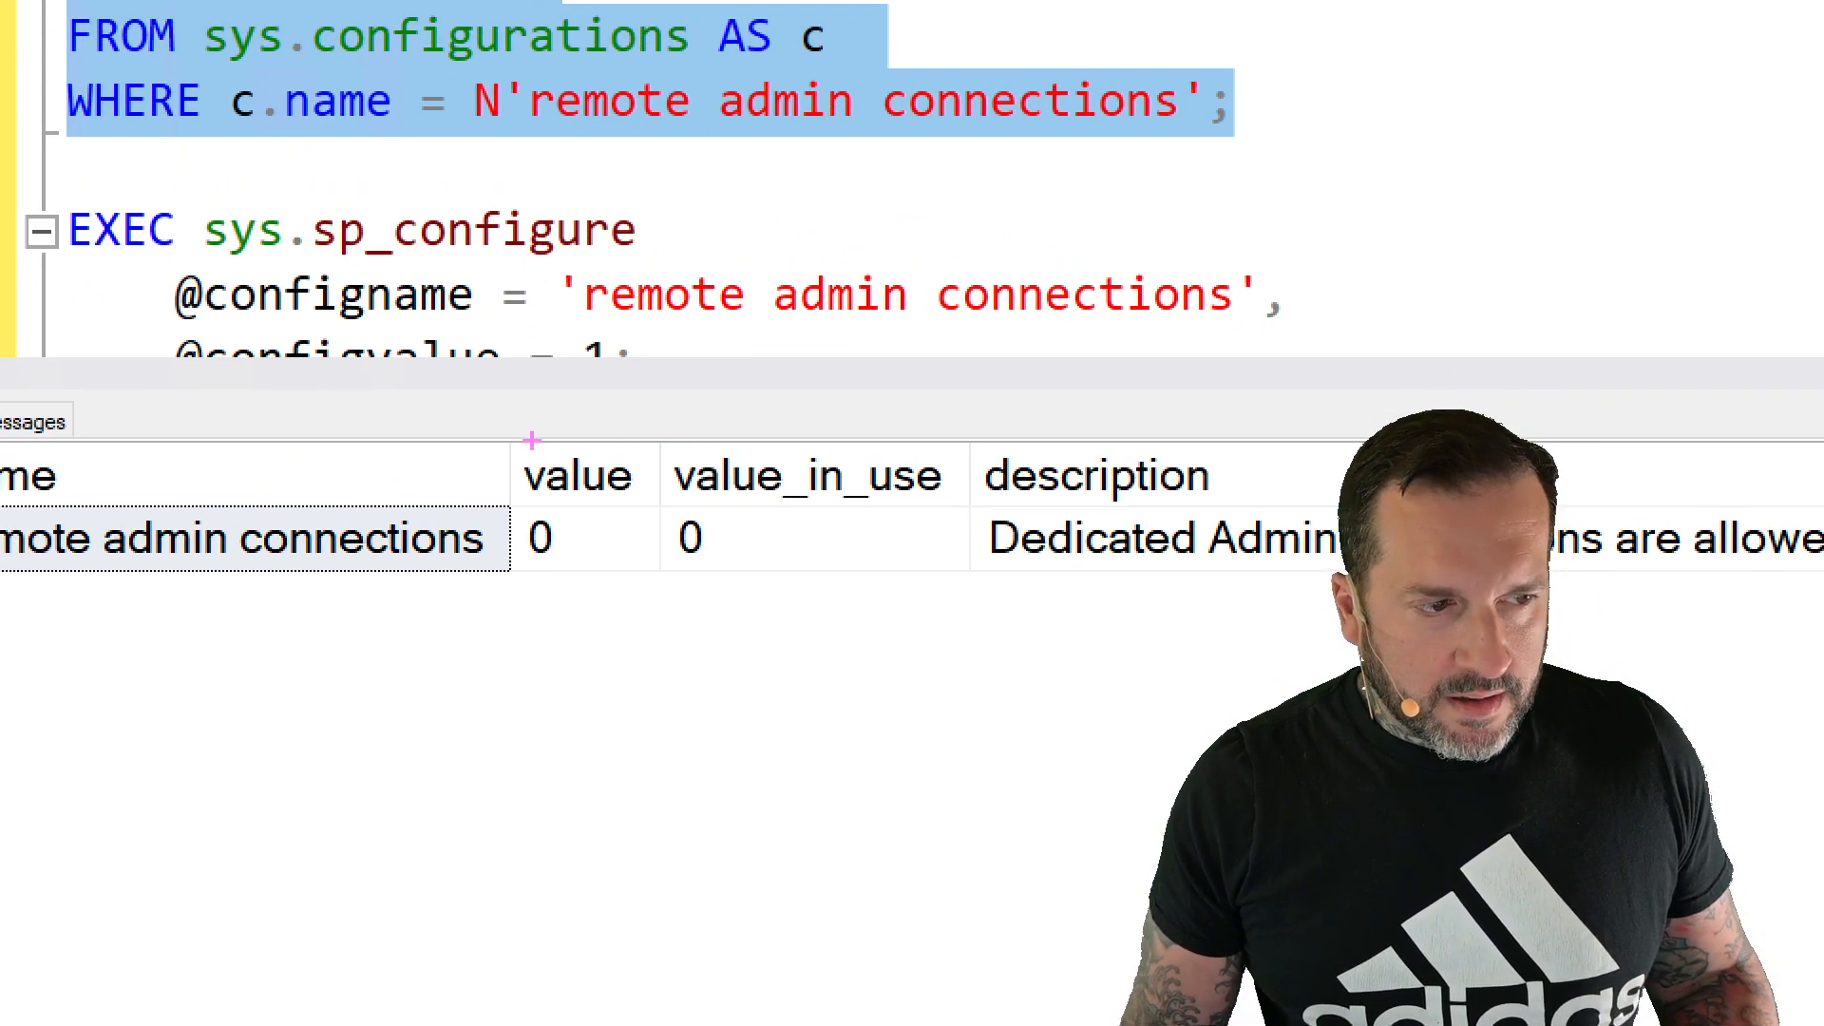
{"action": "left_click", "coordinate": [802, 537]}
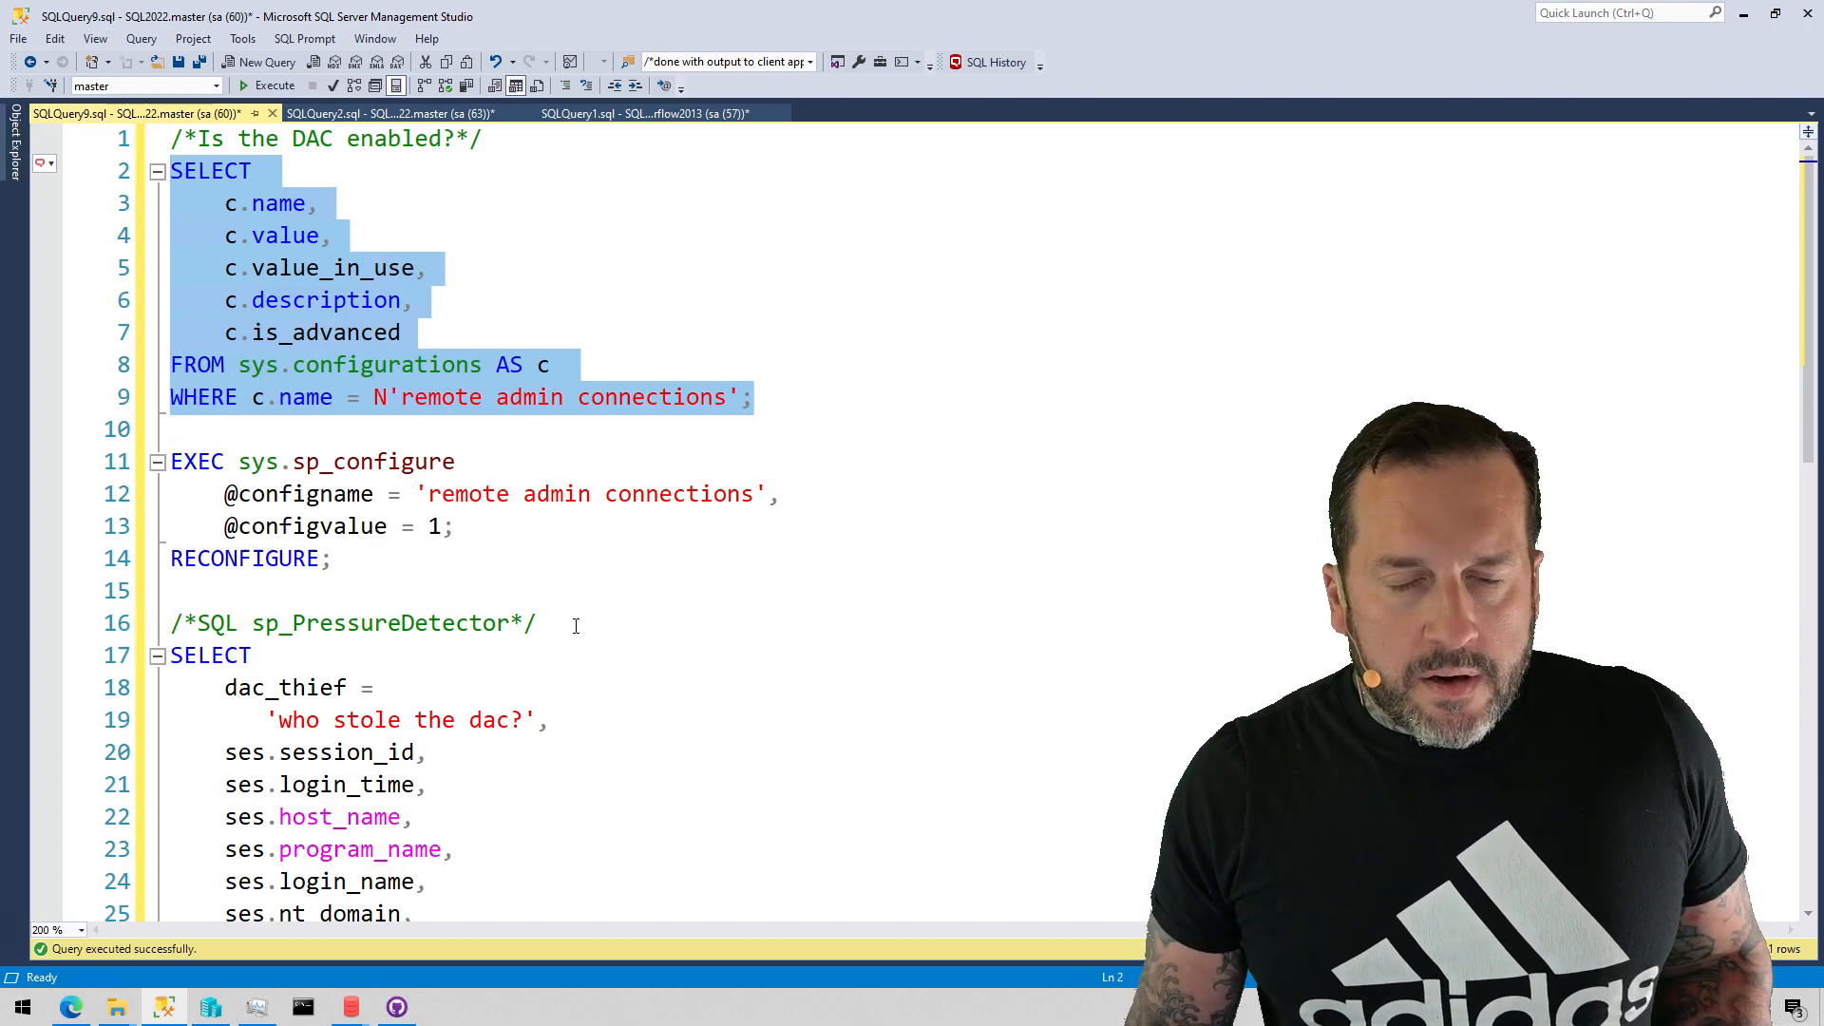
{"action": "left_click", "coordinate": [273, 85]}
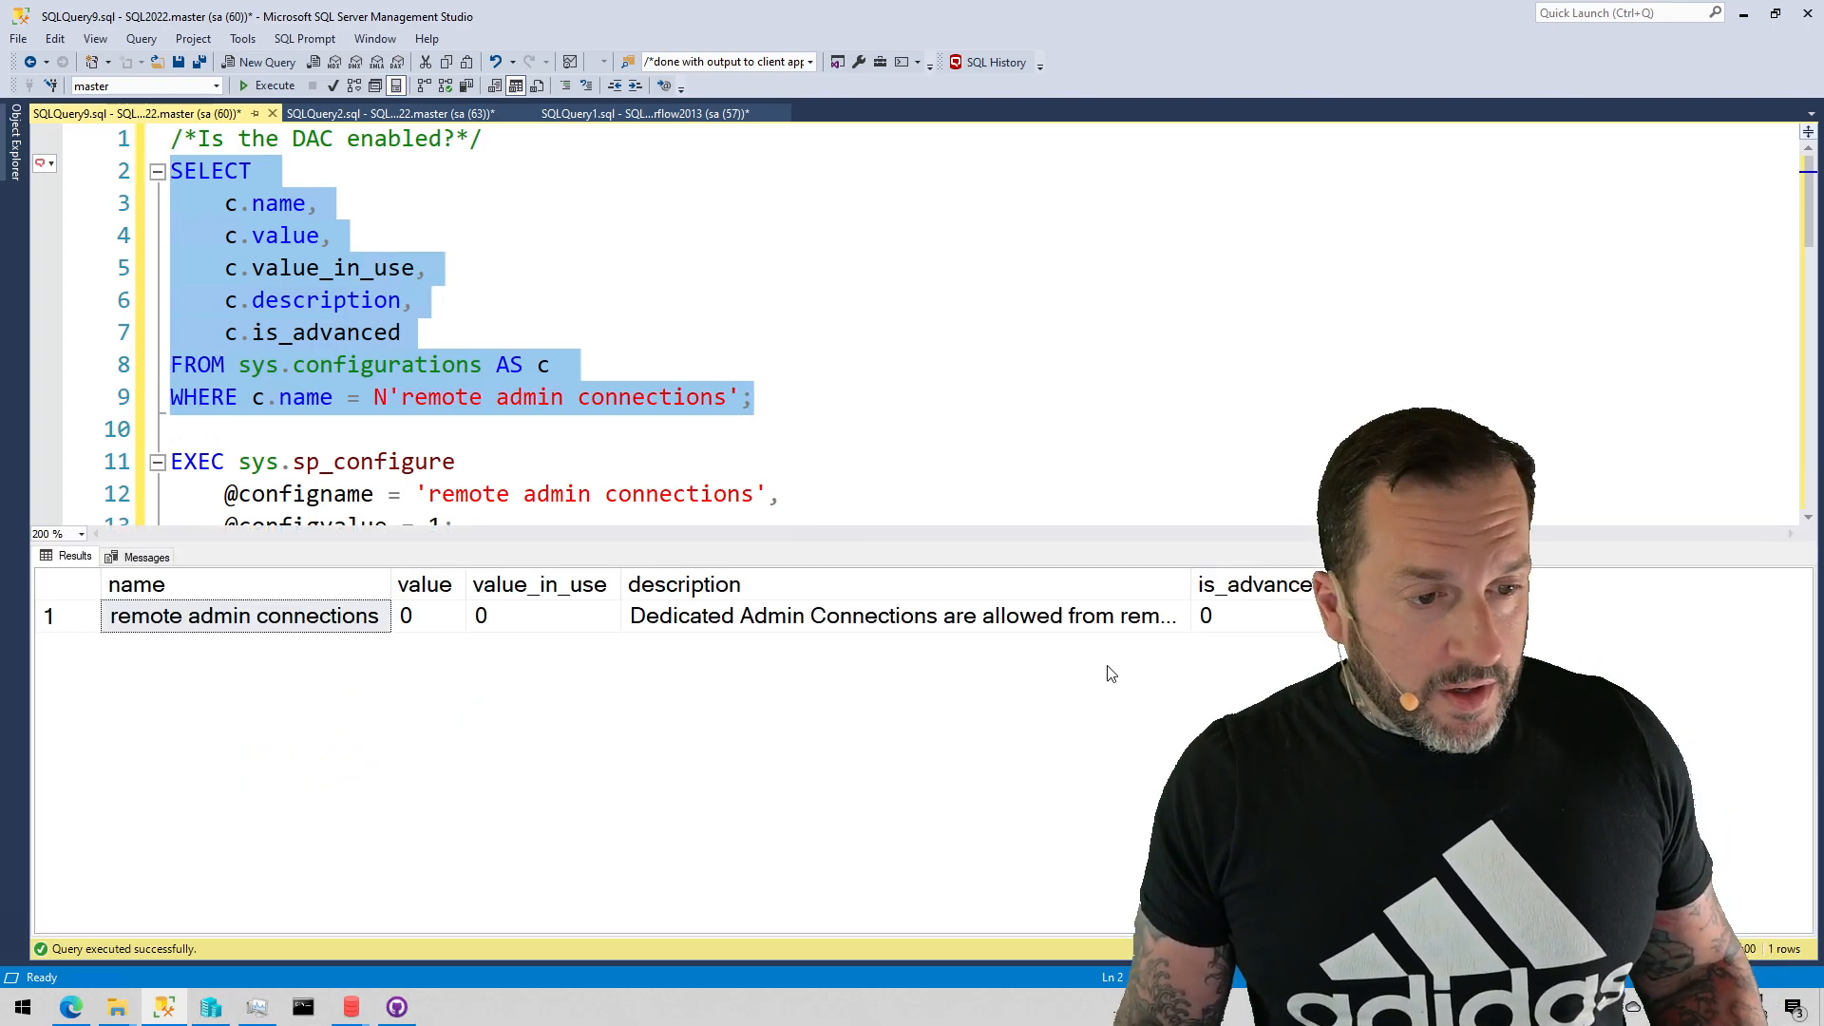
{"action": "mouse_move", "coordinate": [1138, 623]}
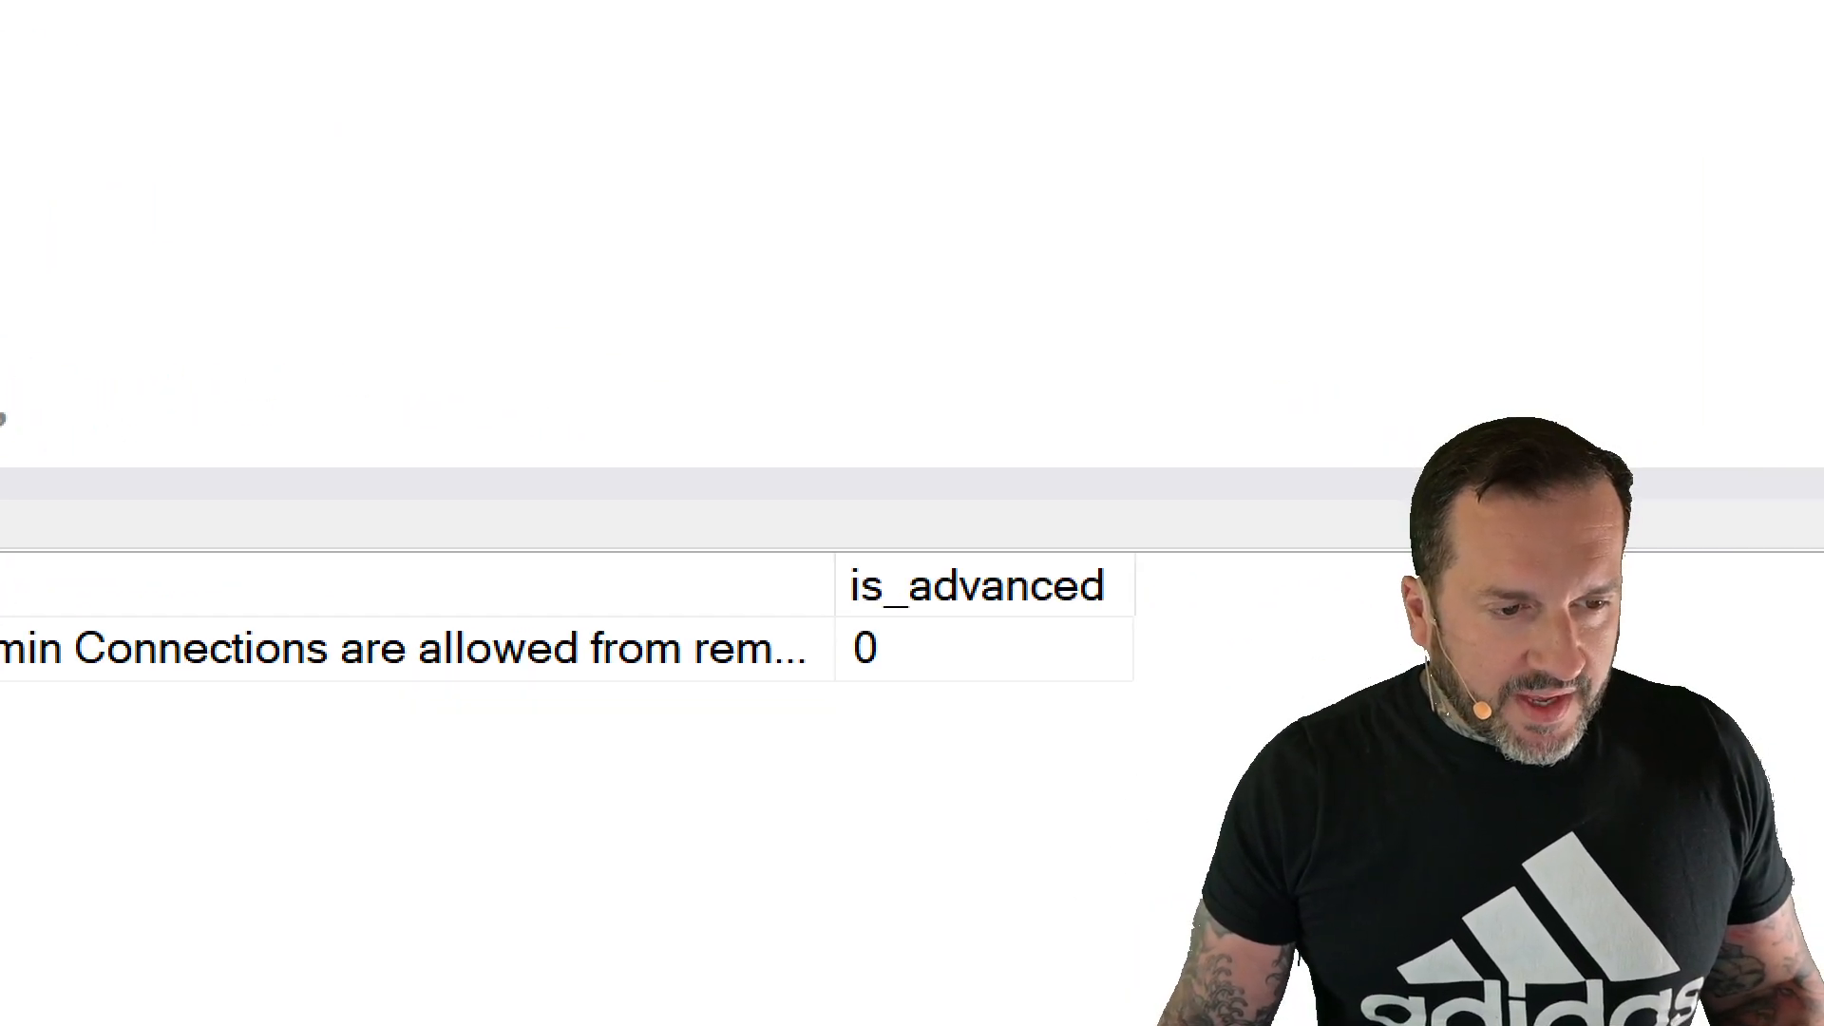
{"action": "left_click", "coordinate": [975, 610]}
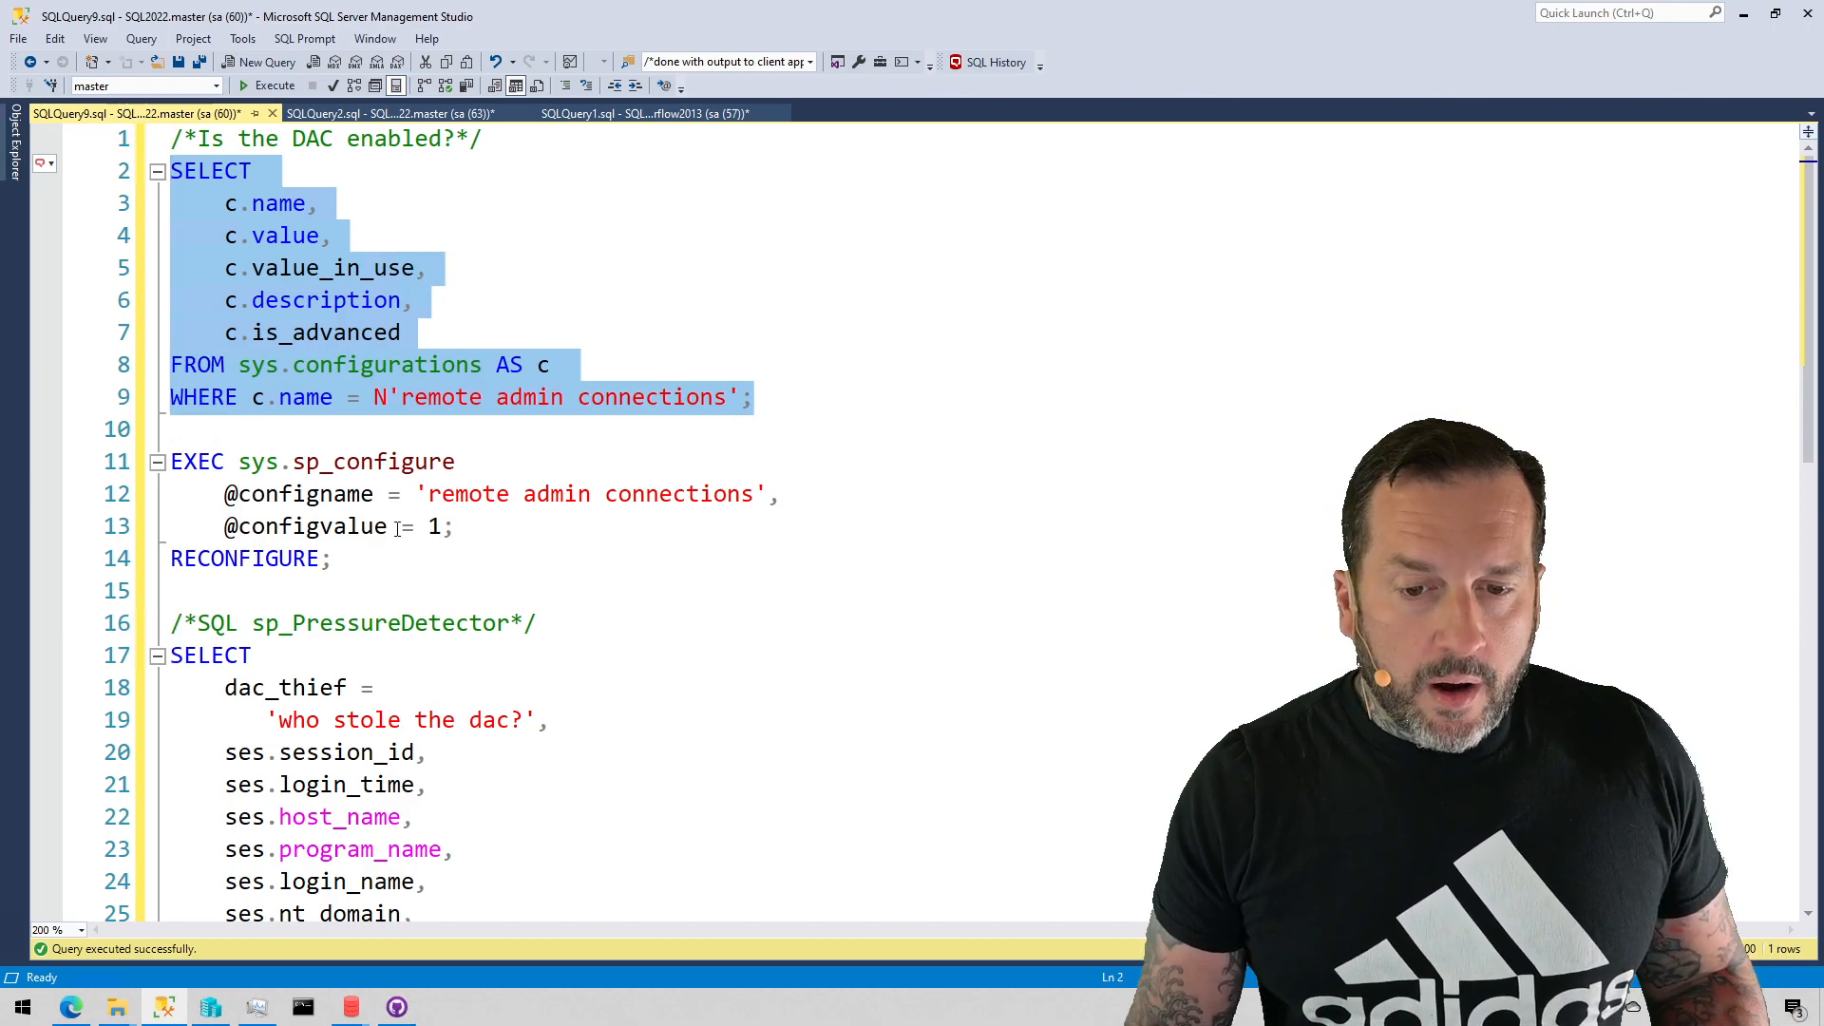
{"action": "mouse_move", "coordinate": [373, 460]}
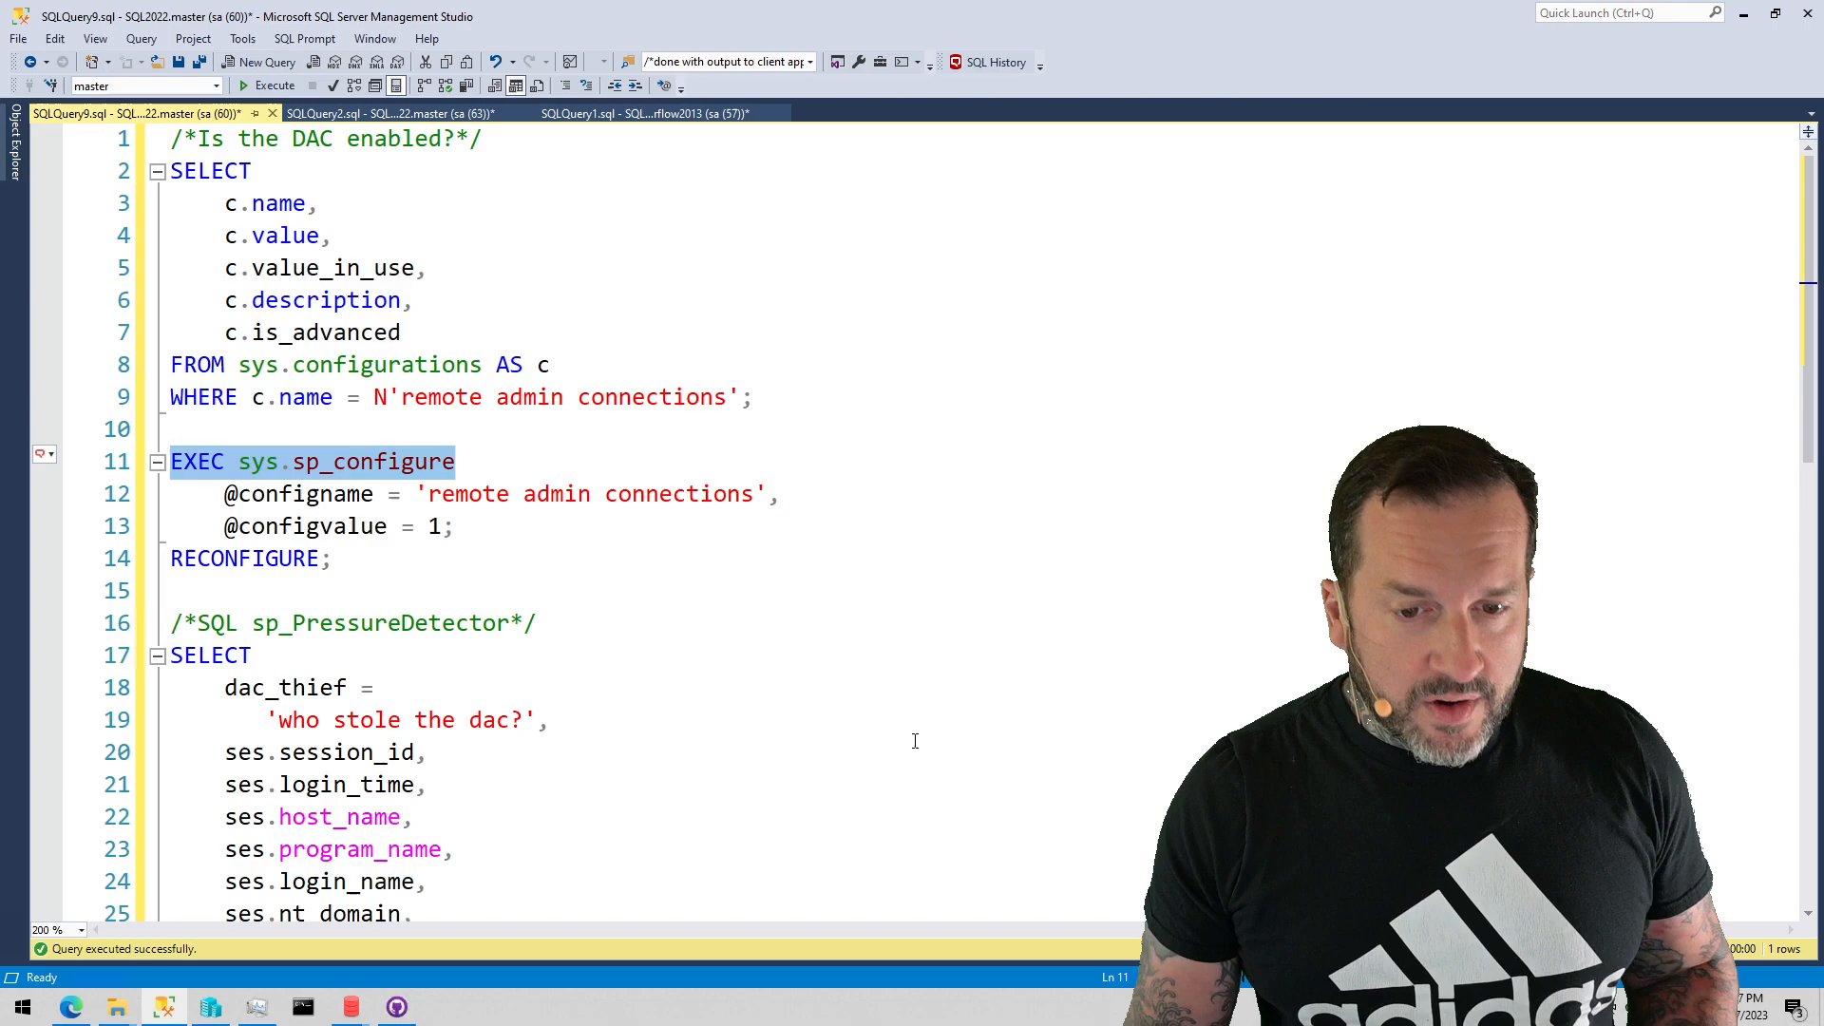
Run EXEC sys.sp_configure alone and locate the remote admin connections row showing 0.
{"action": "left_click", "coordinate": [275, 85]}
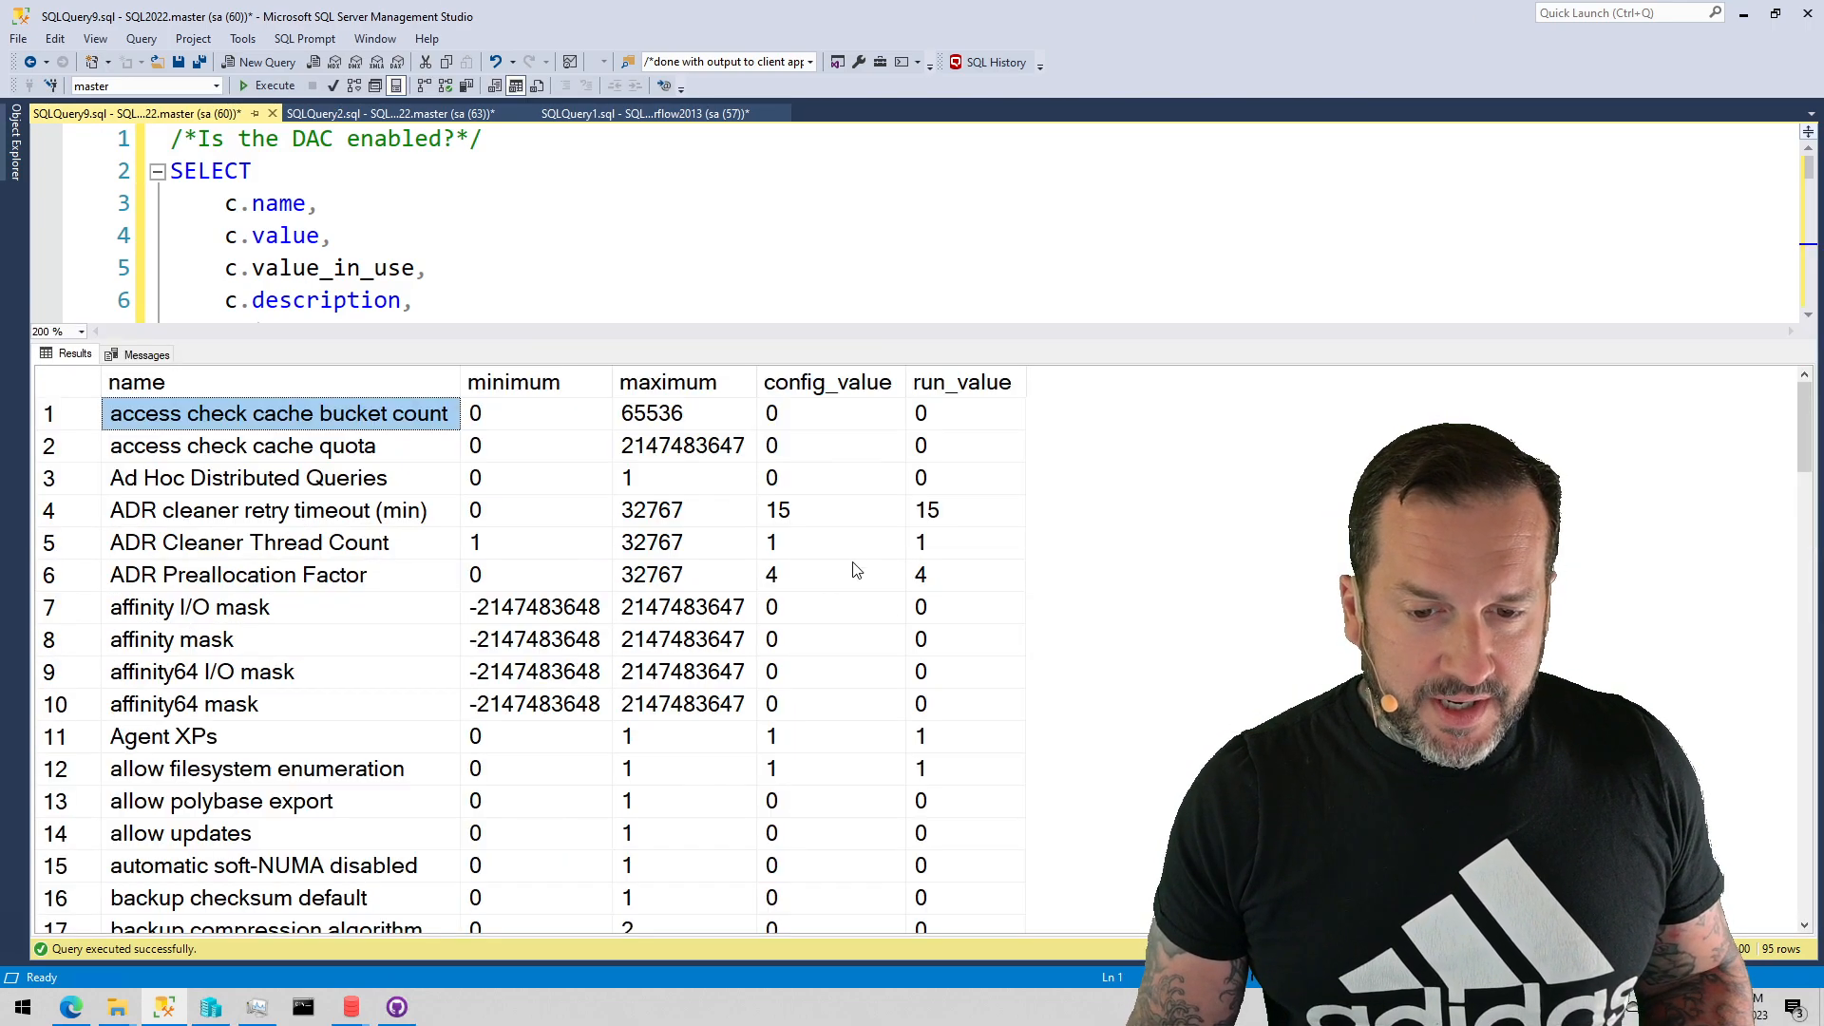
{"action": "scroll", "scroll_direction": "down", "scroll_amount": 3}
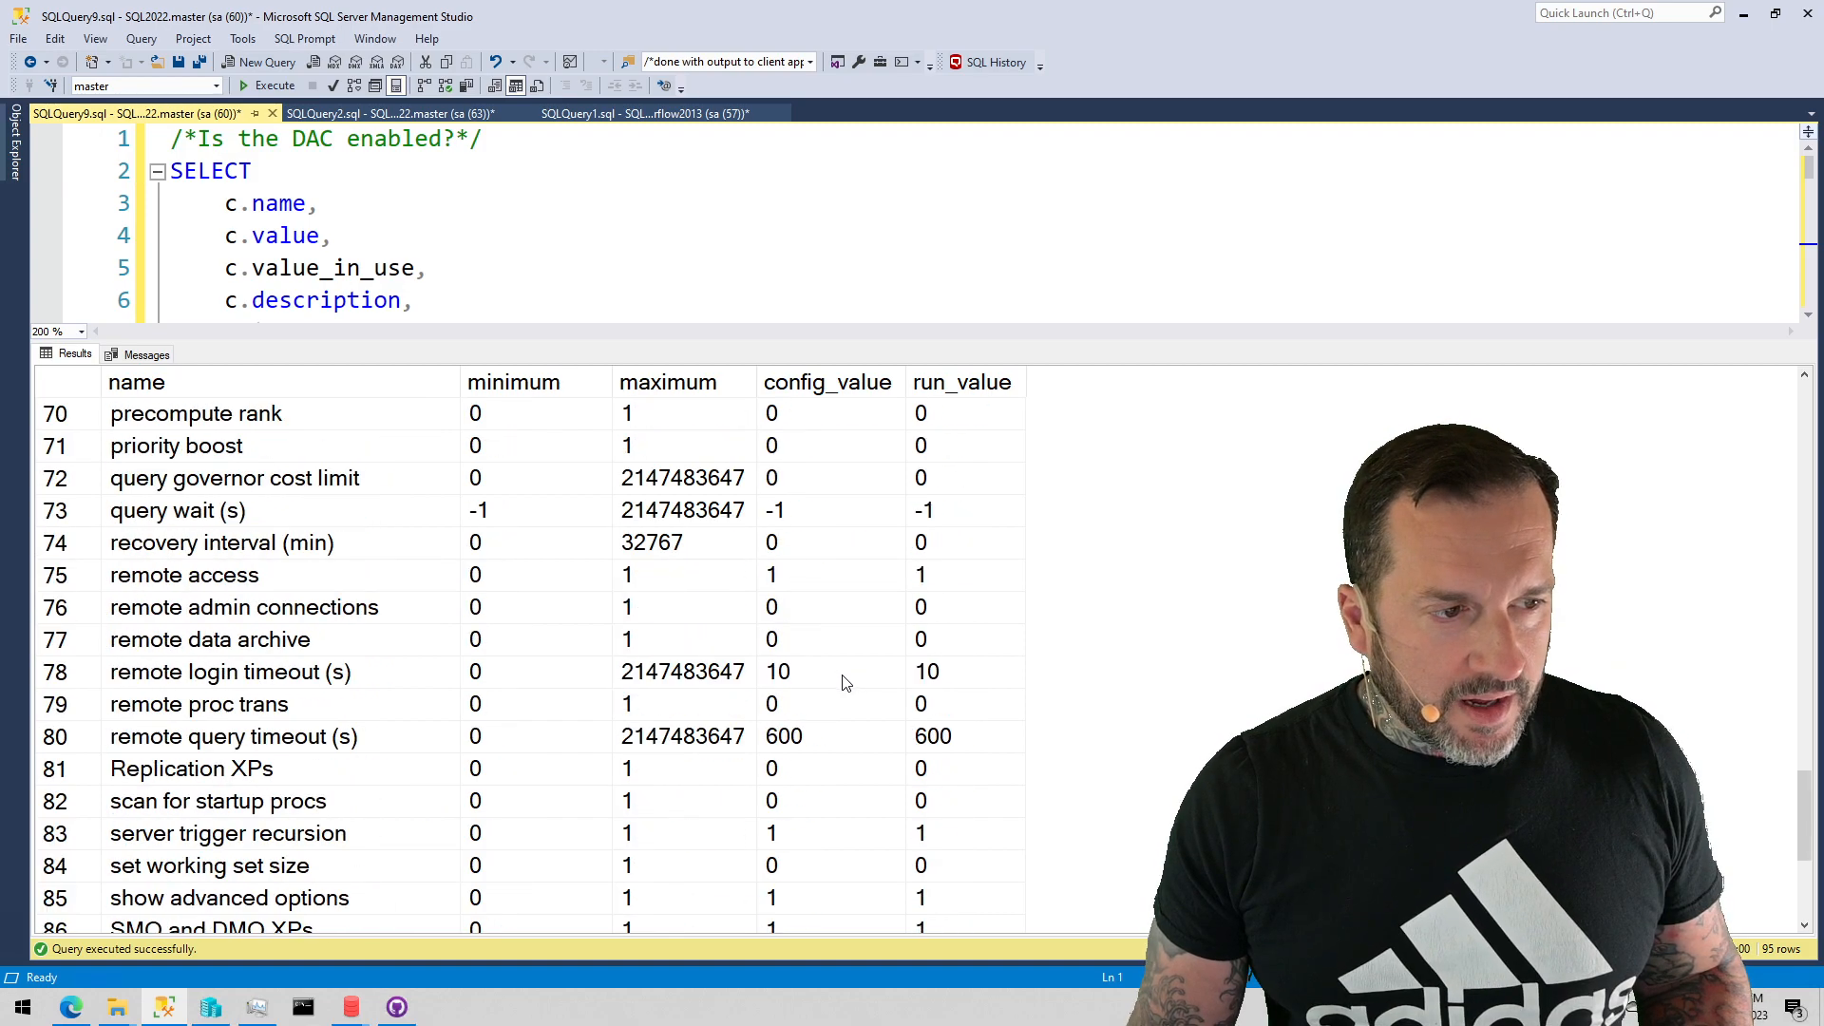
{"action": "scroll", "scroll_direction": "up", "scroll_amount": 3}
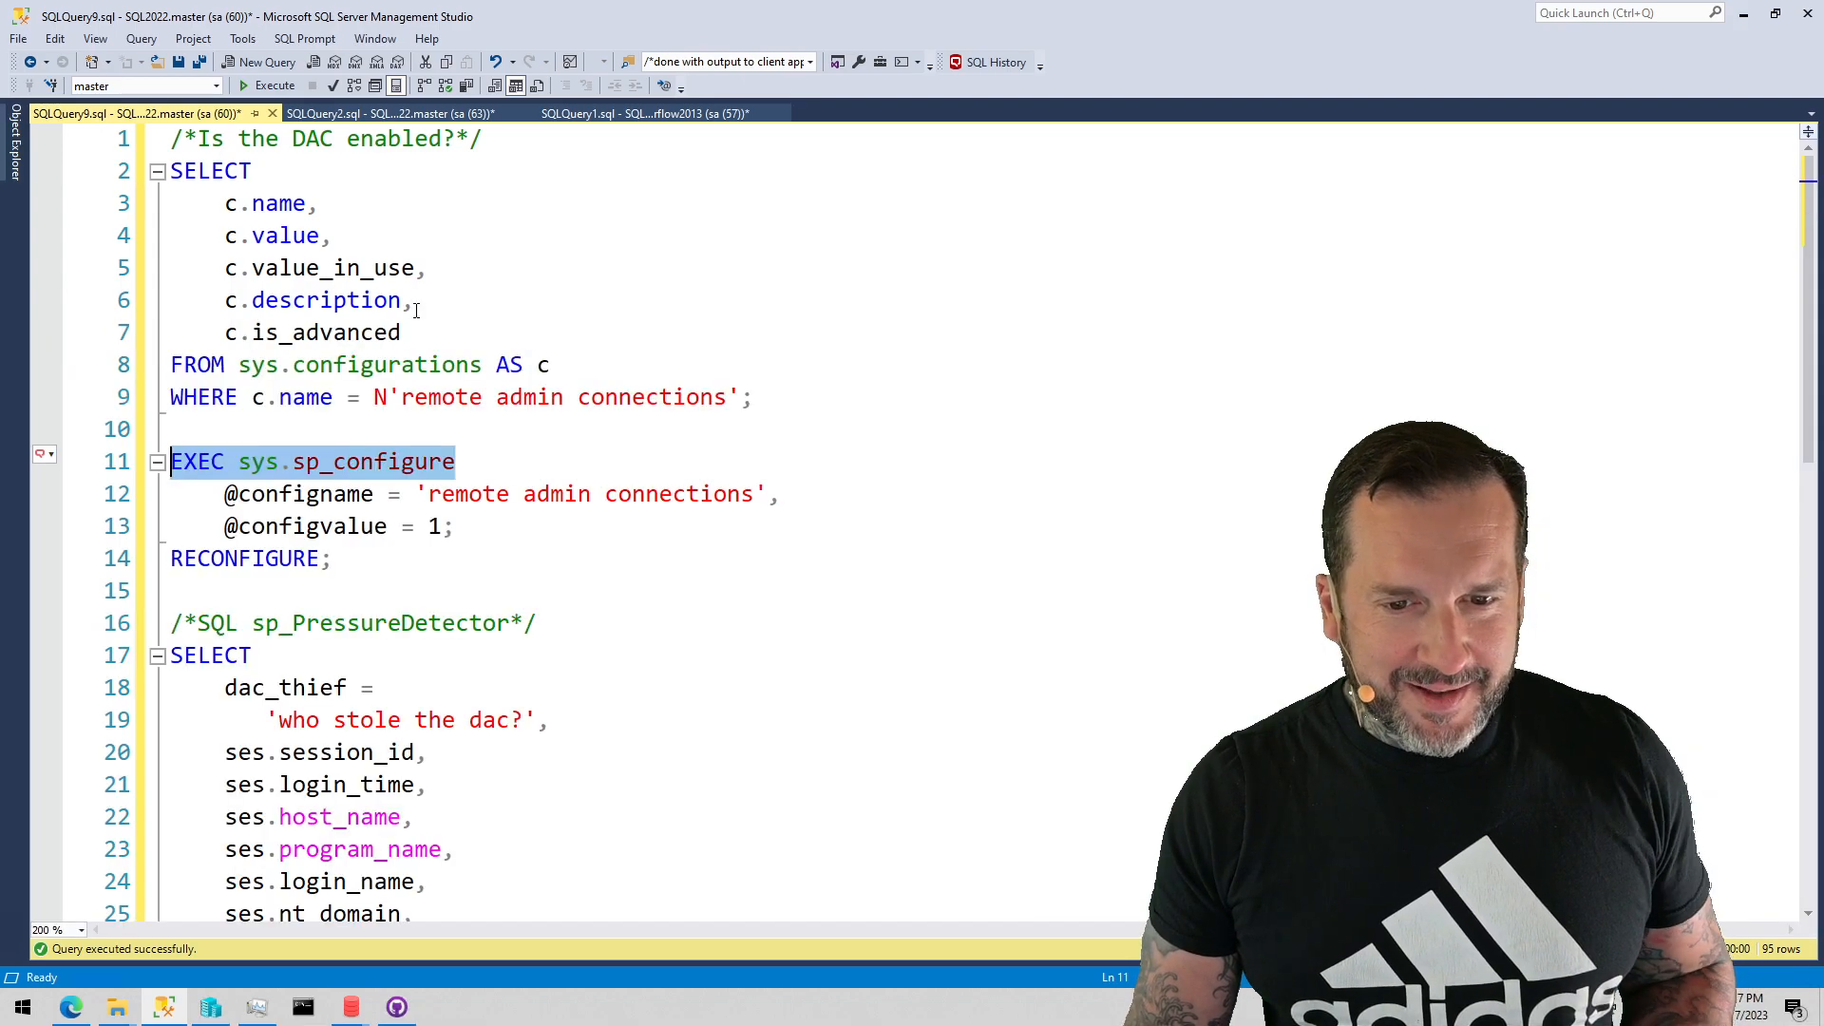
{"action": "mouse_move", "coordinate": [538, 452]}
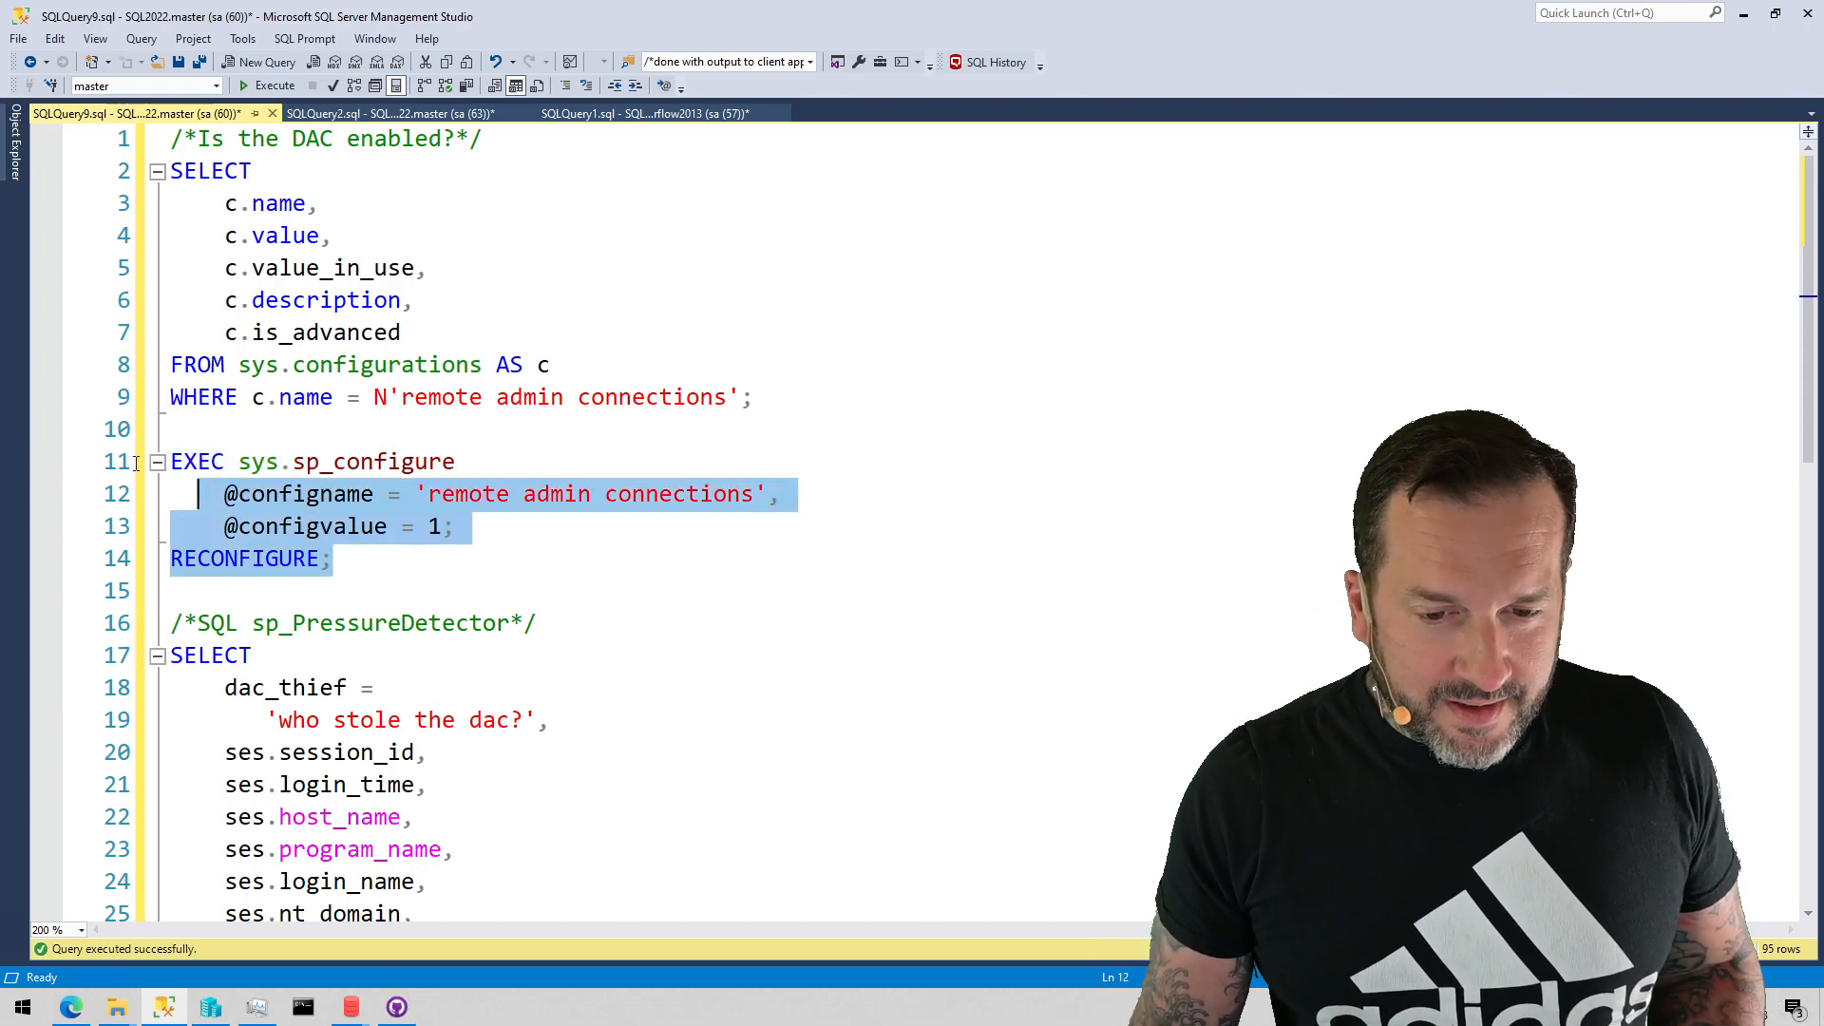
Run sp_configure to set remote admin connections from 0 to 1.
{"action": "left_click", "coordinate": [273, 85]}
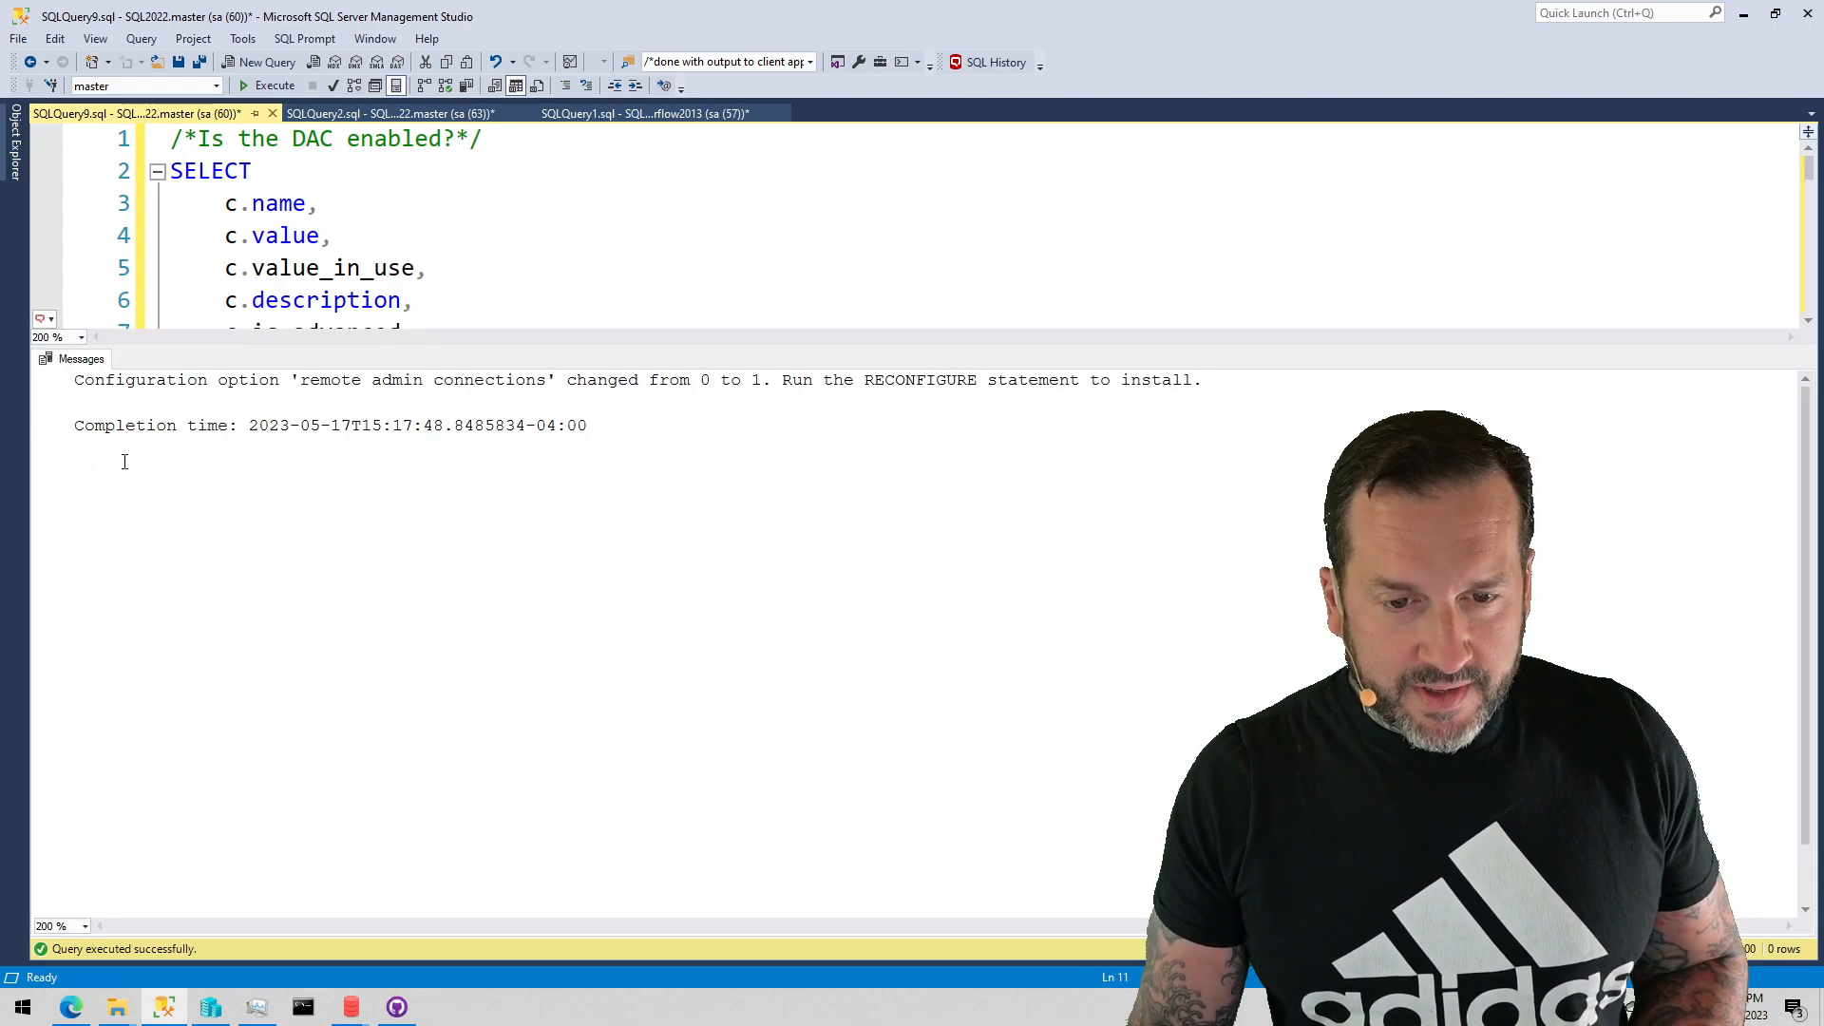
{"action": "mouse_move", "coordinate": [768, 728]}
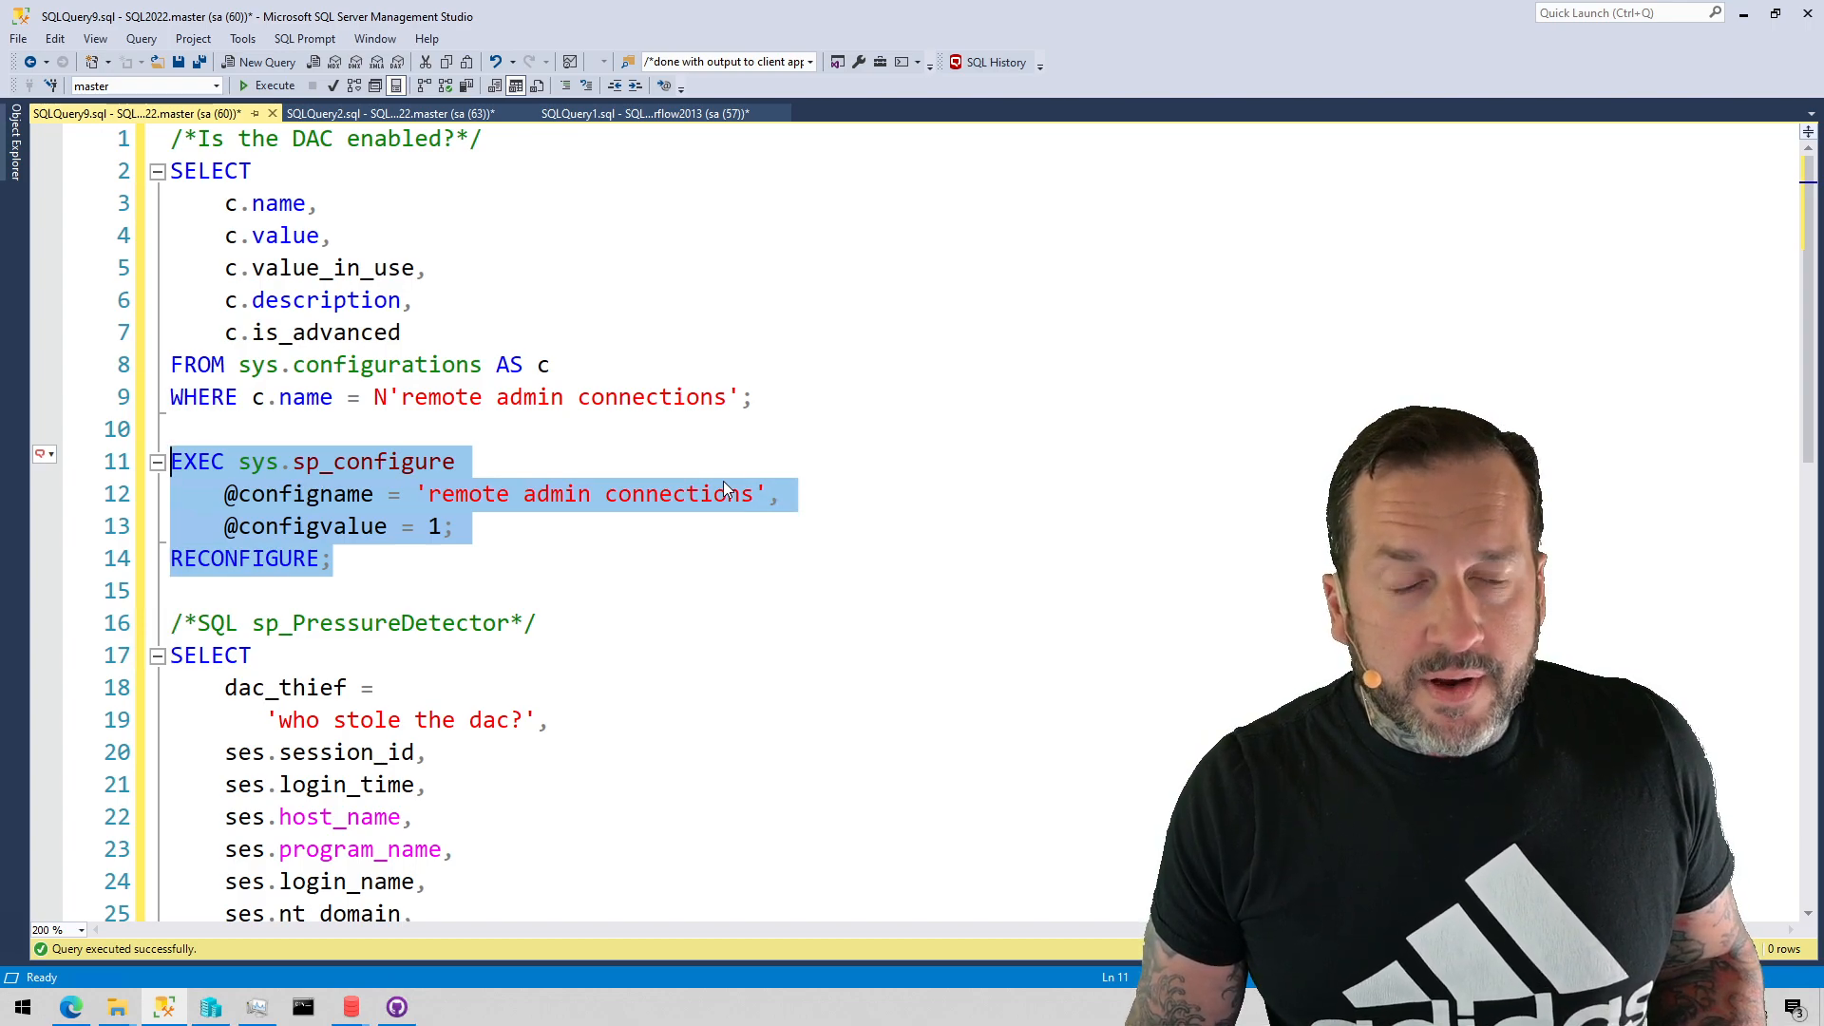
Apply the change with RECONFIGURE and bring the sp_PressureDetector DAC query into view.
{"action": "left_click", "coordinate": [754, 397]}
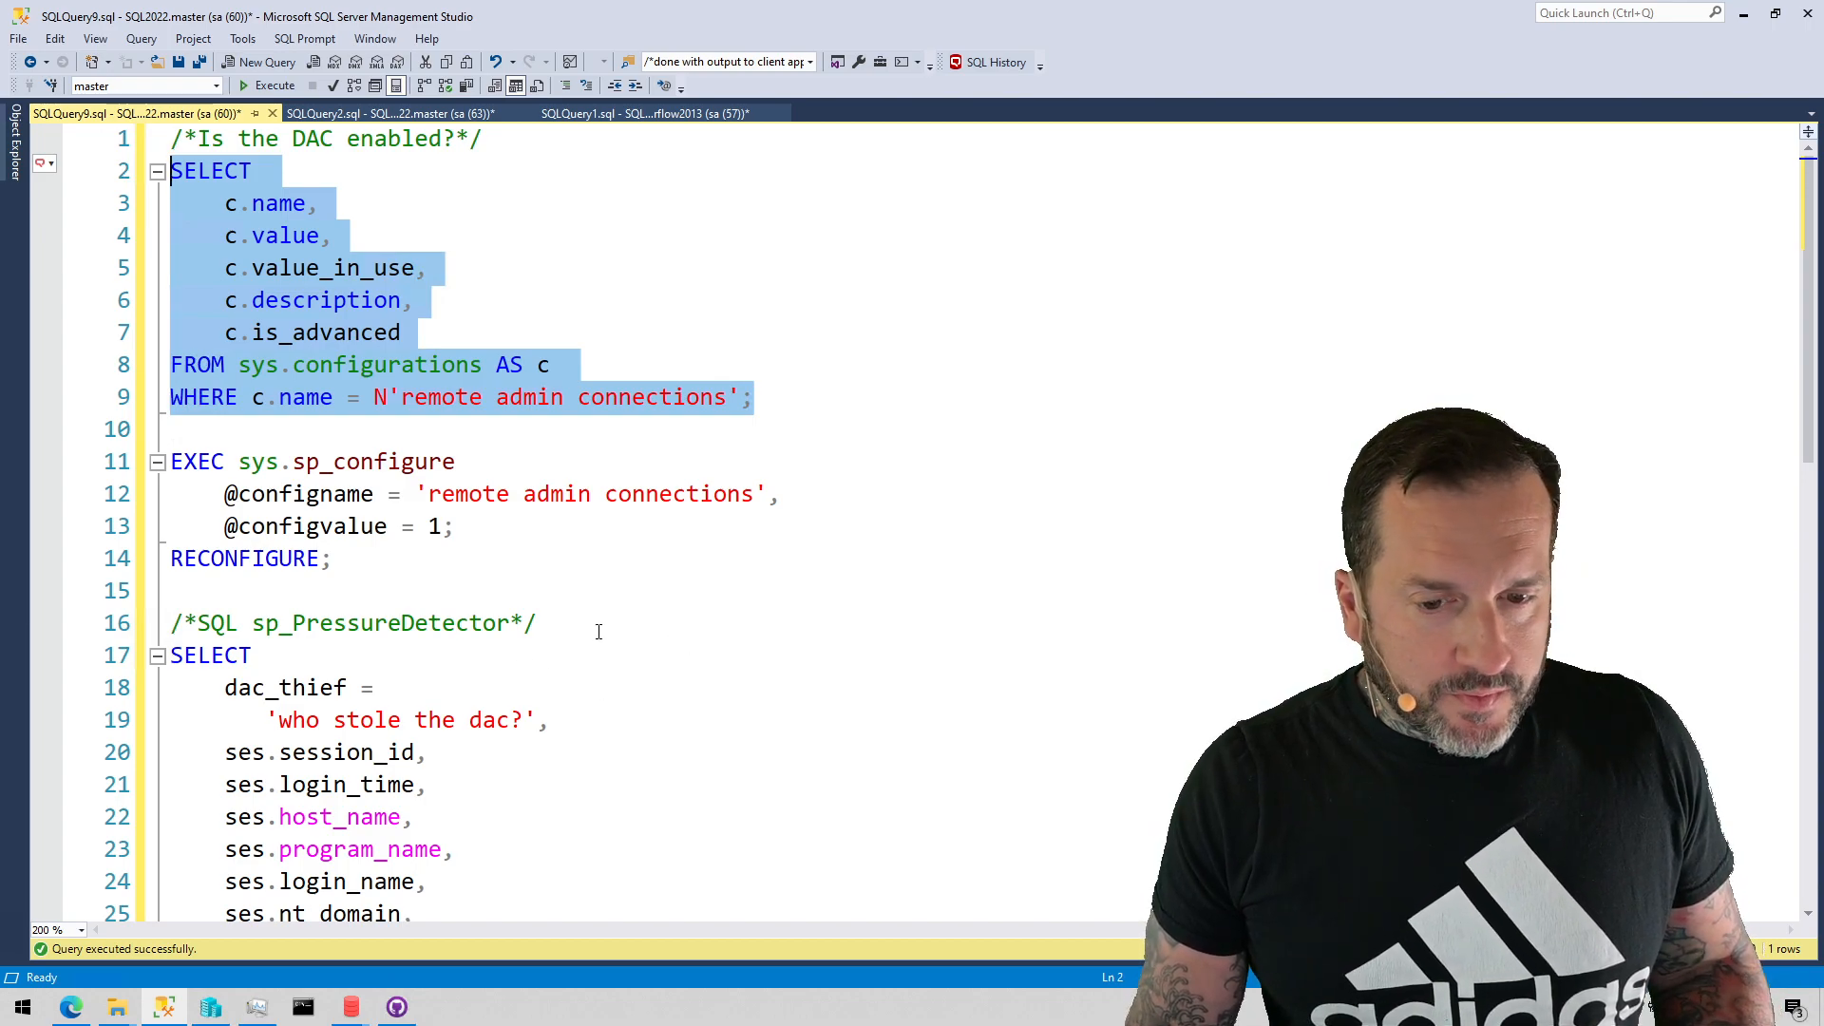
{"action": "scroll", "scroll_direction": "down", "scroll_amount": 3}
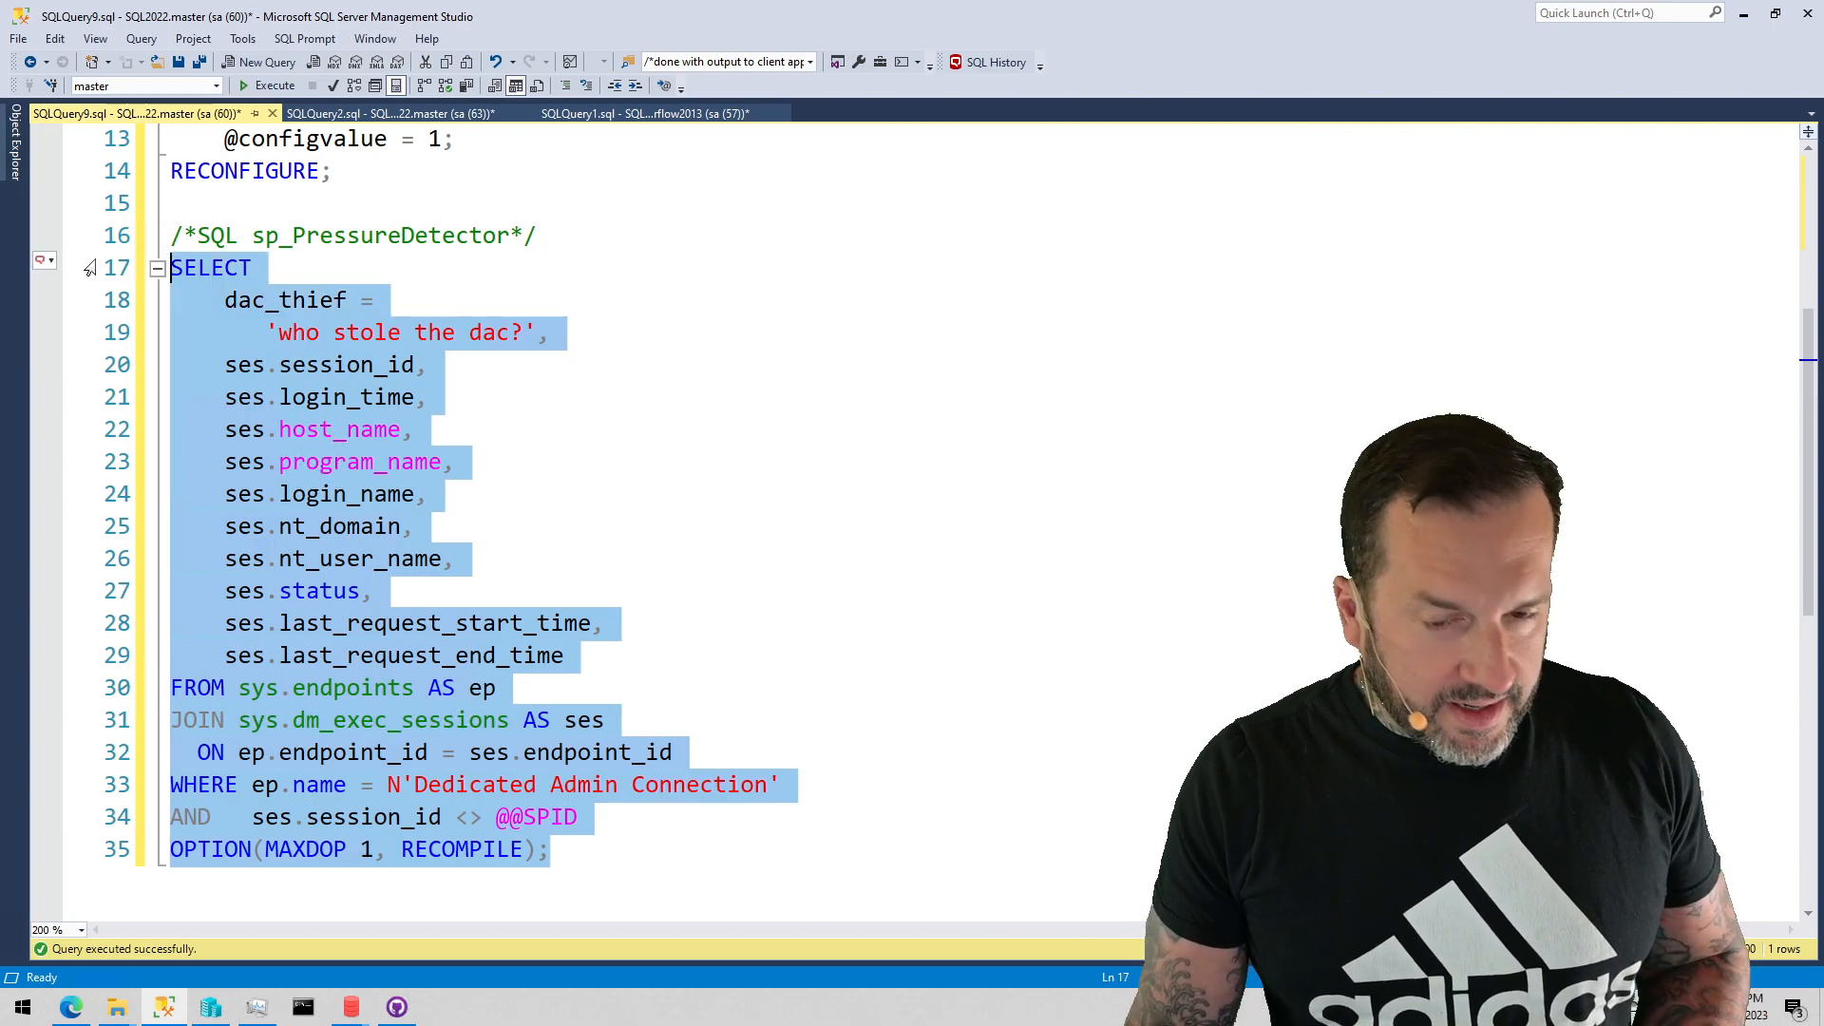
{"action": "left_click", "coordinate": [274, 86]}
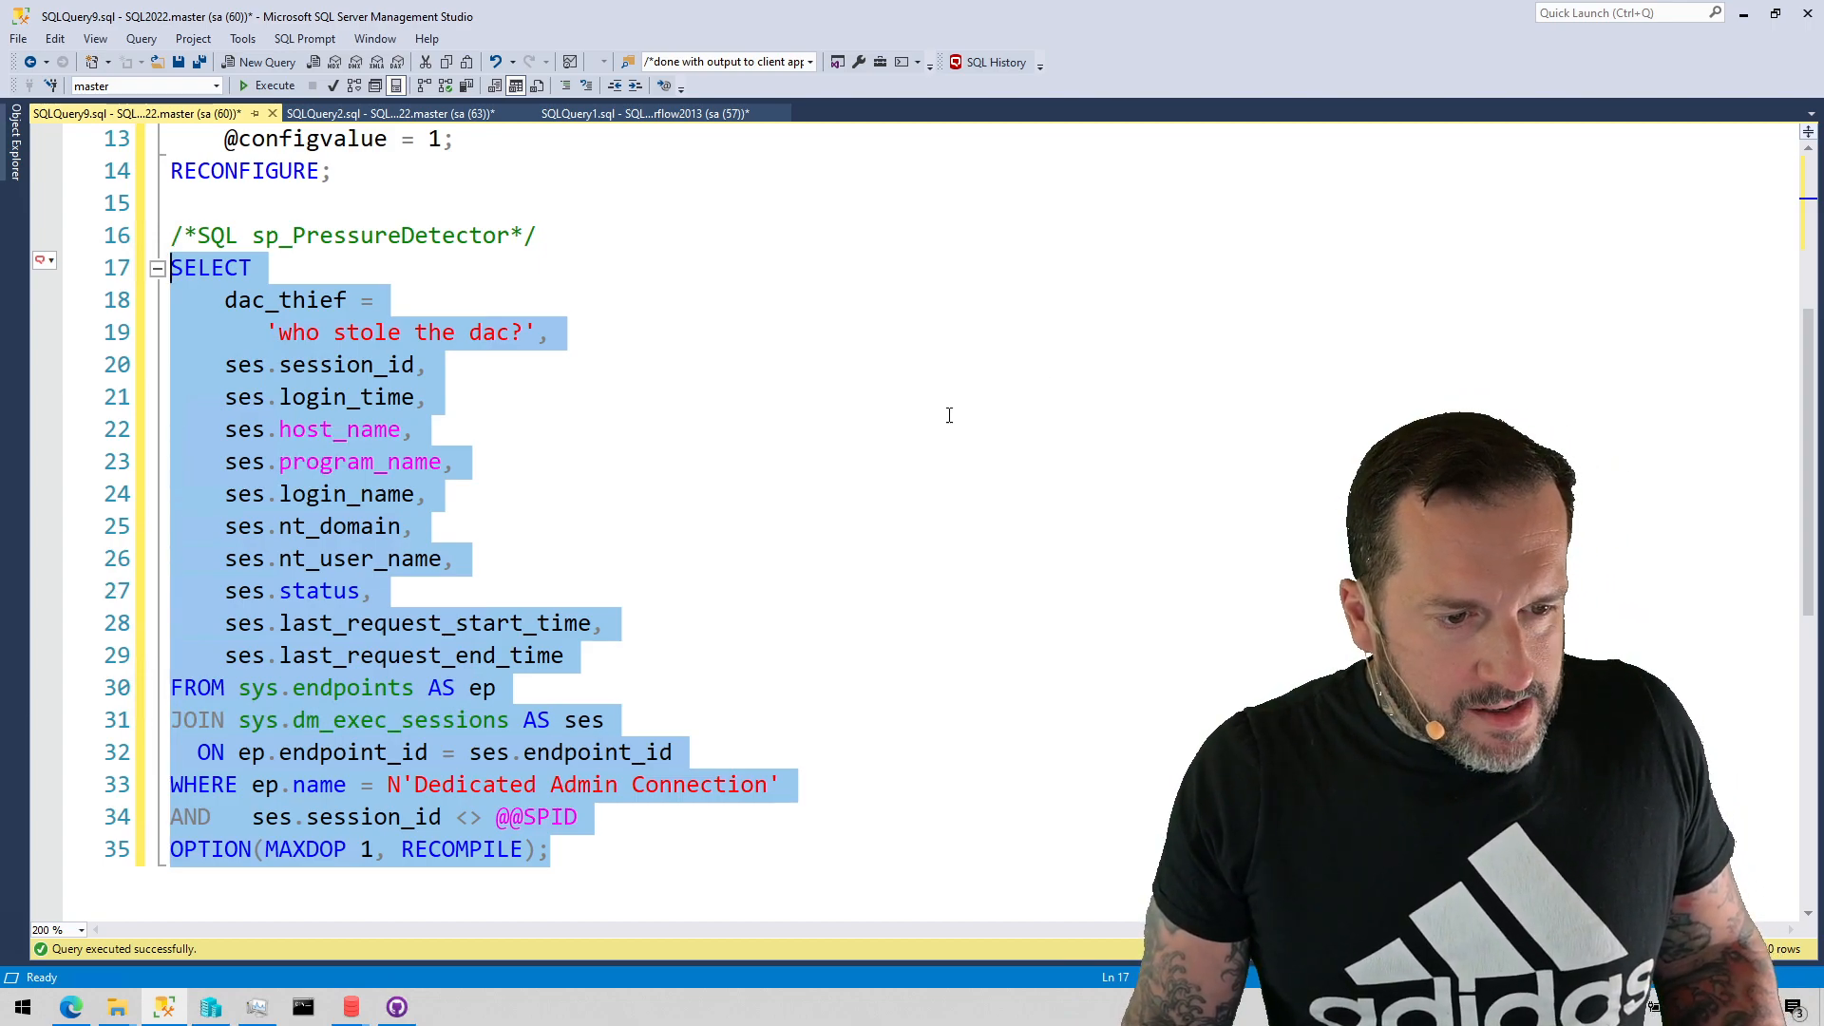
{"action": "mouse_move", "coordinate": [814, 545]}
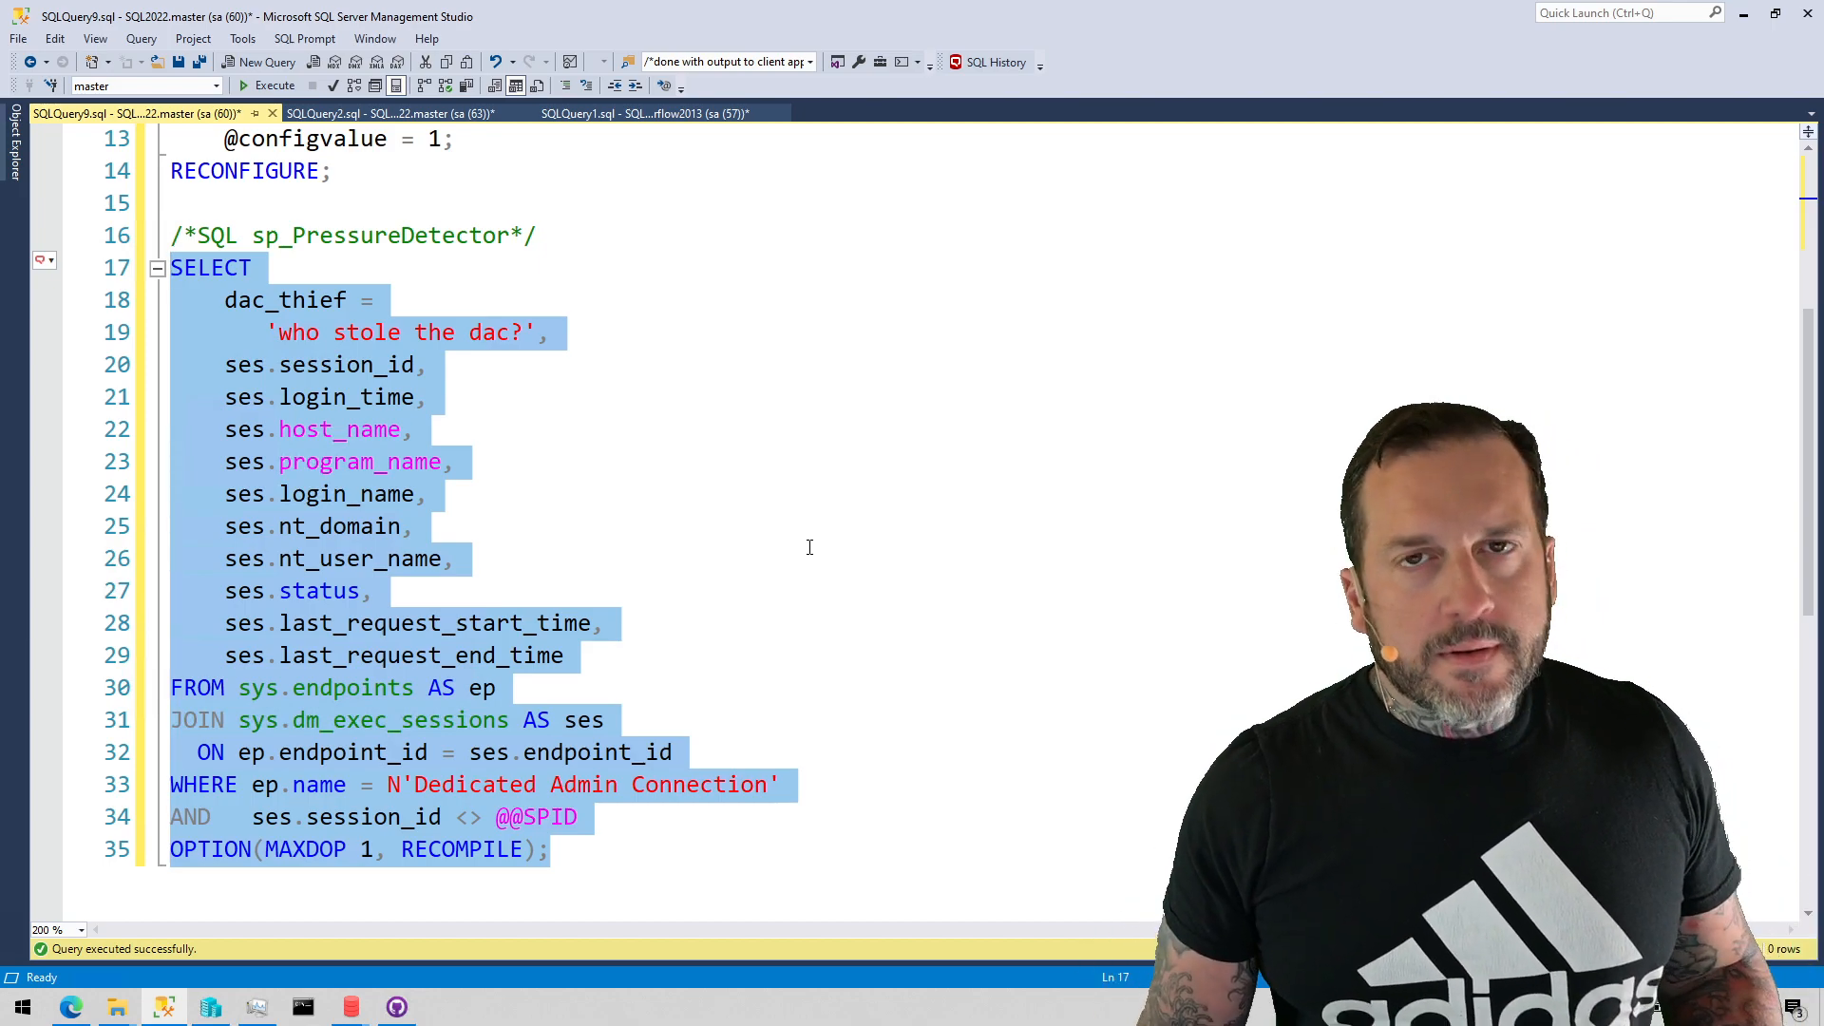
{"action": "mouse_move", "coordinate": [718, 635]}
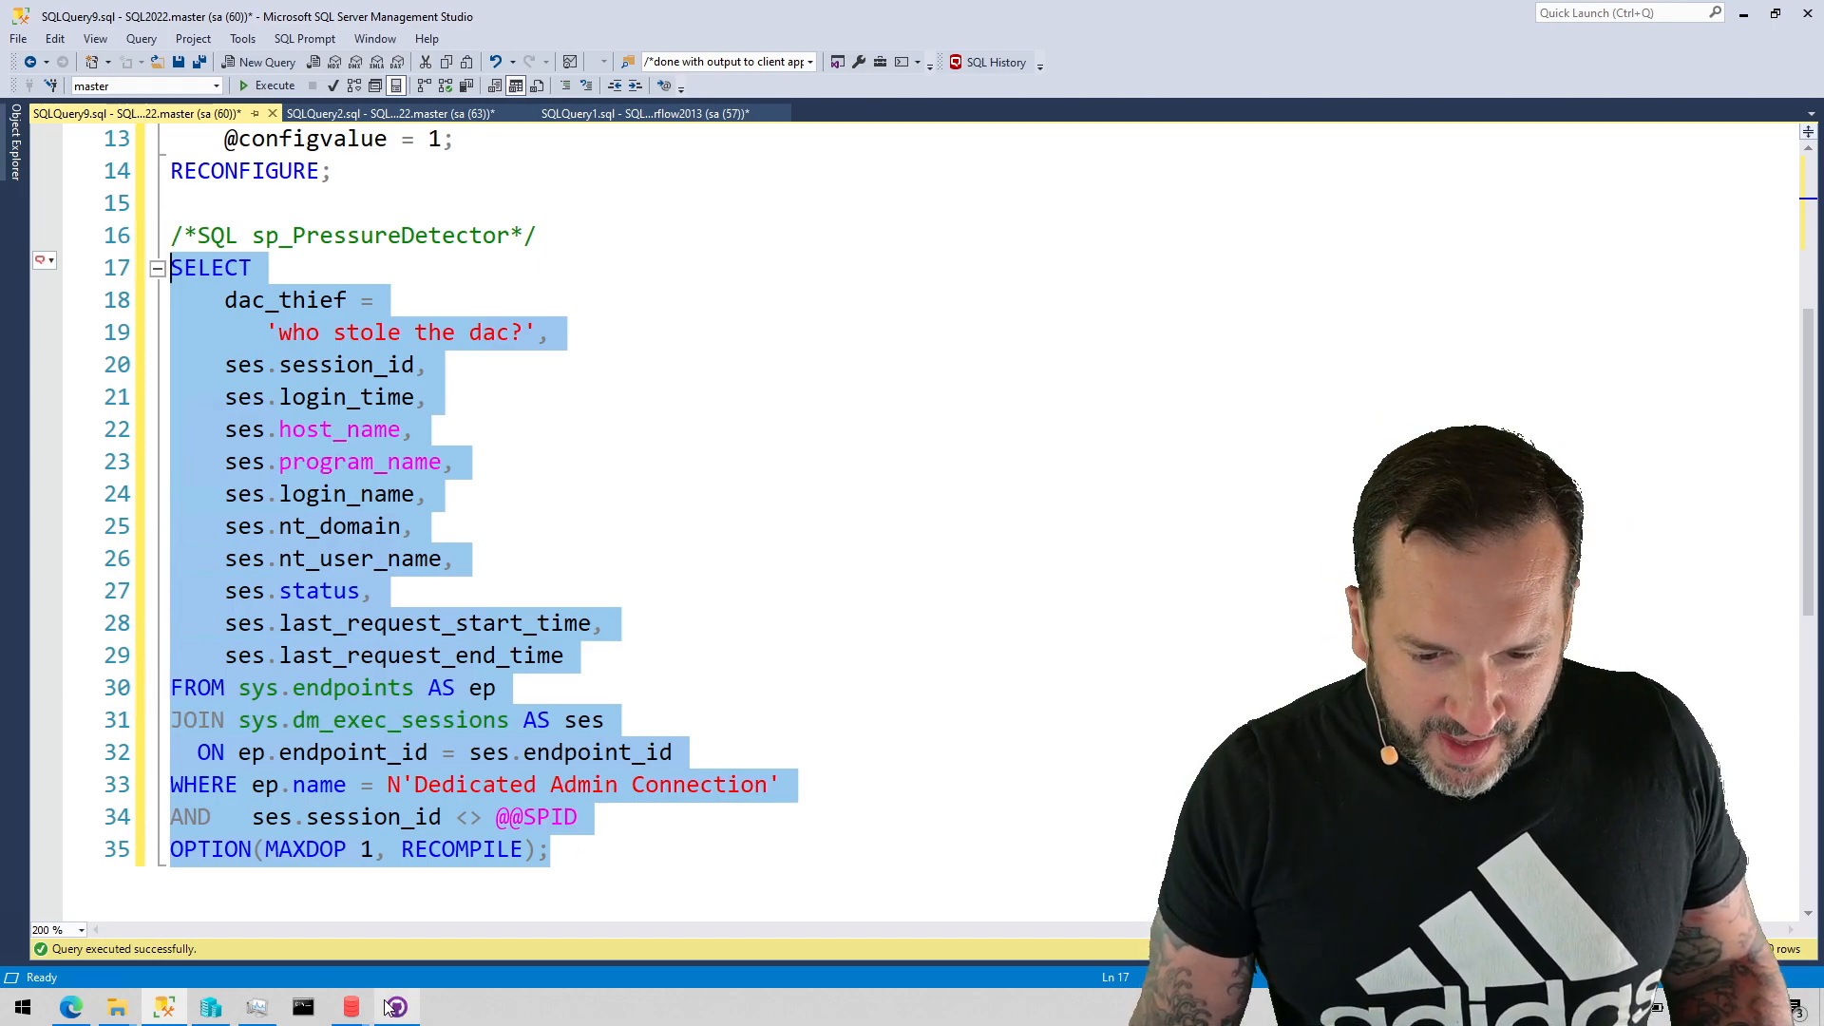
{"action": "mouse_move", "coordinate": [393, 1007]}
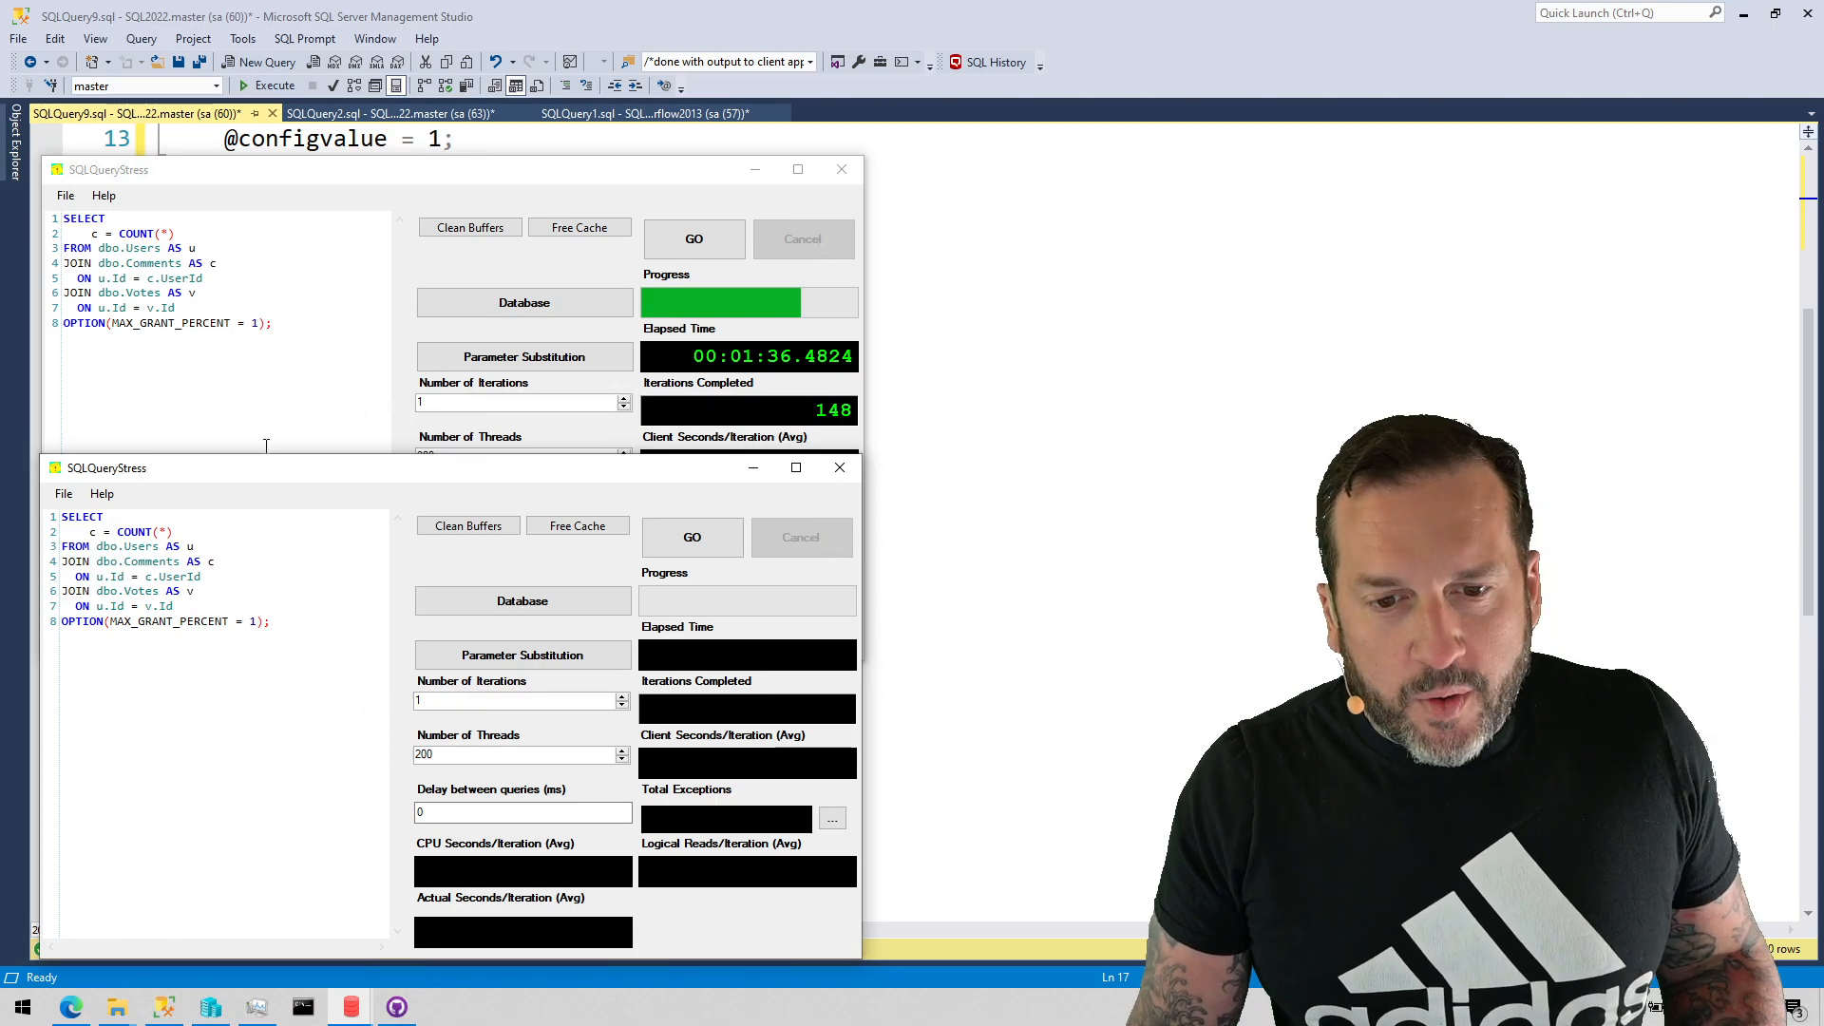
Start the 200-thread load in the second SQLQueryStress window and return to SSMS.
{"action": "left_click", "coordinate": [694, 240]}
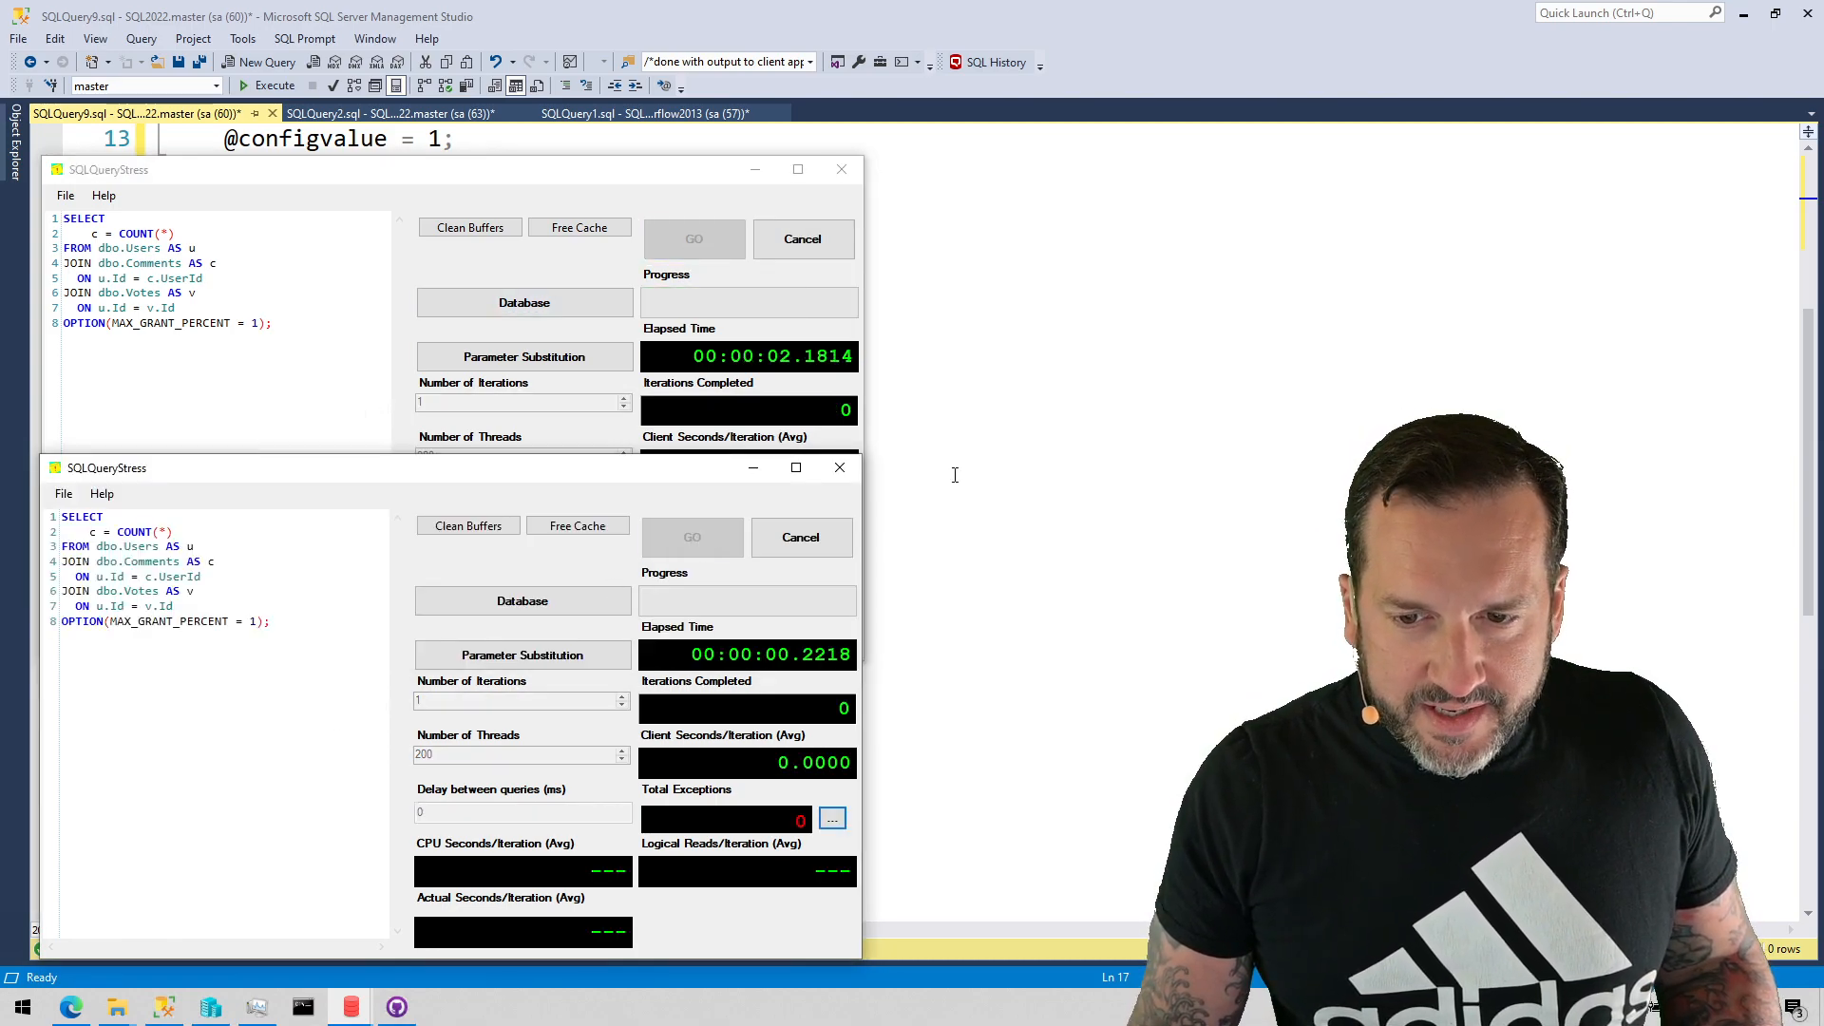
{"action": "left_click", "coordinate": [401, 112]}
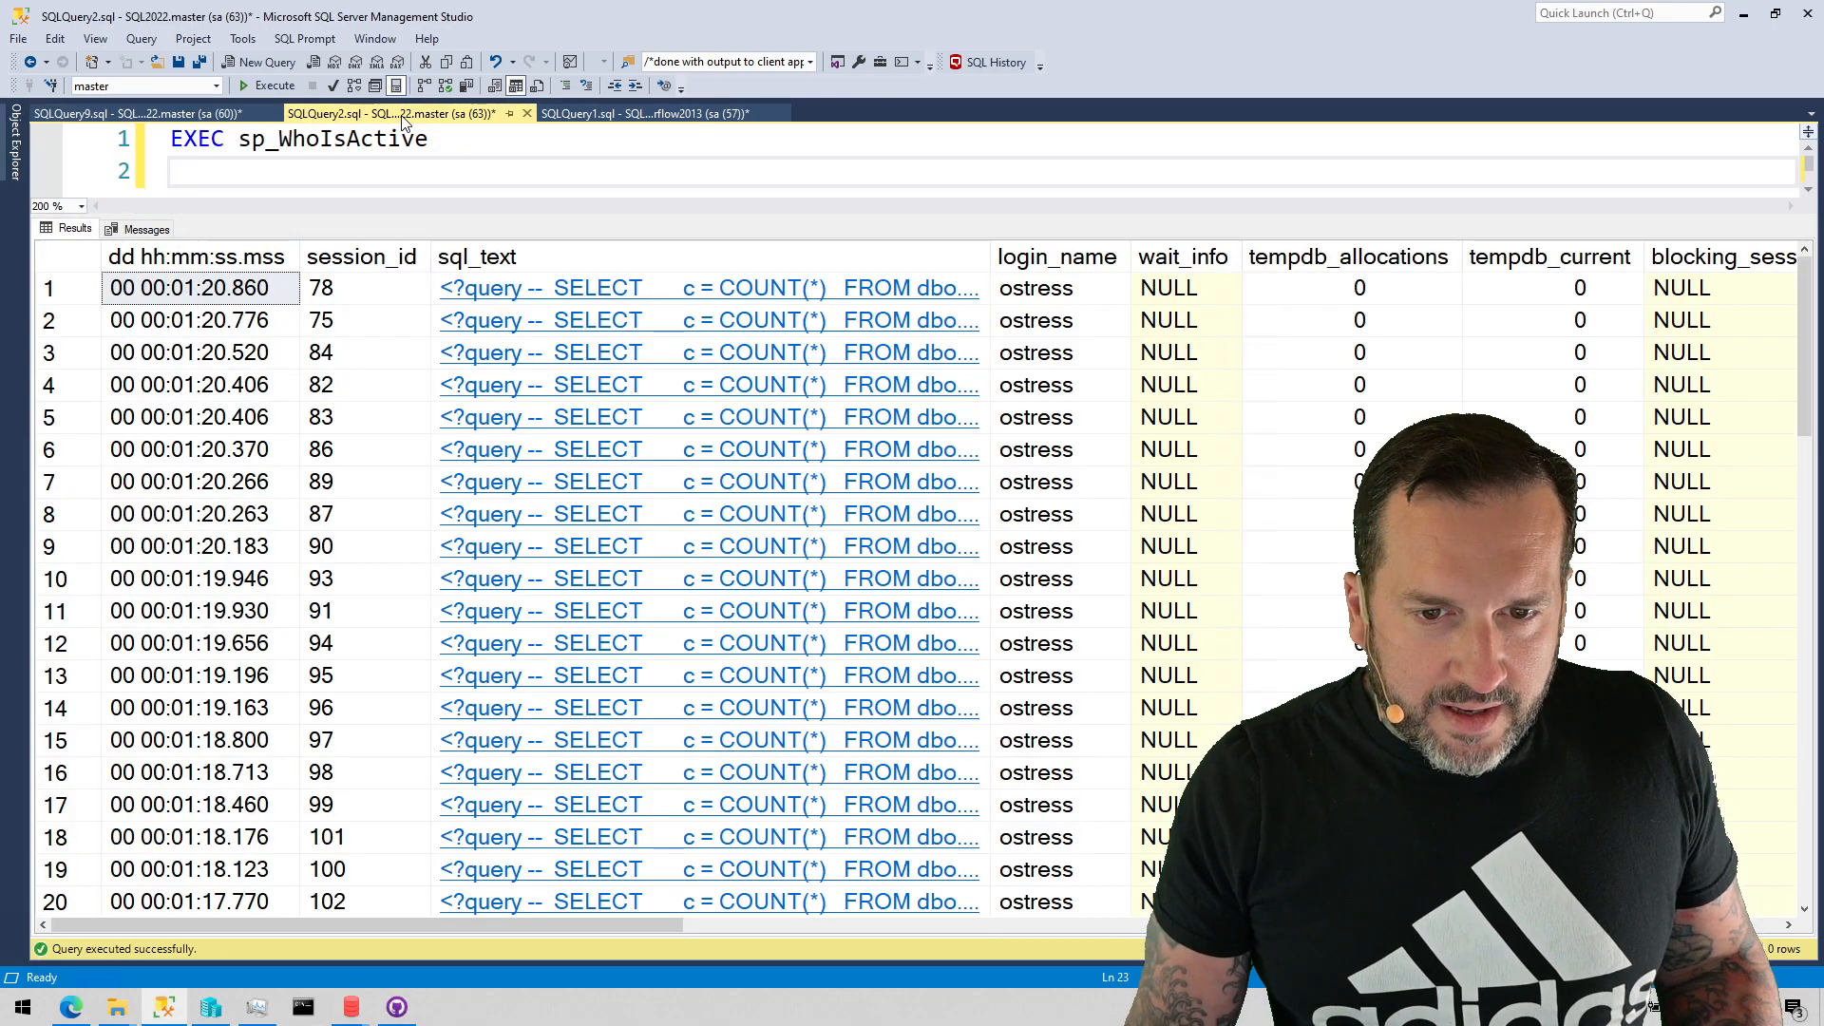
Run sp_WhoIsActive on the regular connection and dismiss a New Query connect prompt.
{"action": "left_click", "coordinate": [477, 169]}
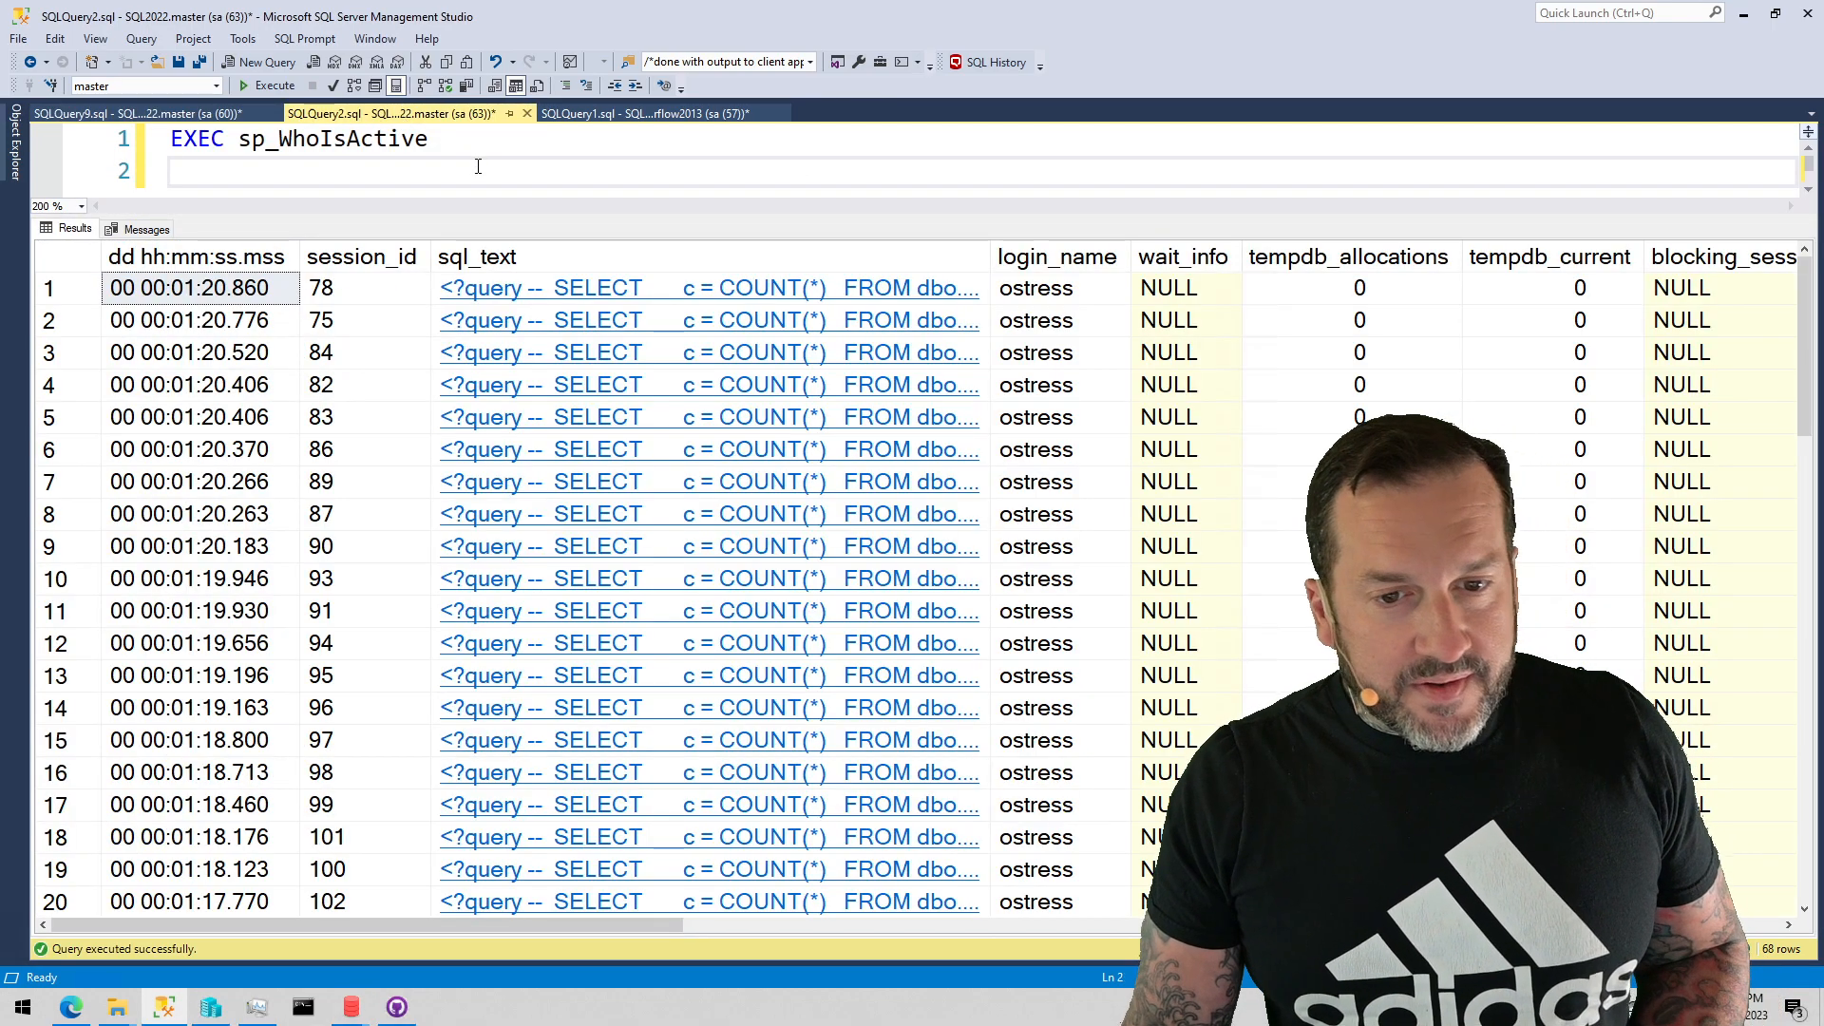
{"action": "left_click", "coordinate": [274, 84]}
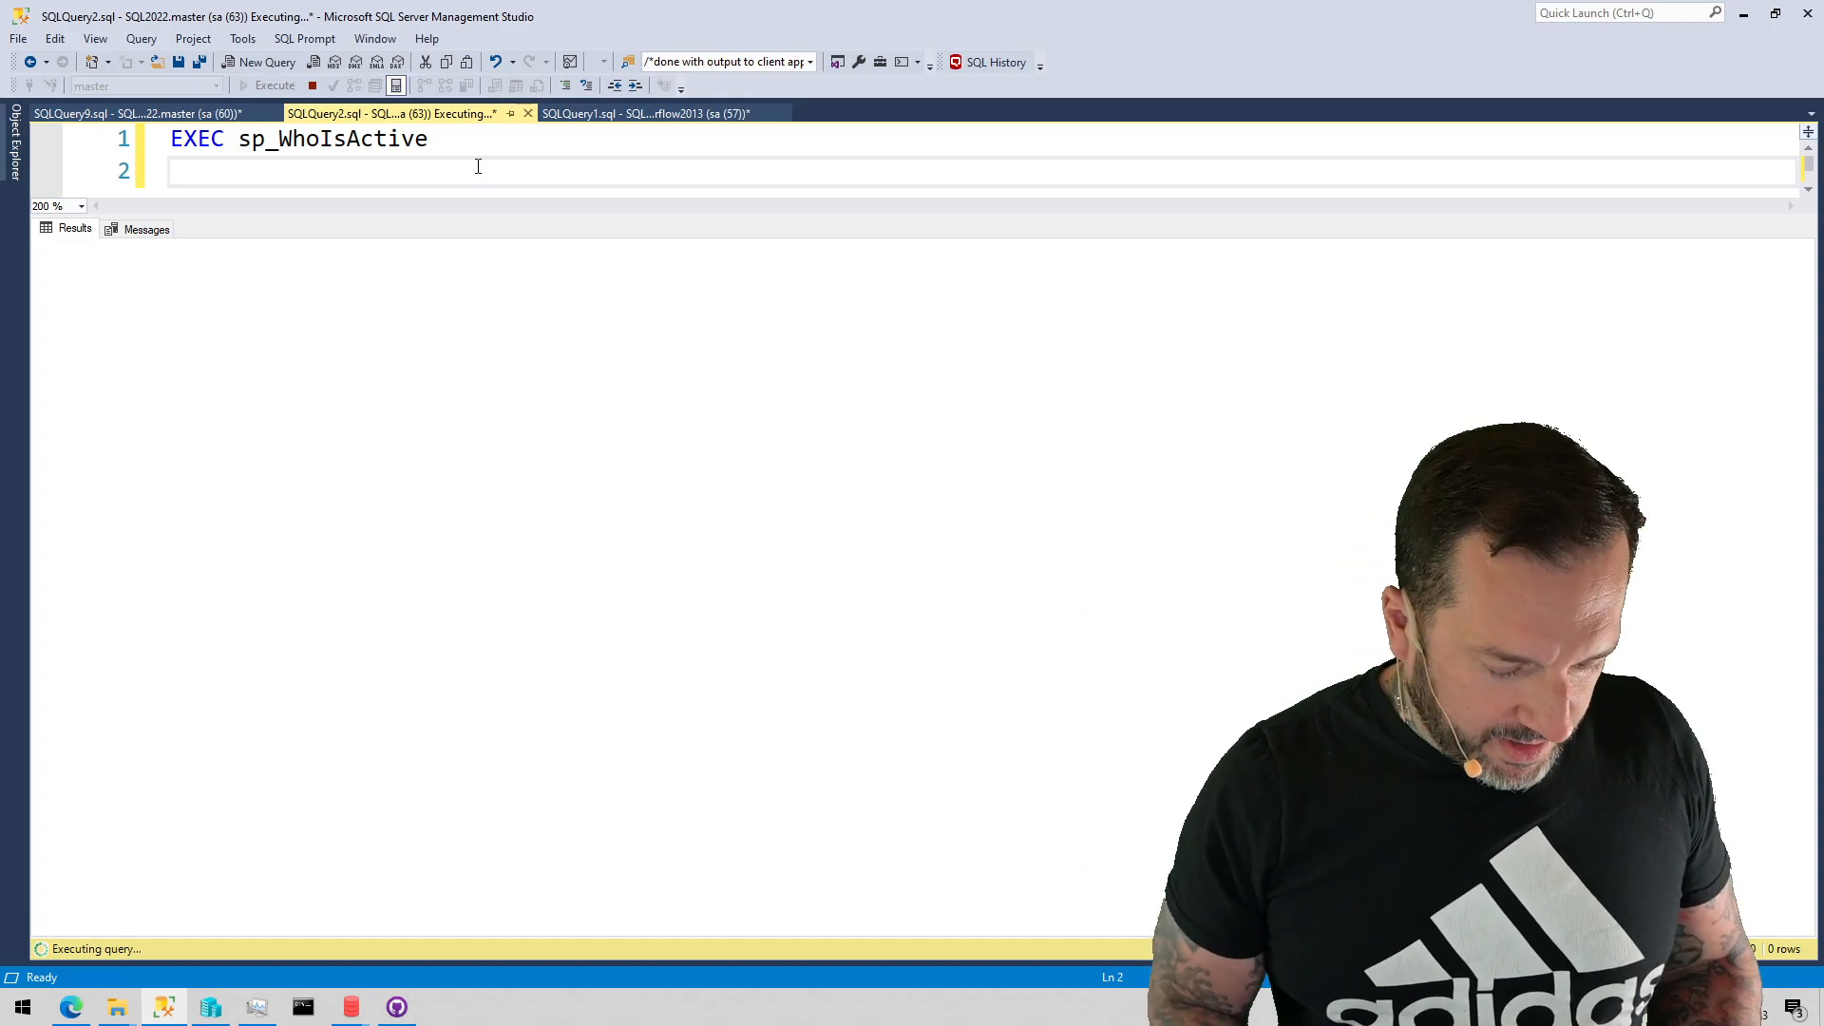
{"action": "left_click", "coordinate": [259, 61]}
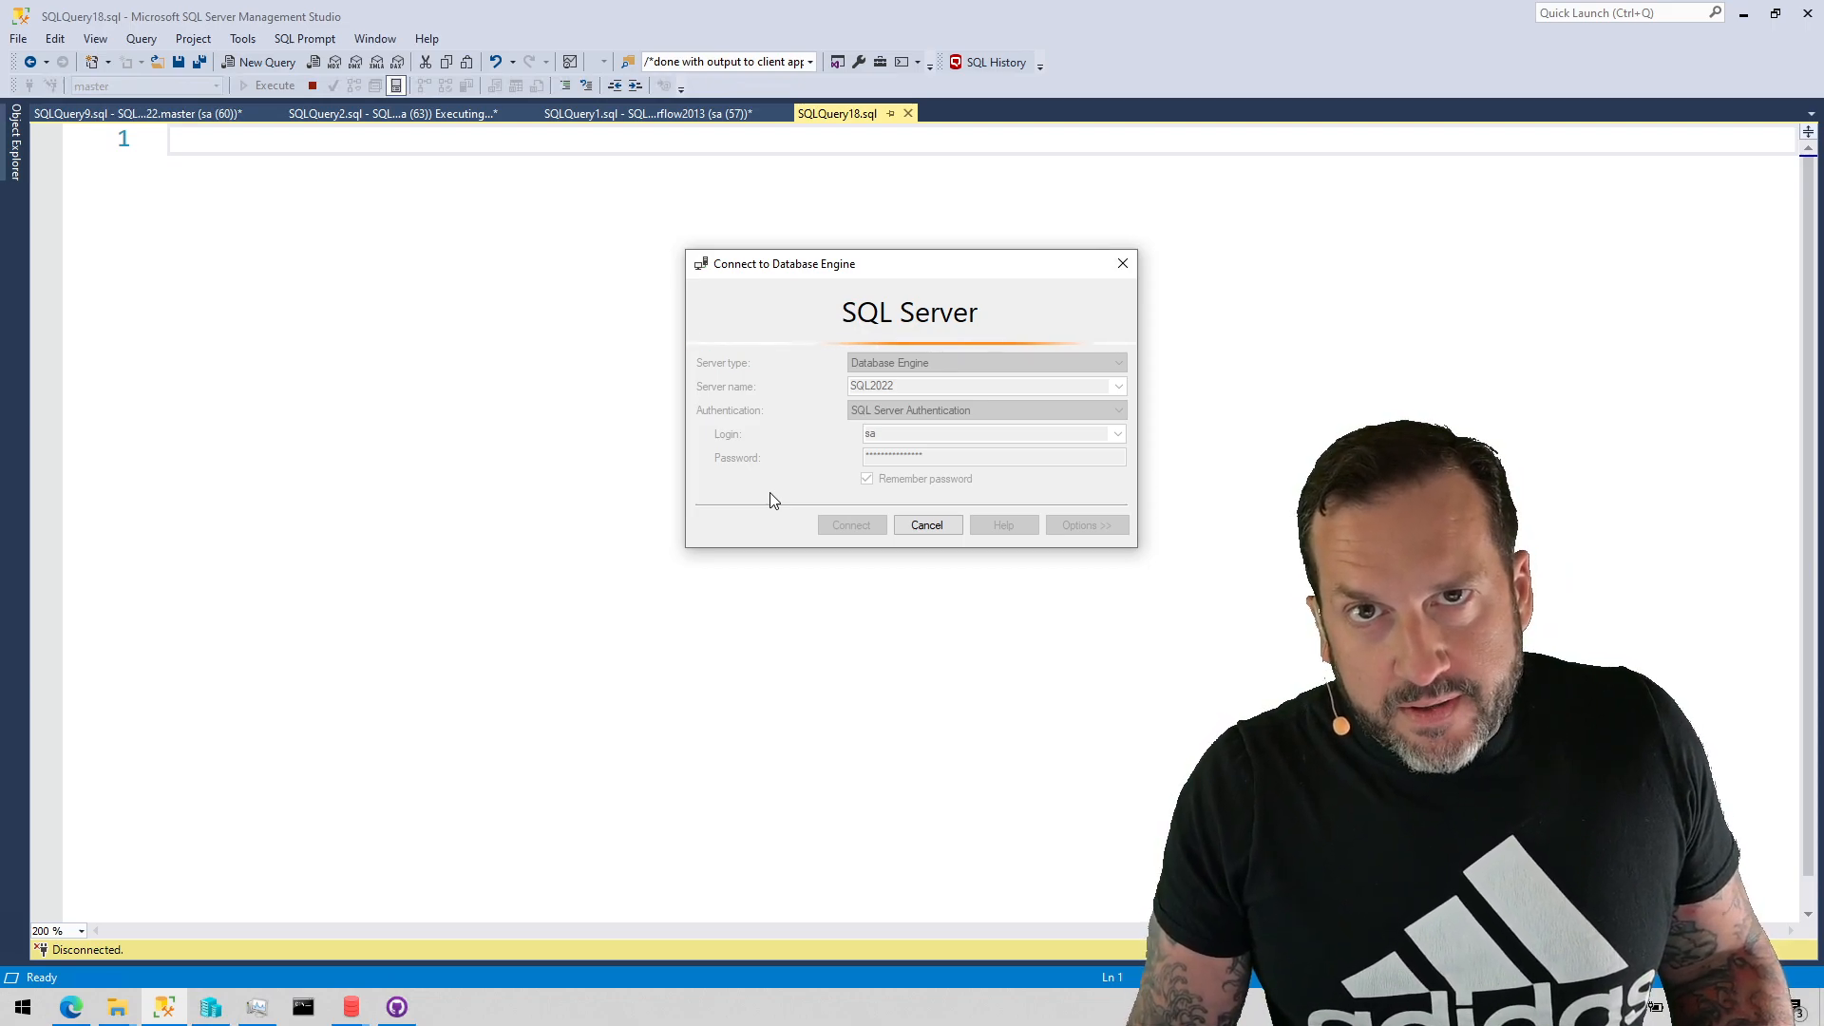
{"action": "mouse_move", "coordinate": [927, 525]}
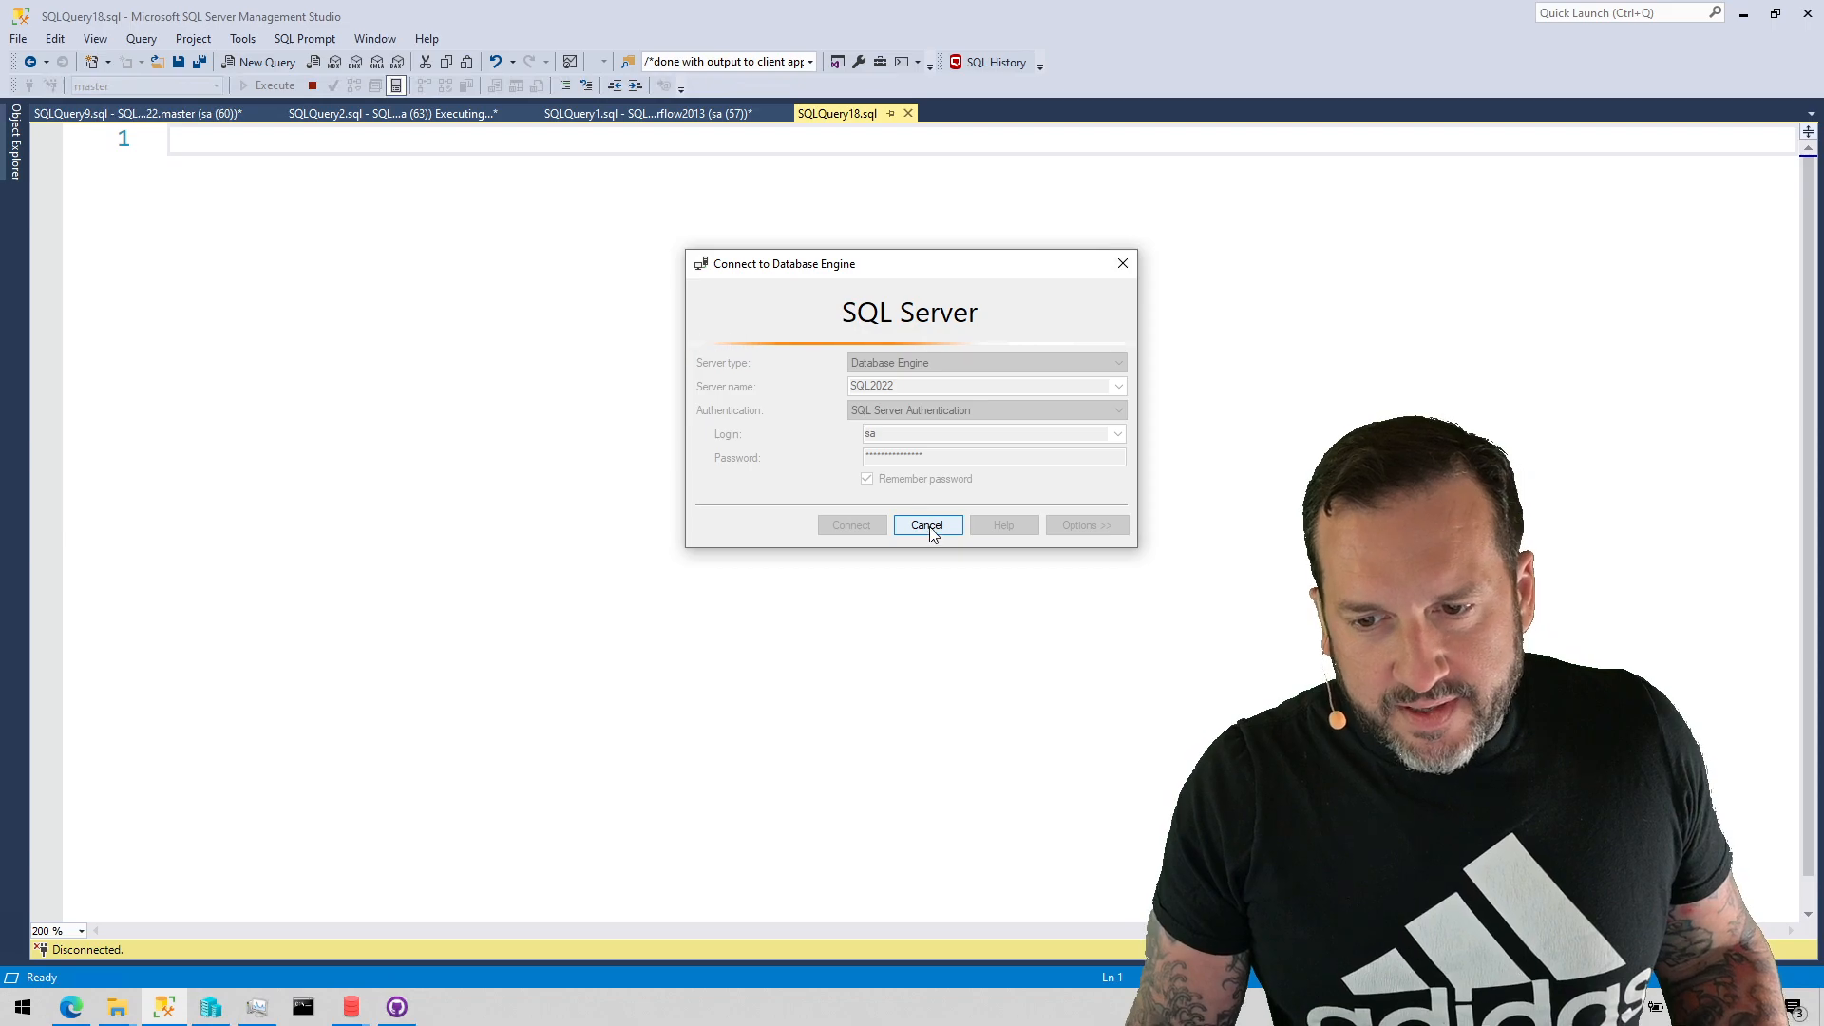
{"action": "left_click", "coordinate": [927, 524]}
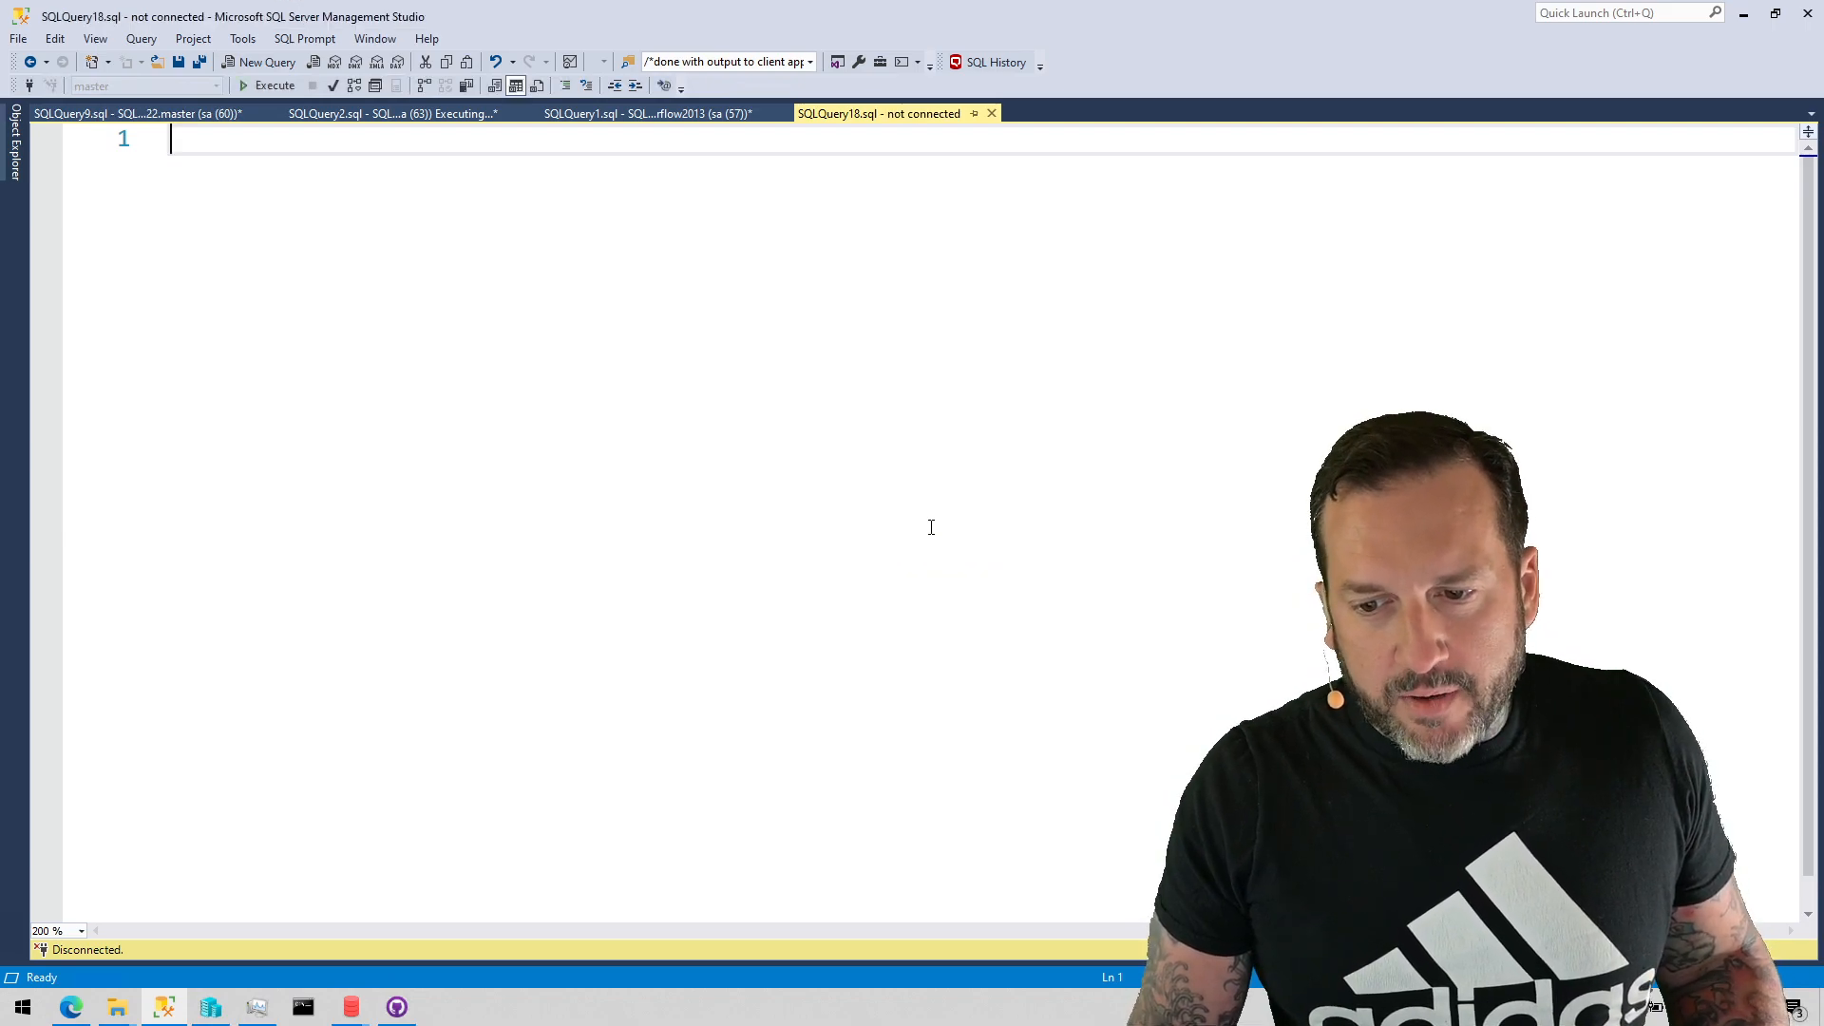
Return to the hanging sp_WhoIsActive tab and cancel the executing query.
{"action": "left_click", "coordinate": [390, 112]}
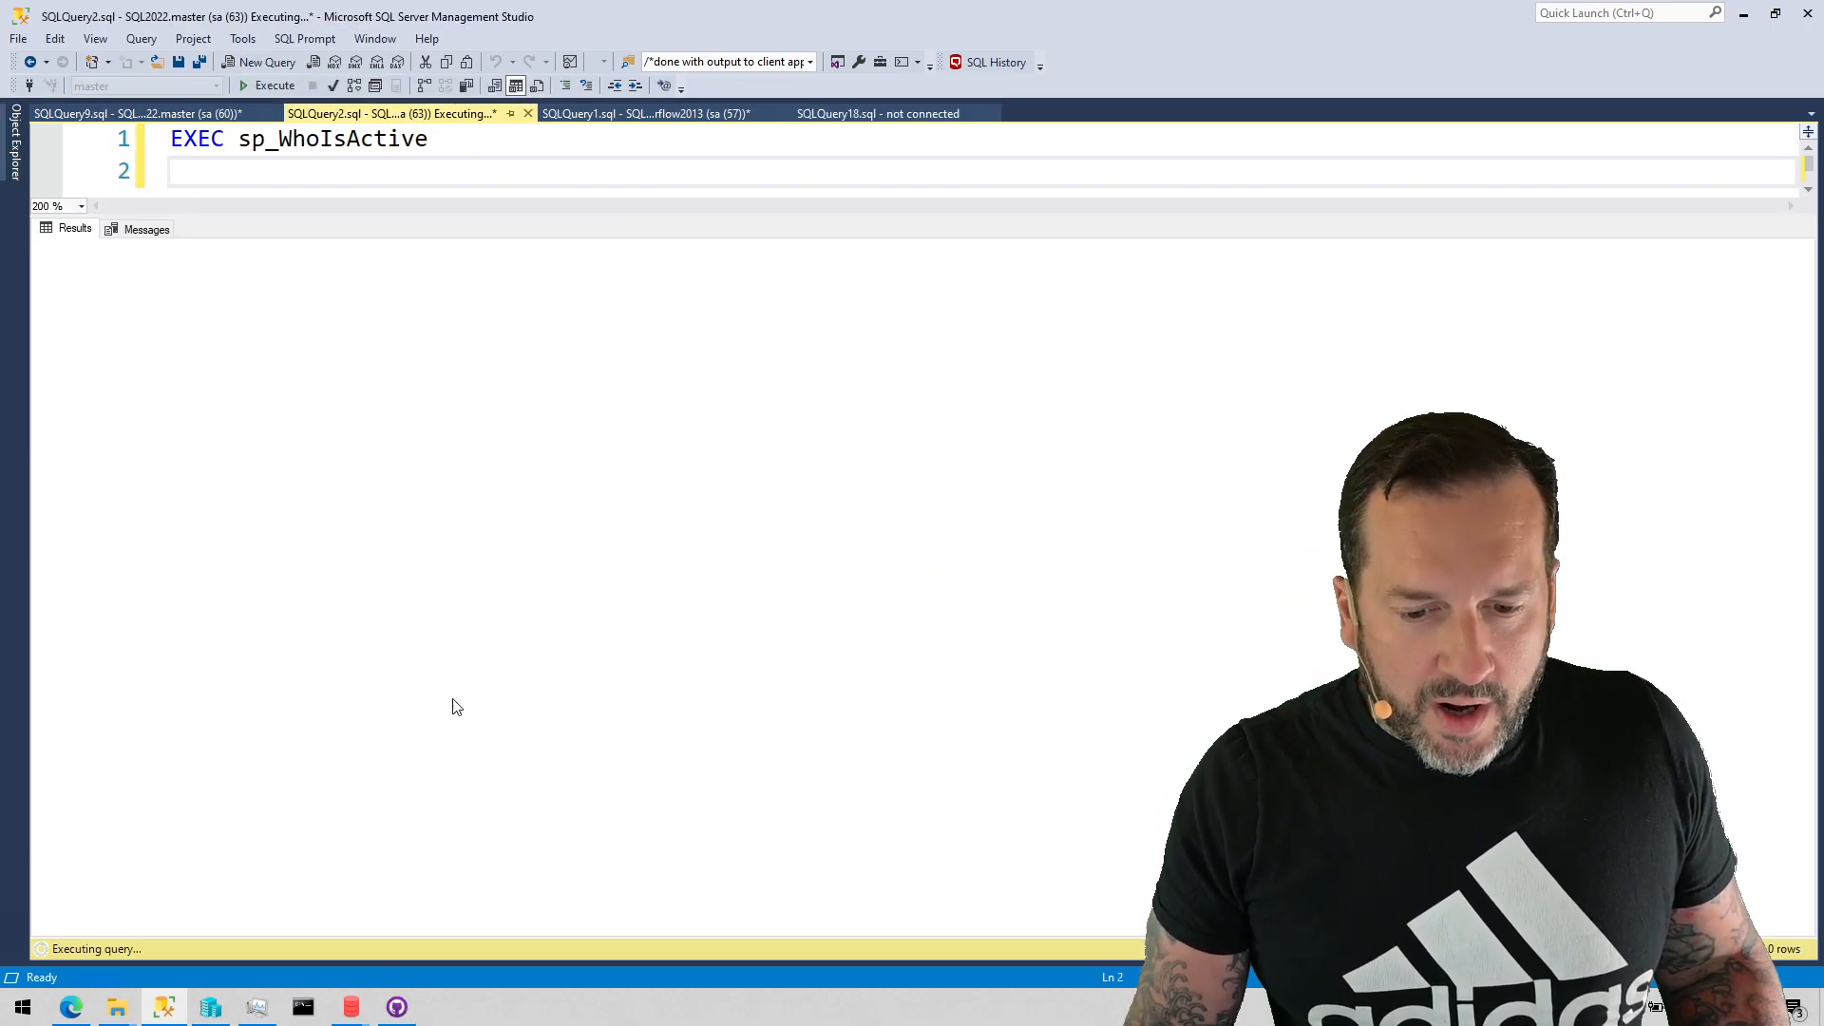
{"action": "mouse_move", "coordinate": [312, 85]}
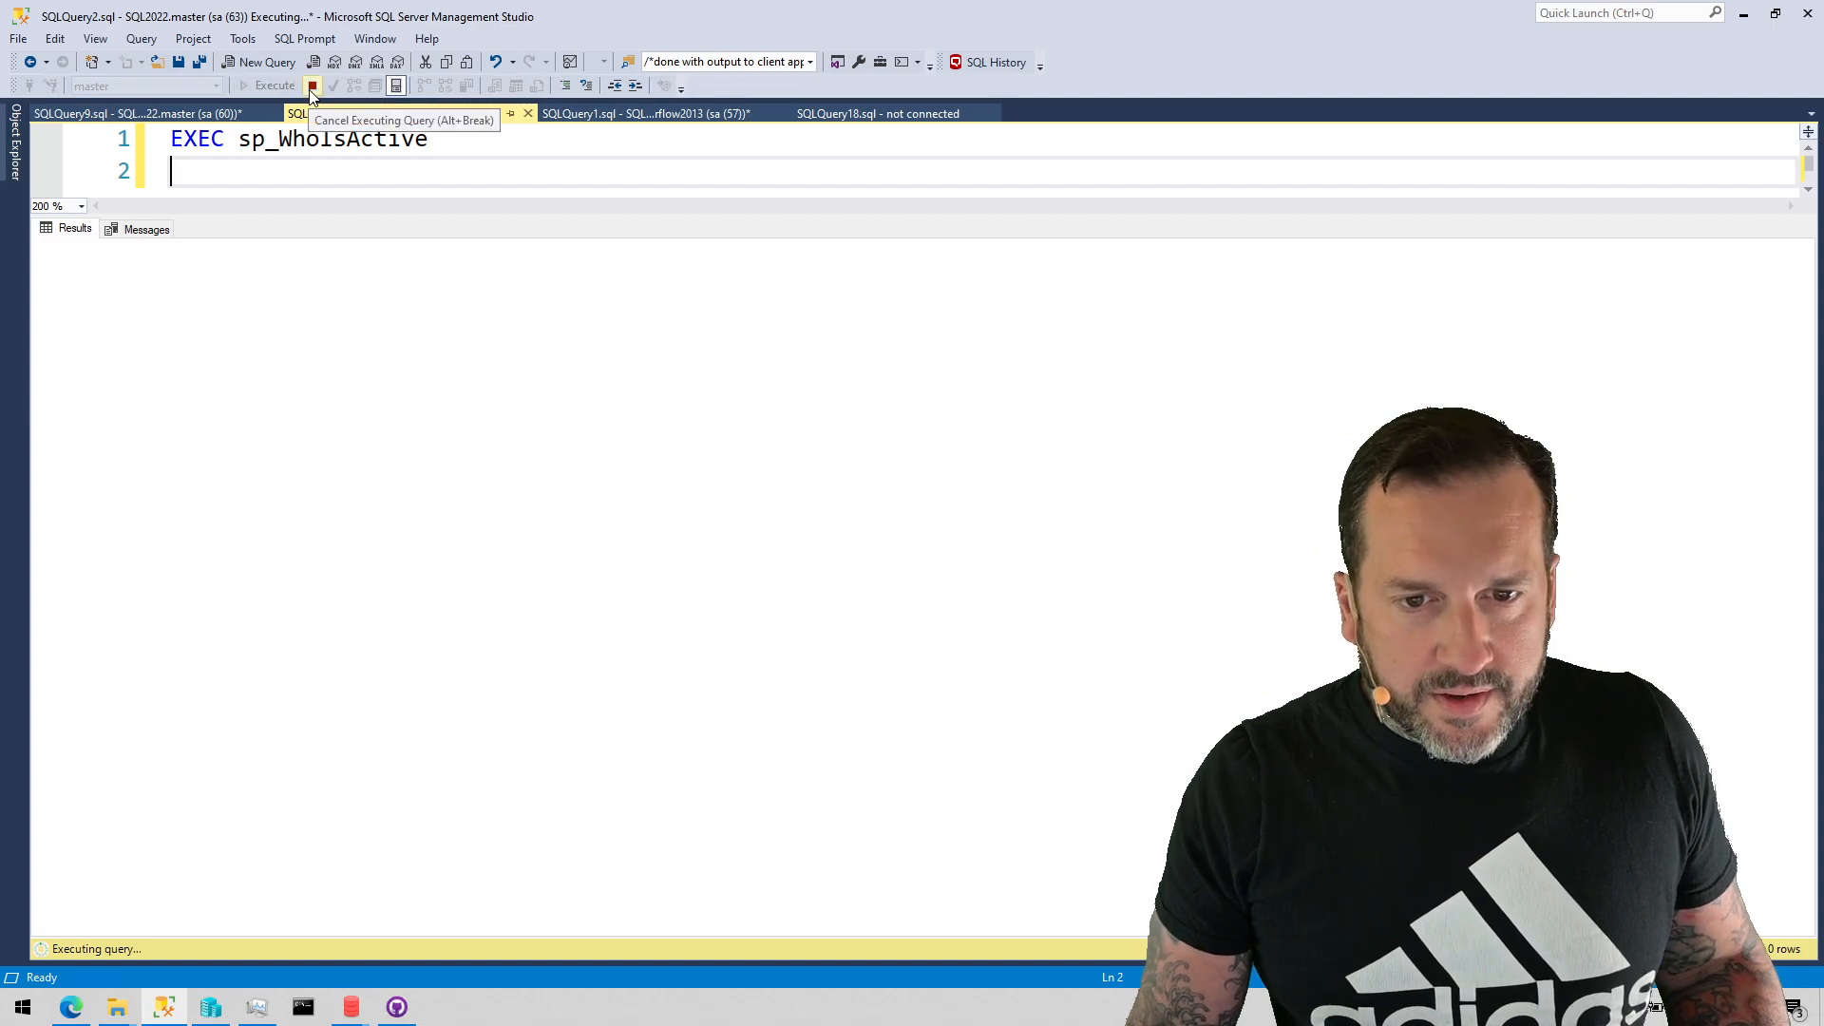
{"action": "left_click", "coordinate": [312, 86]}
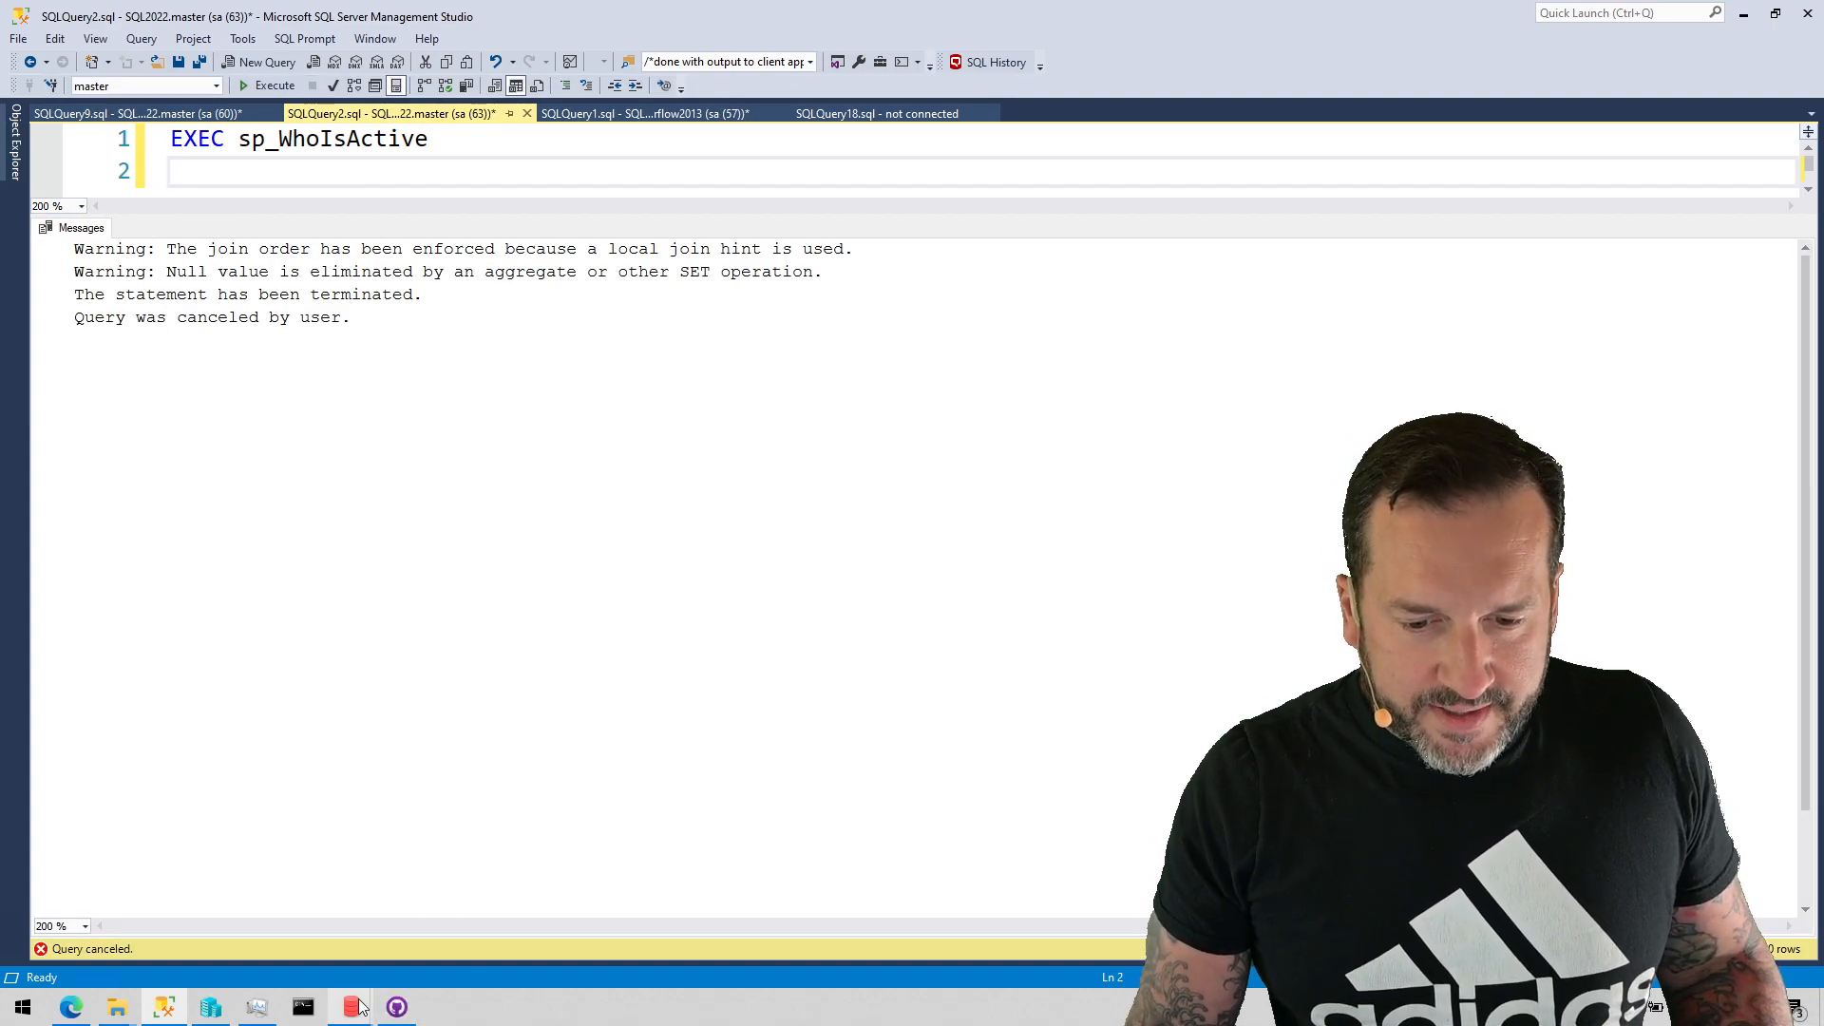
Bring both SQLQueryStress windows forward to watch the runs end with 133 and 178 iterations.
{"action": "left_click", "coordinate": [350, 1007]}
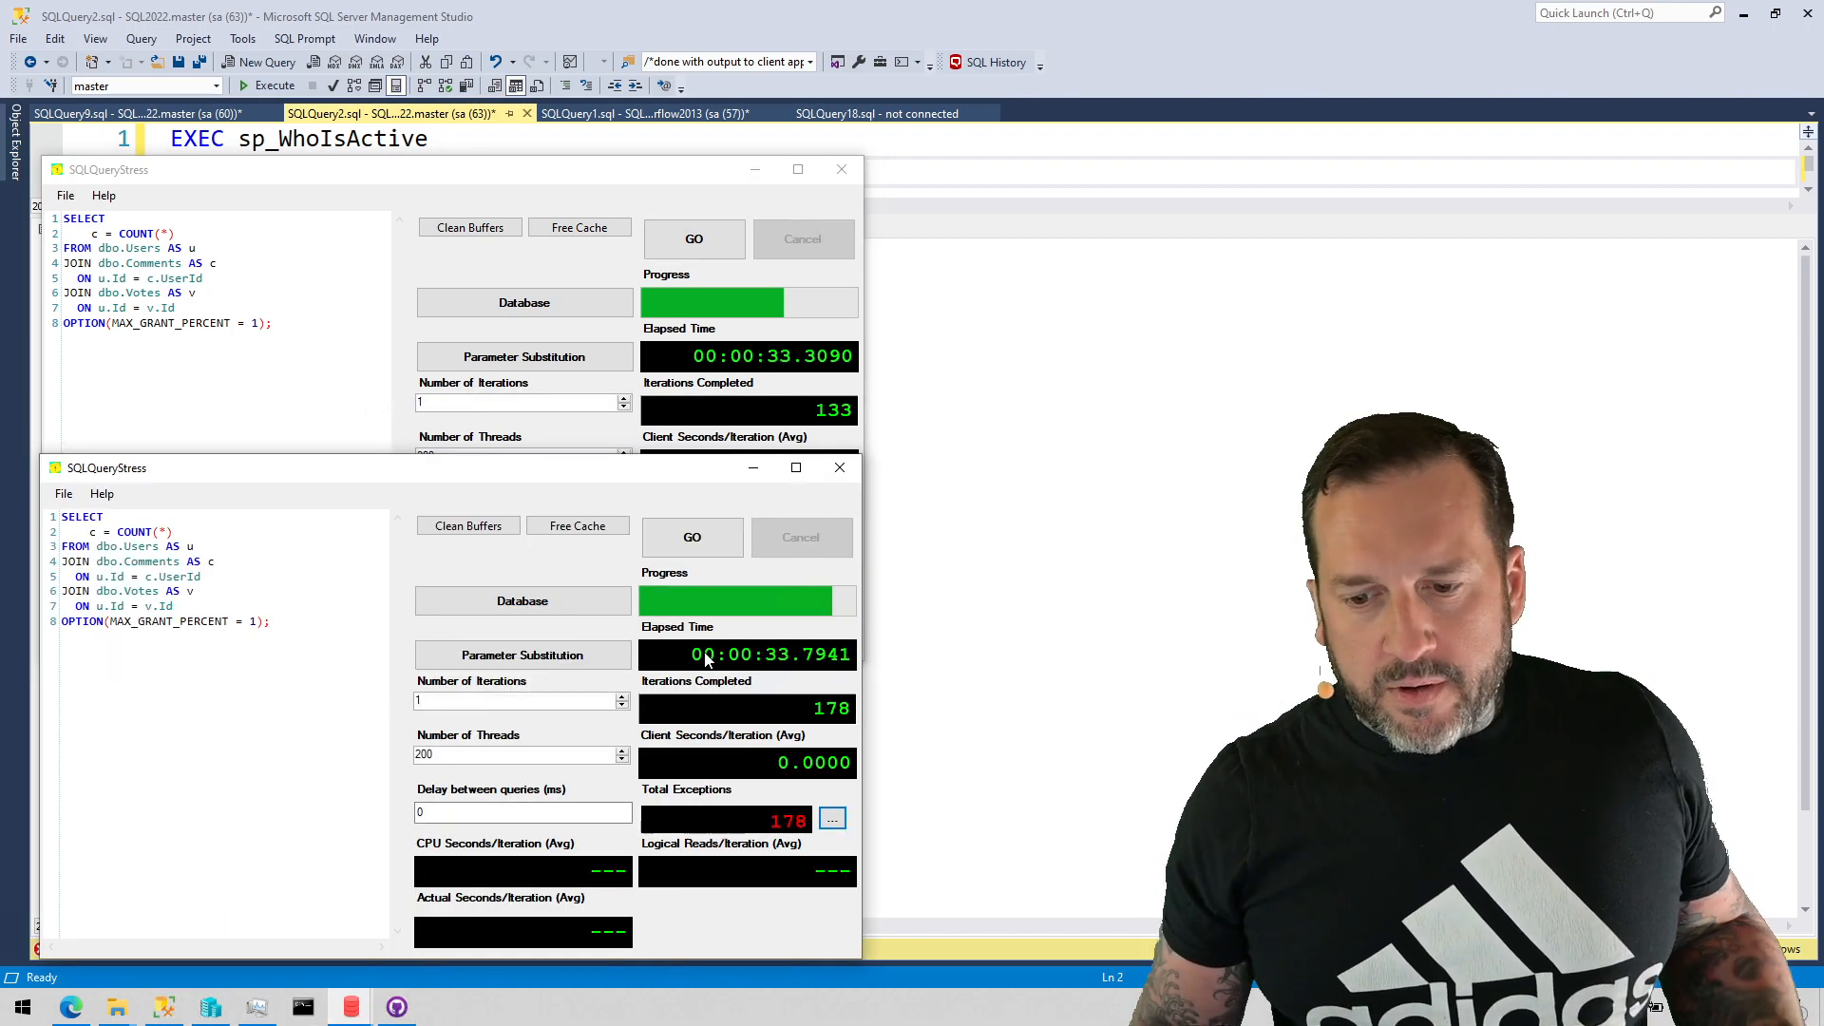
{"action": "mouse_move", "coordinate": [669, 823]}
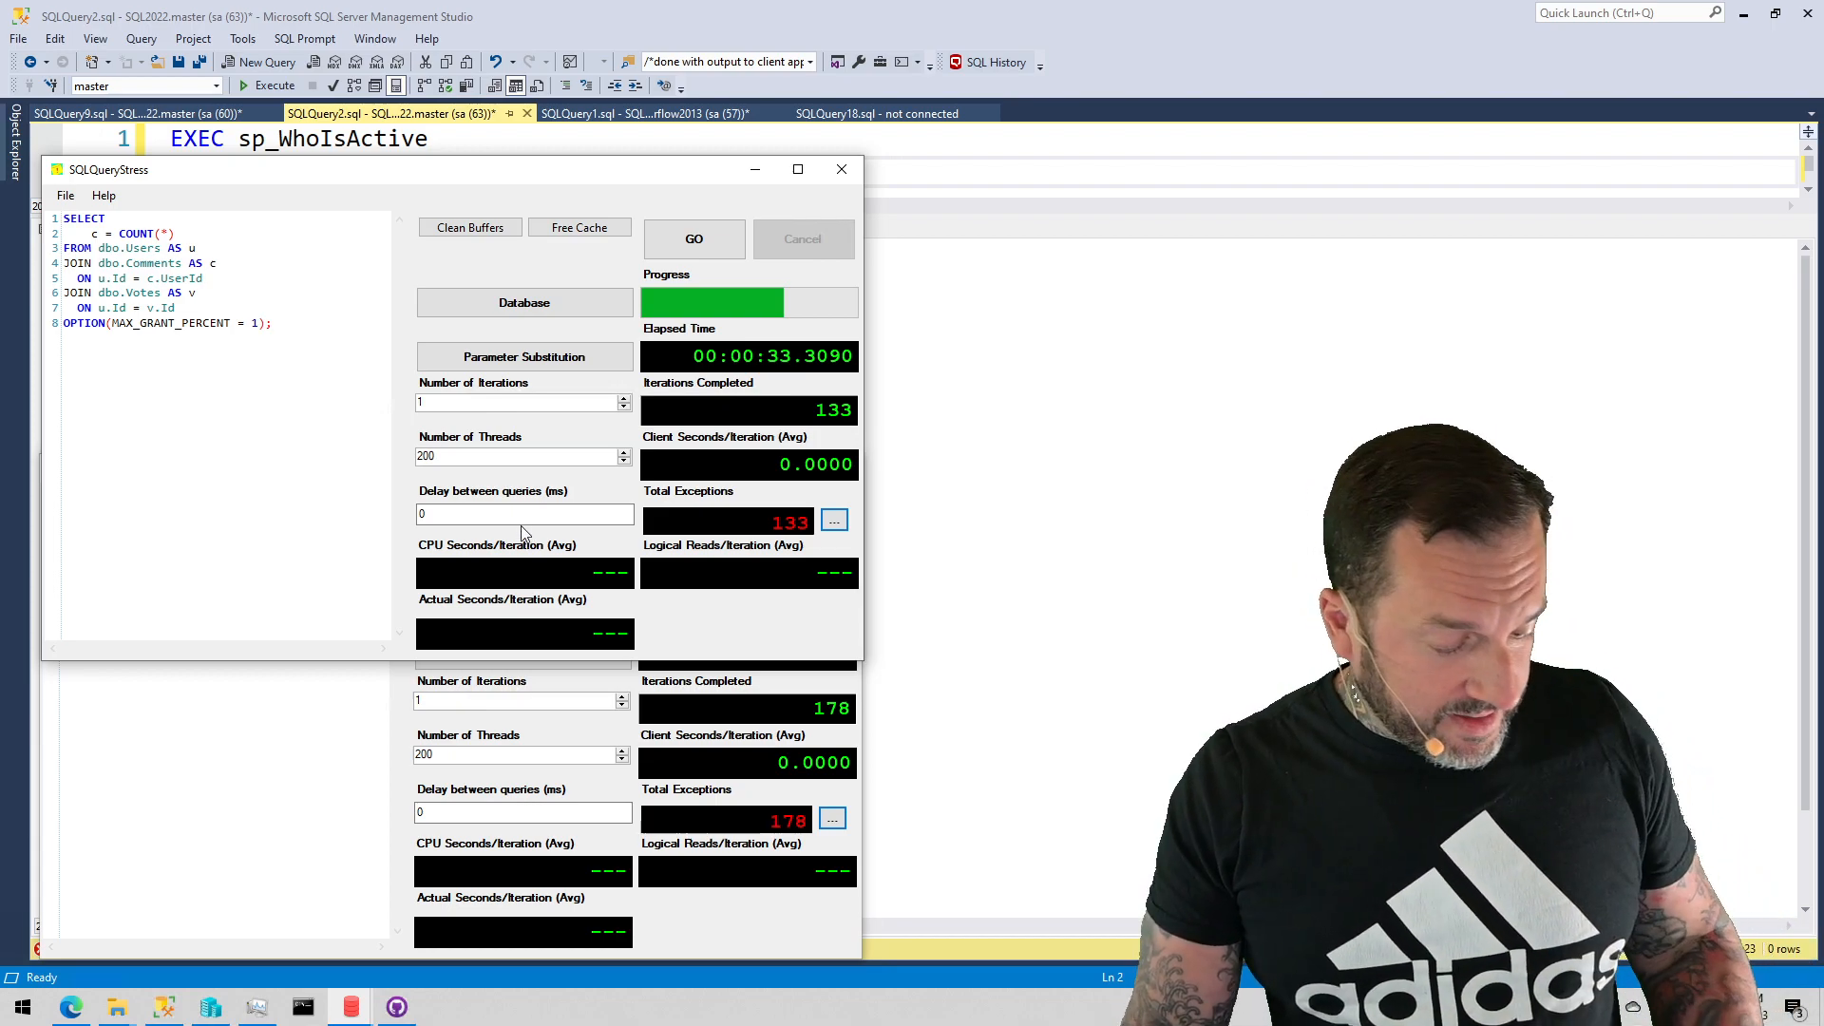
{"action": "left_click", "coordinate": [796, 170]}
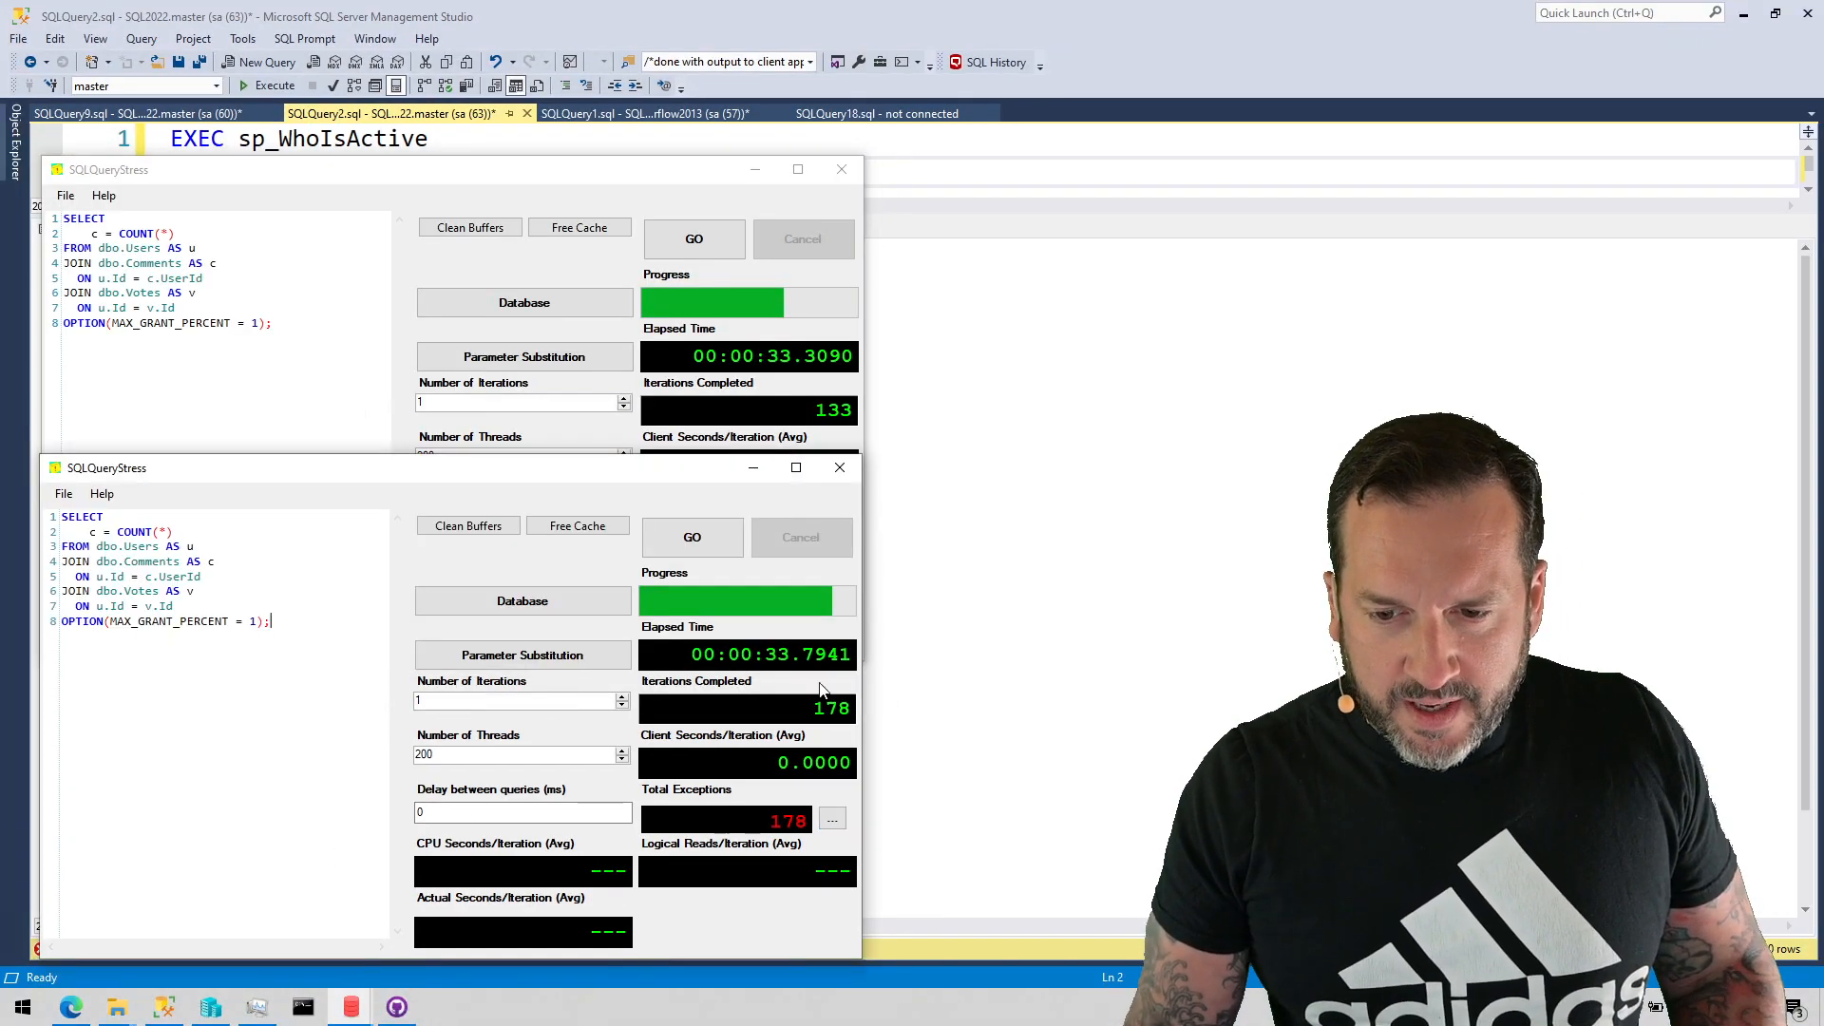
{"action": "mouse_move", "coordinate": [512, 477]}
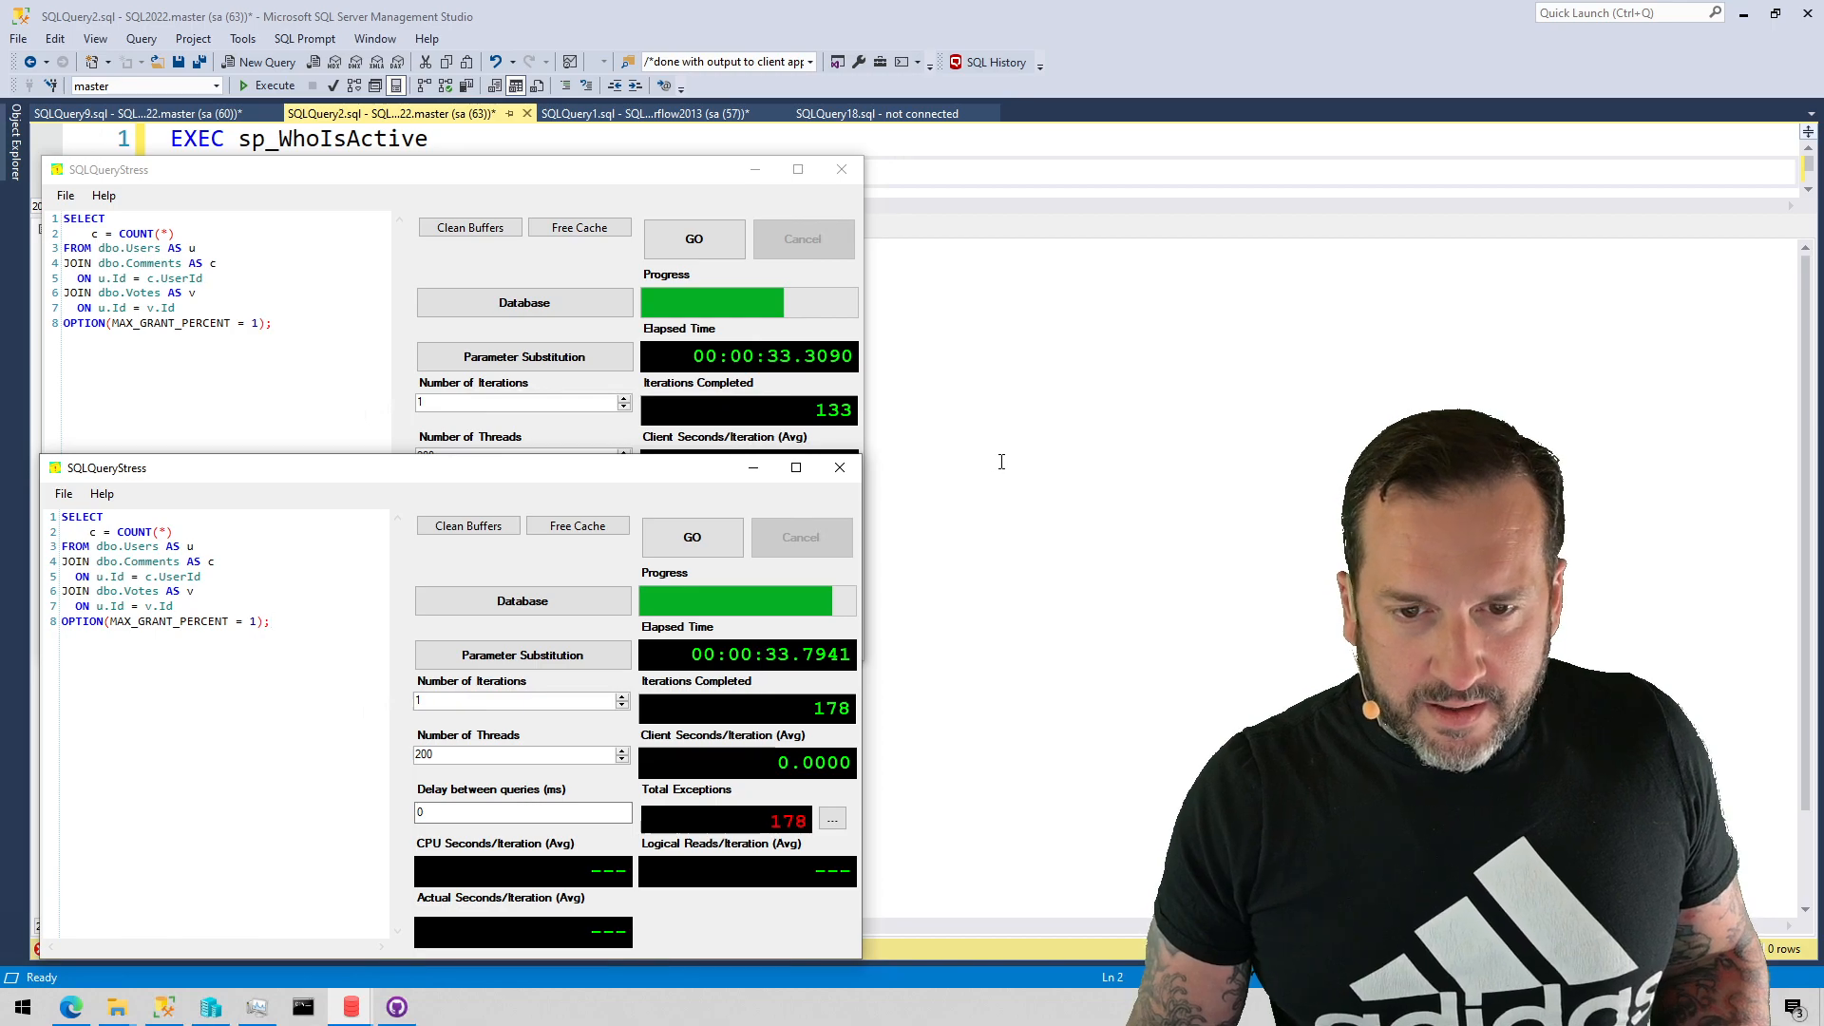
{"action": "left_click", "coordinate": [842, 169]}
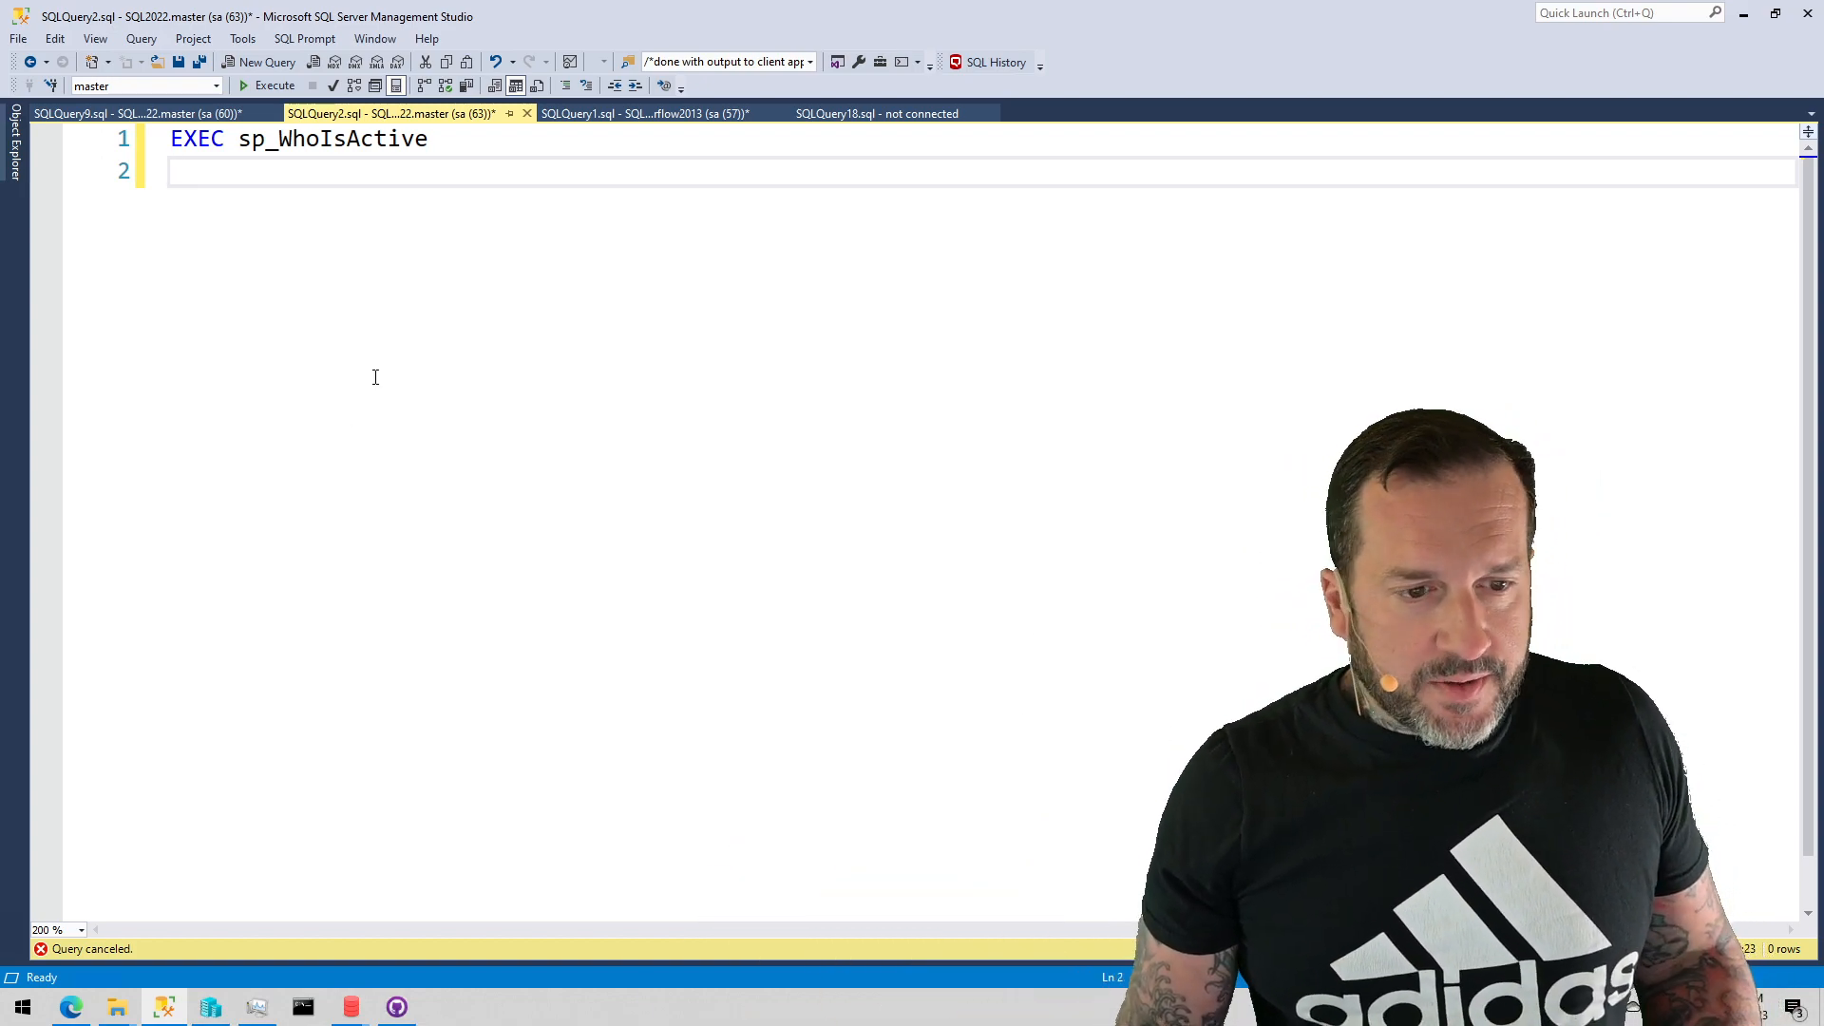
Change the query's connection to ADMIN:SQL2022 as sa with Remember password ticked.
{"action": "right_click", "coordinate": [374, 376]}
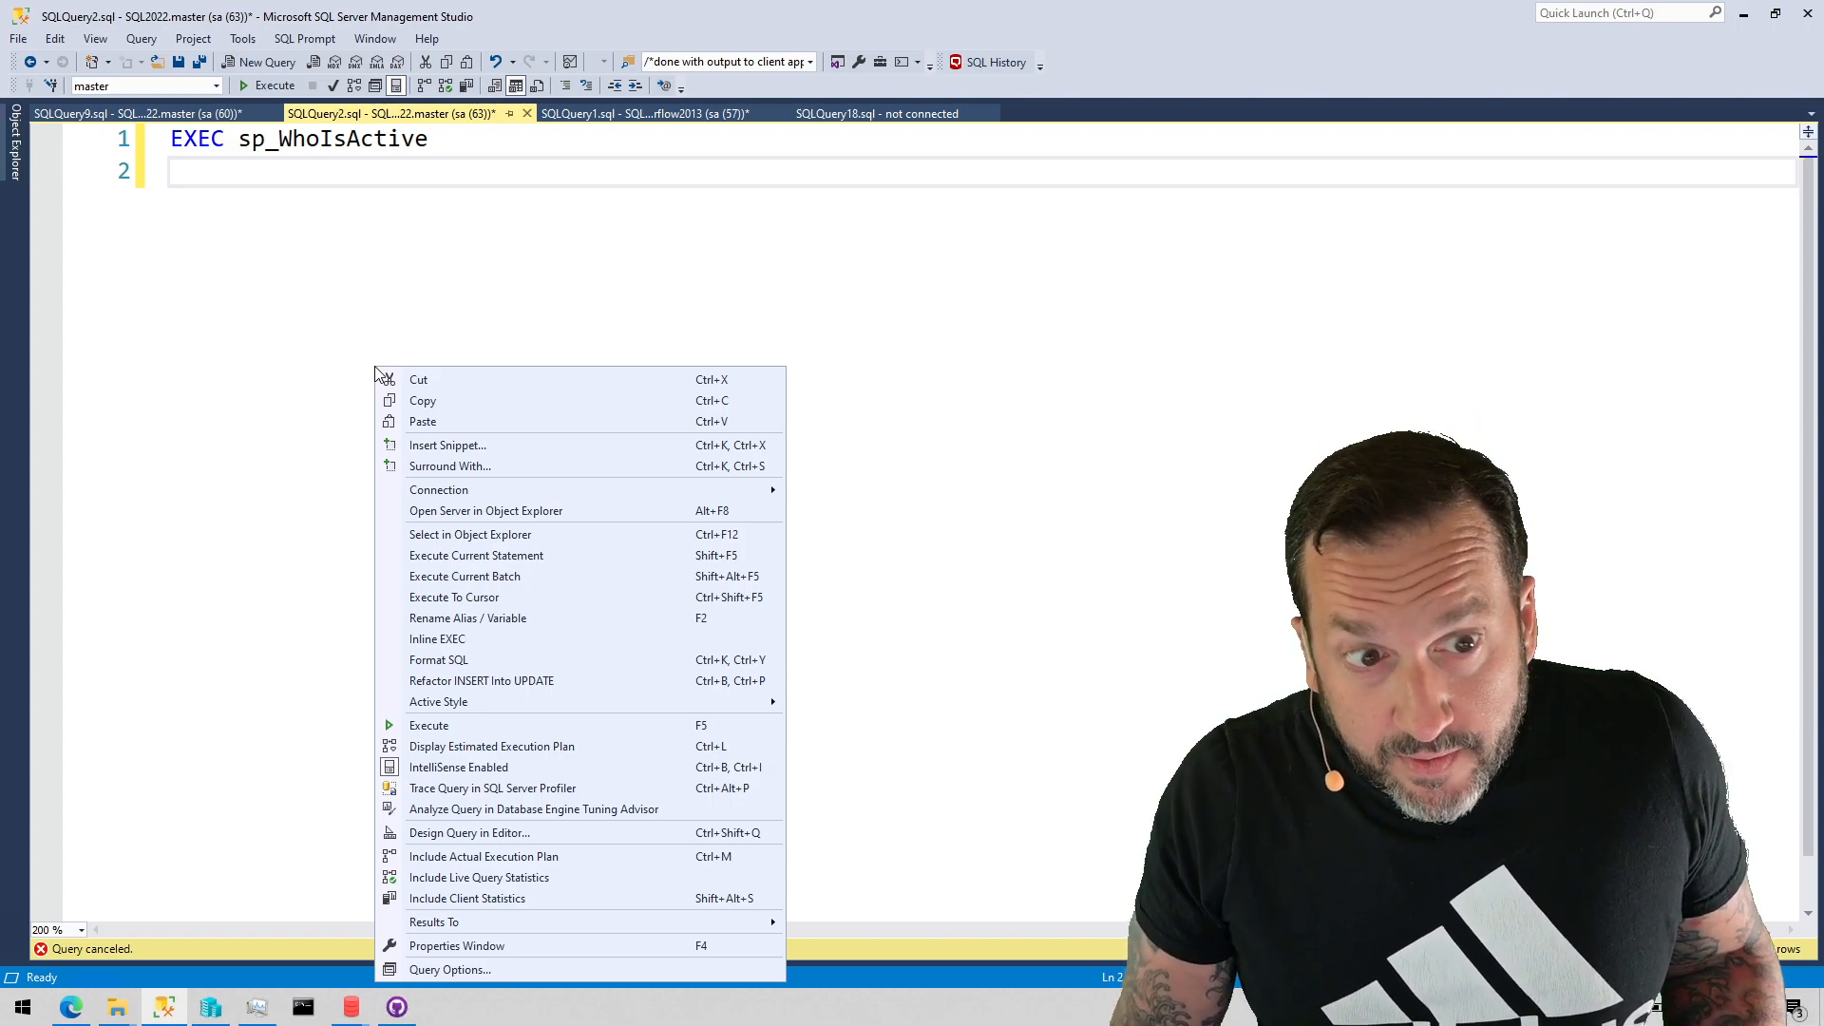
{"action": "mouse_move", "coordinate": [490, 422]}
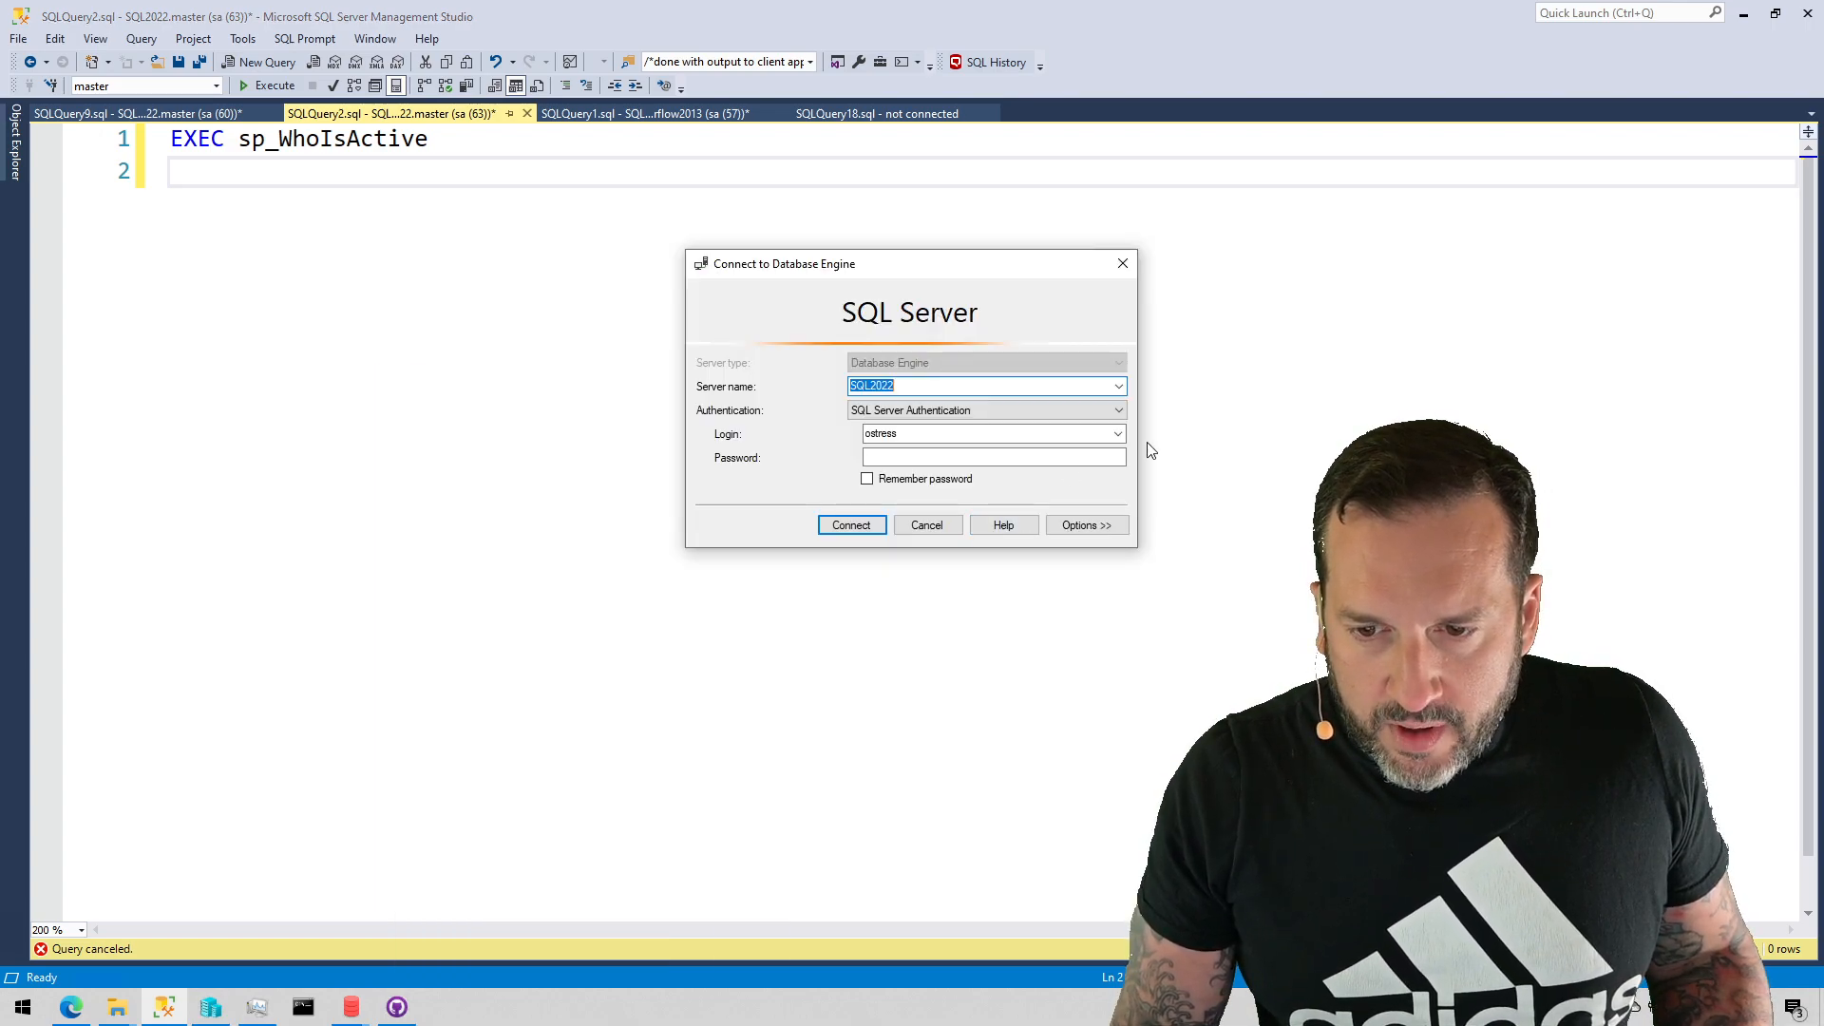
{"action": "left_click", "coordinate": [1114, 433]}
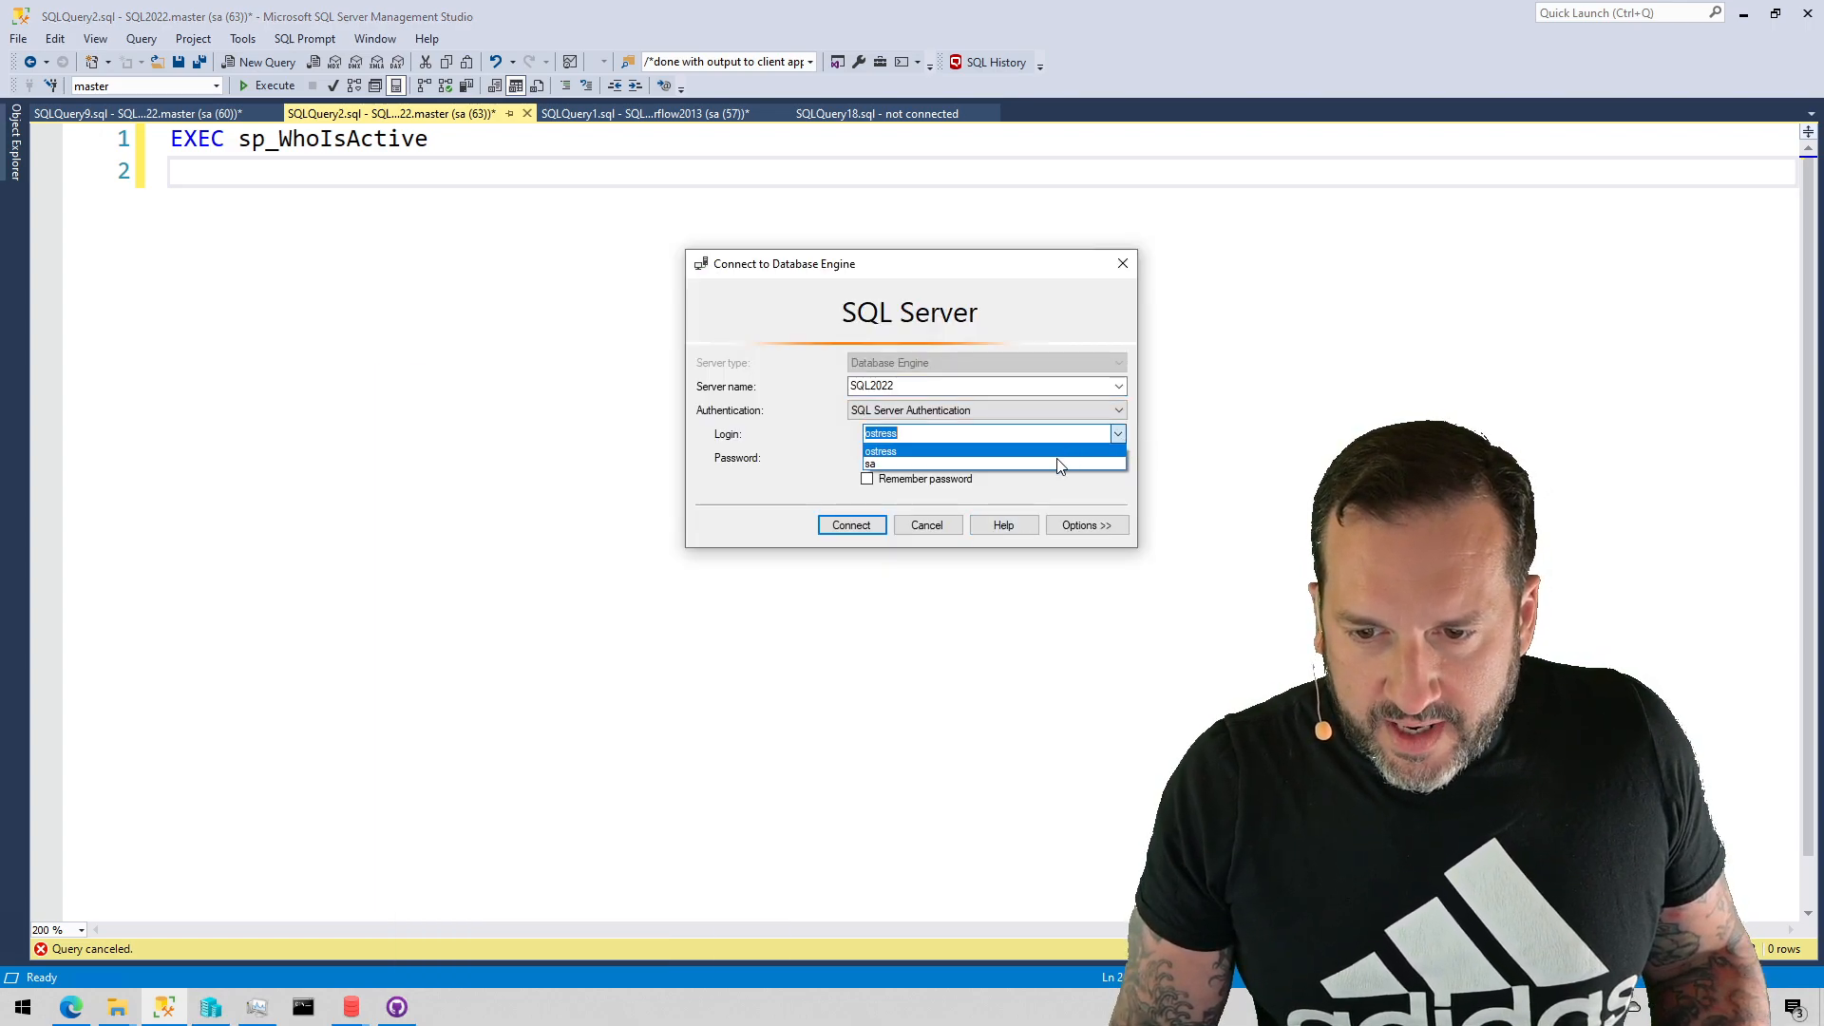
{"action": "left_click", "coordinate": [870, 464]}
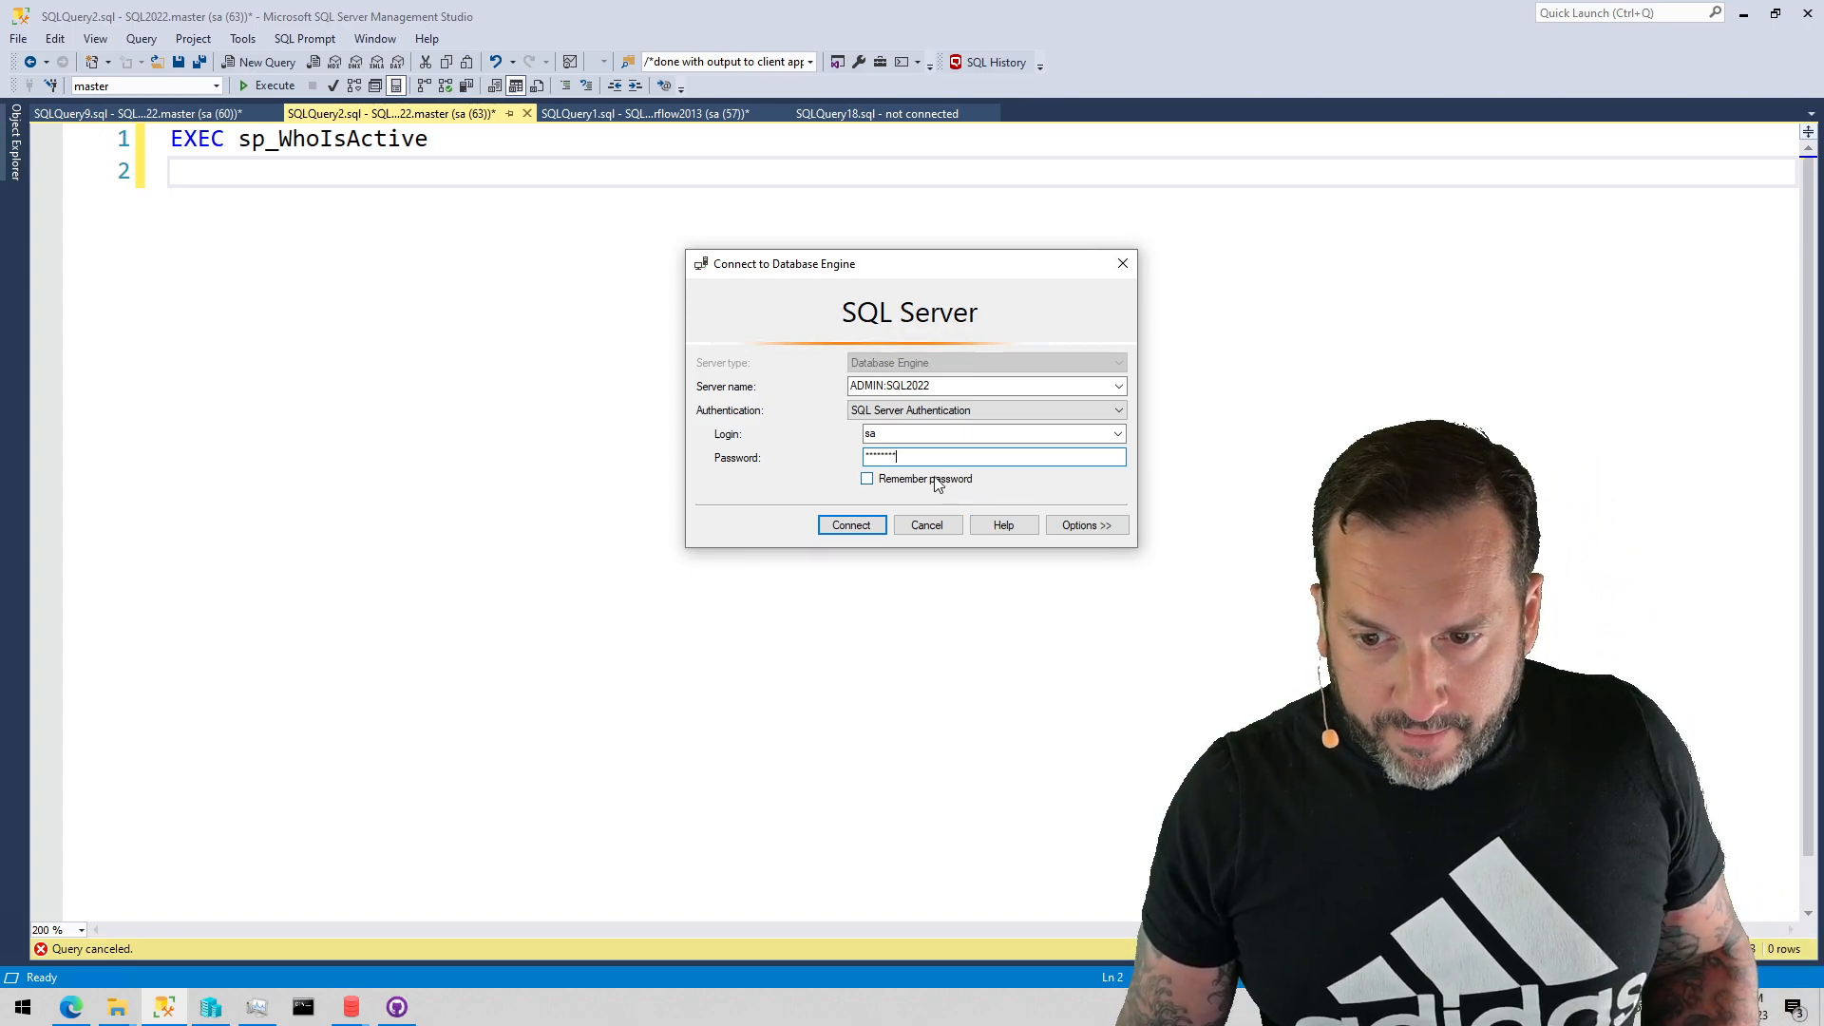
{"action": "left_click", "coordinate": [867, 479]}
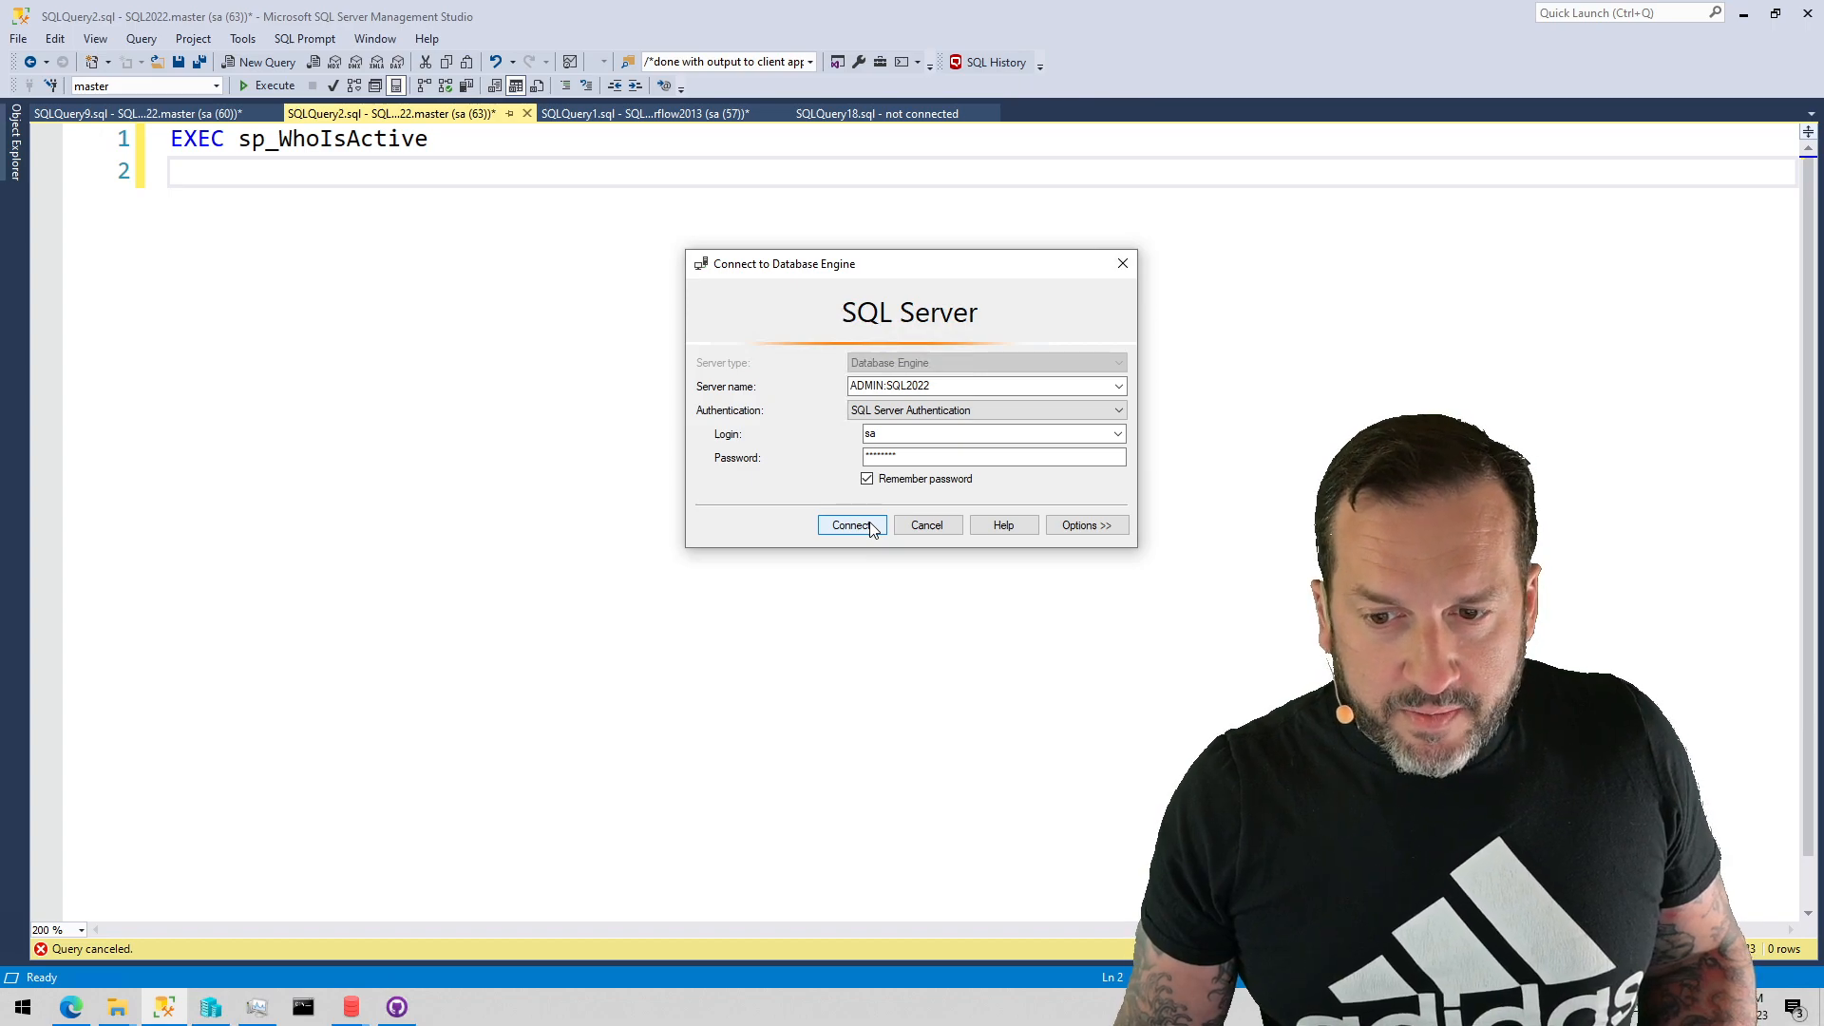
{"action": "mouse_move", "coordinate": [851, 525]}
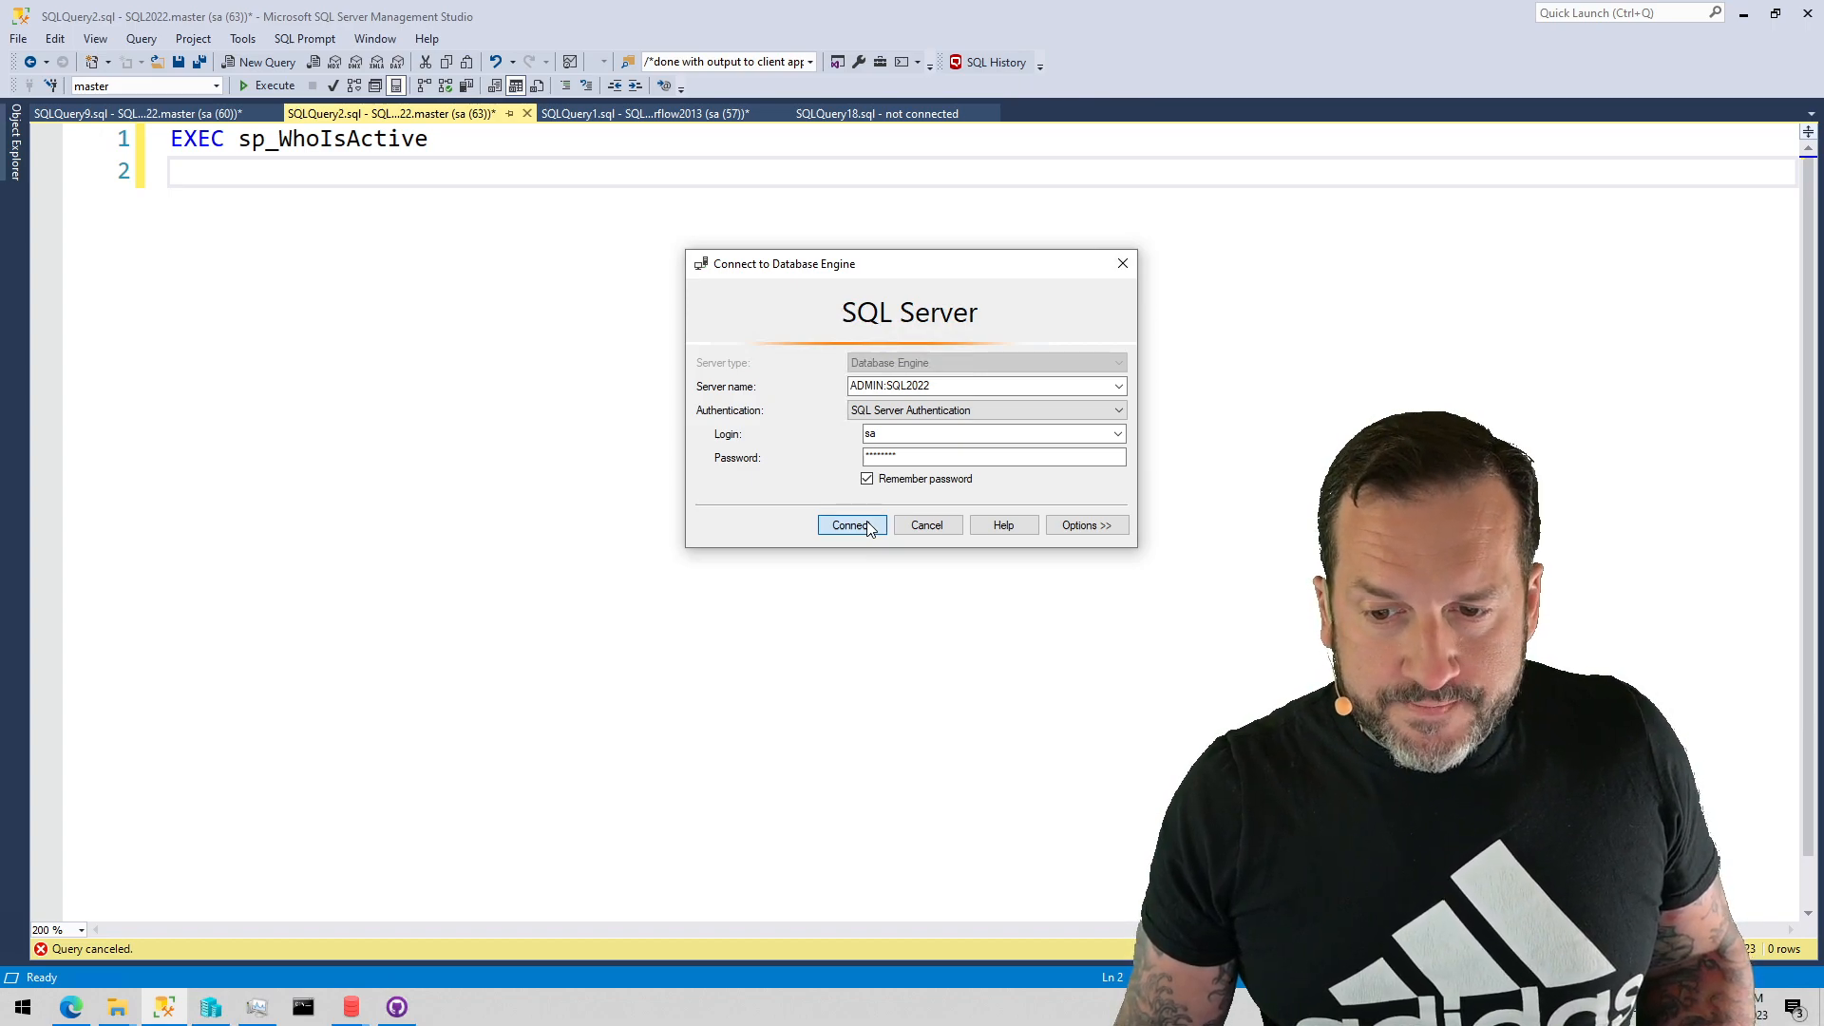
{"action": "left_click", "coordinate": [852, 524]}
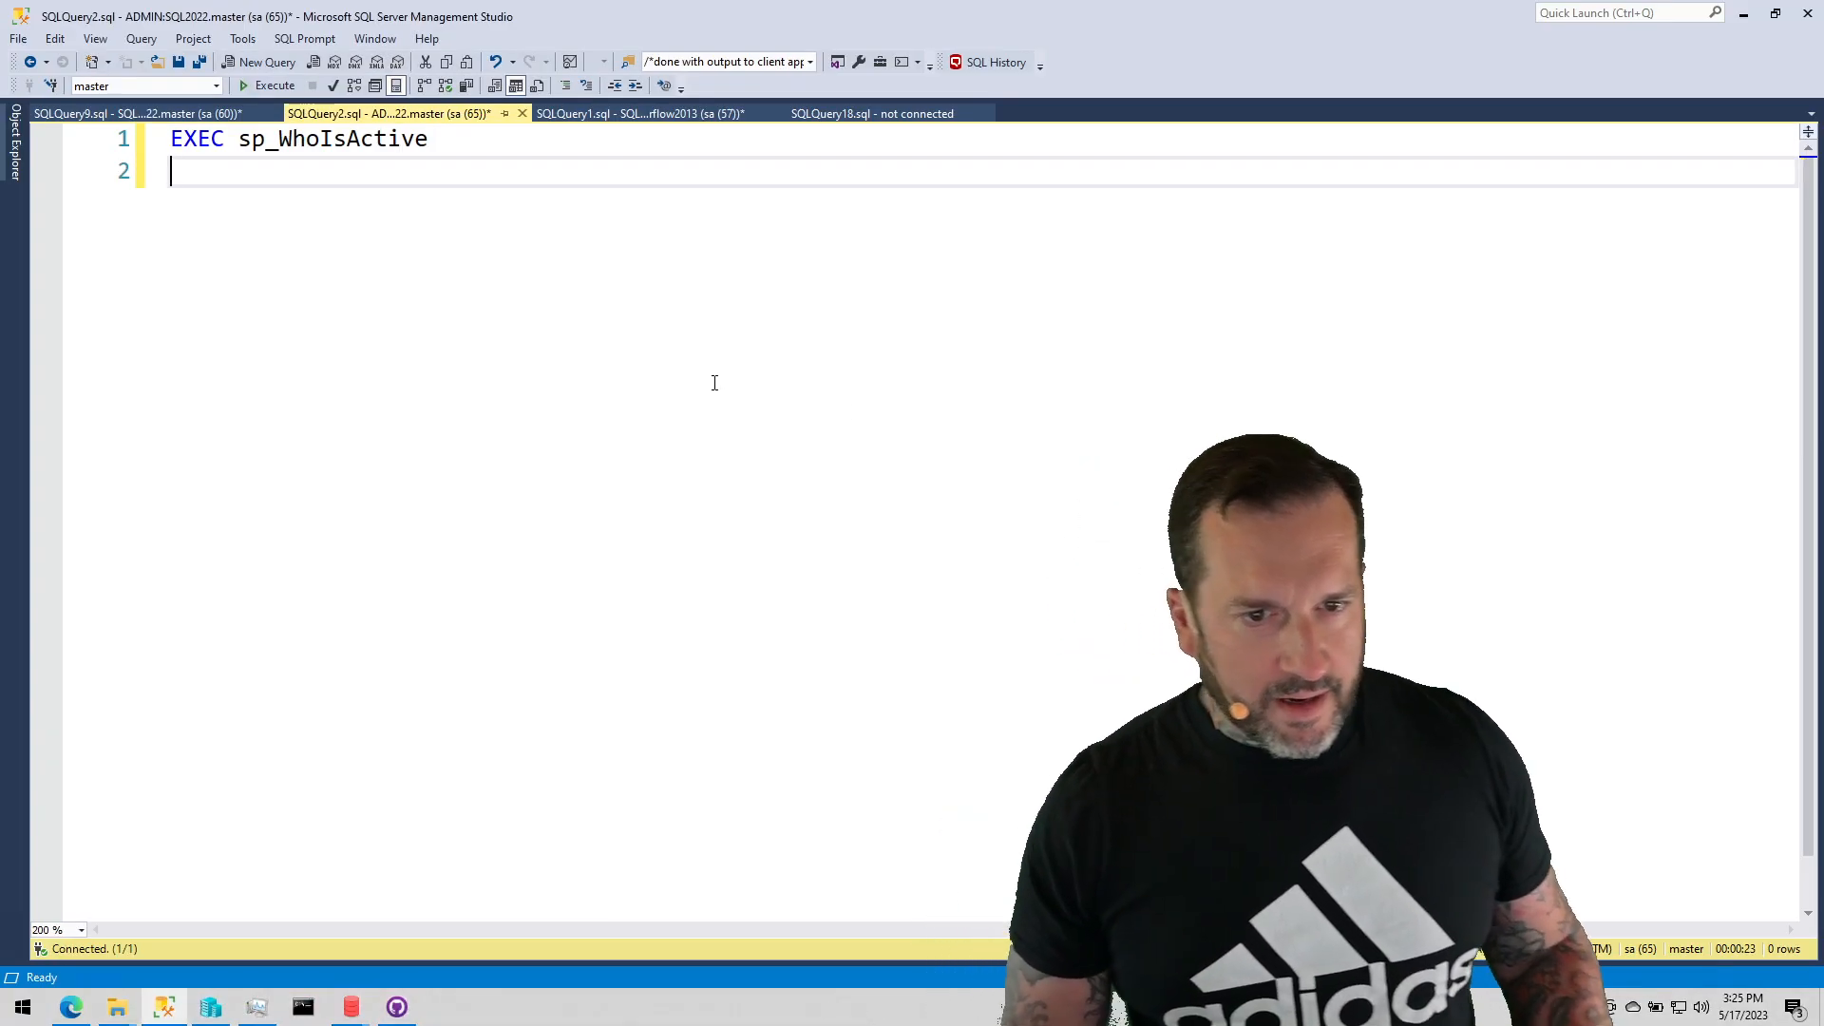
Run sp_WhoIsActive over the admin connection, check the SQLQueryStress windows, and return to SSMS.
{"action": "left_click", "coordinate": [268, 86]}
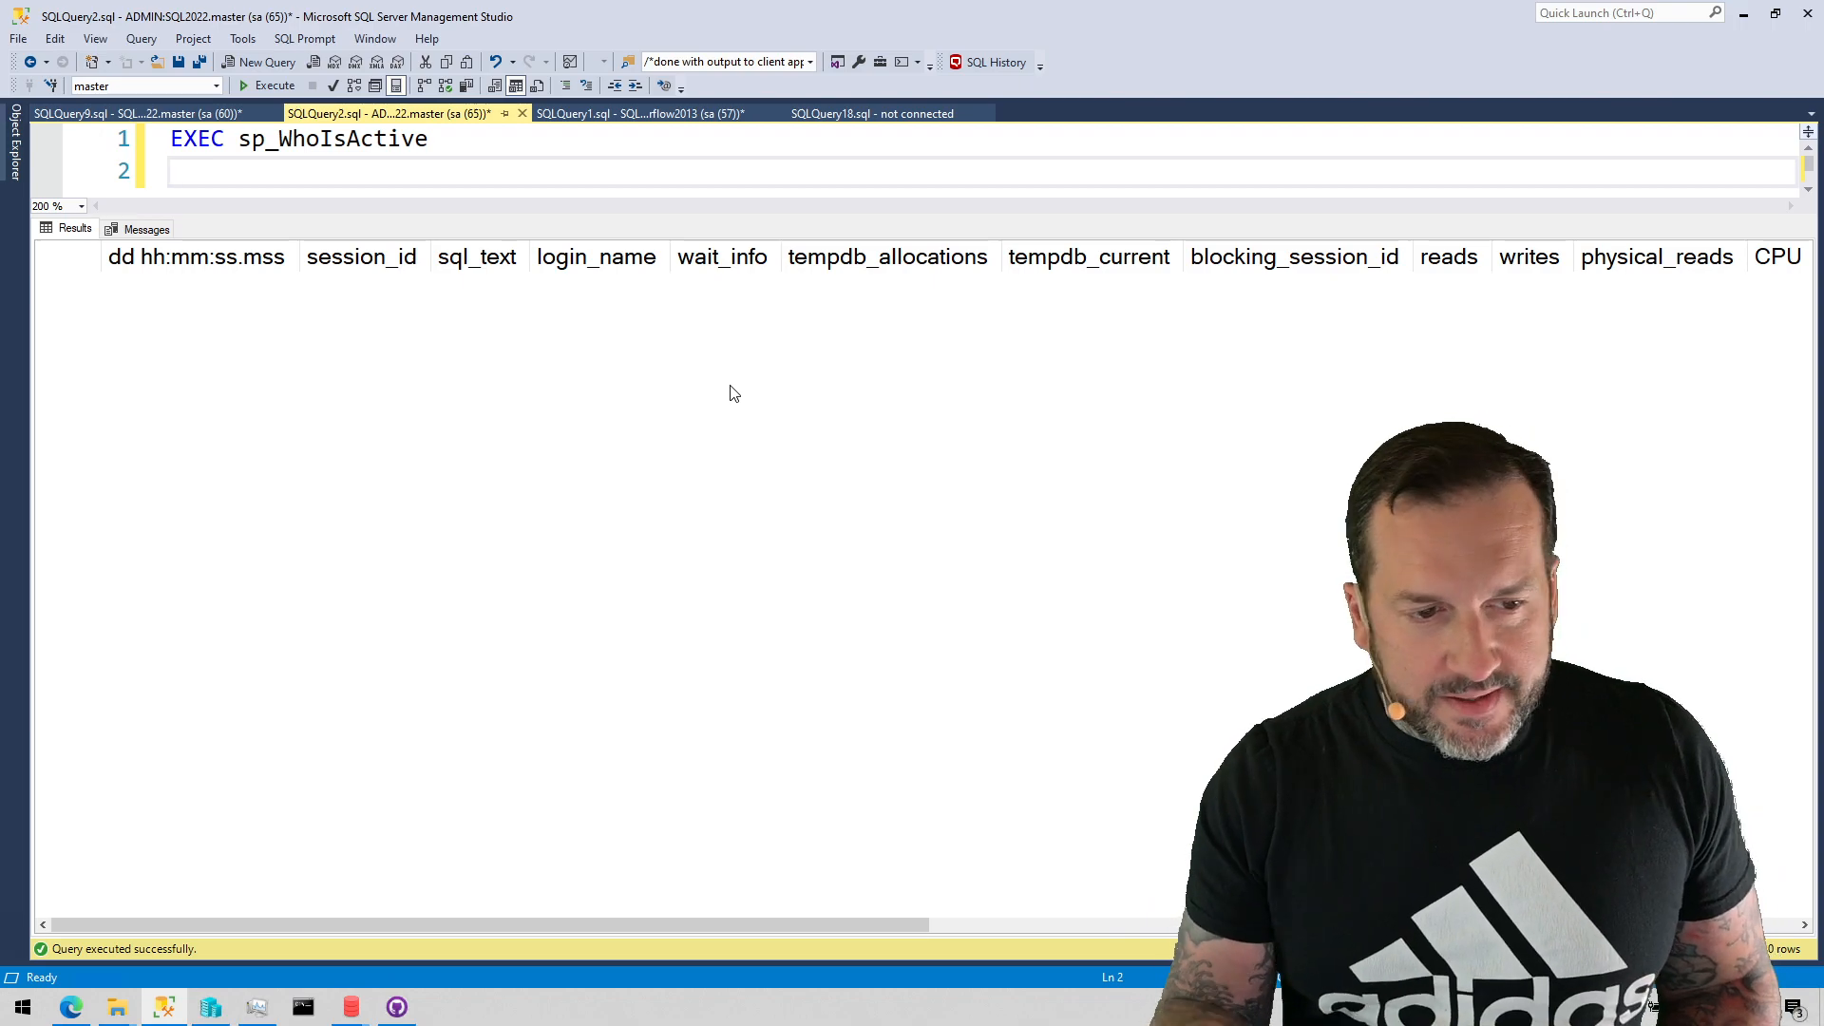
{"action": "mouse_move", "coordinate": [506, 524]}
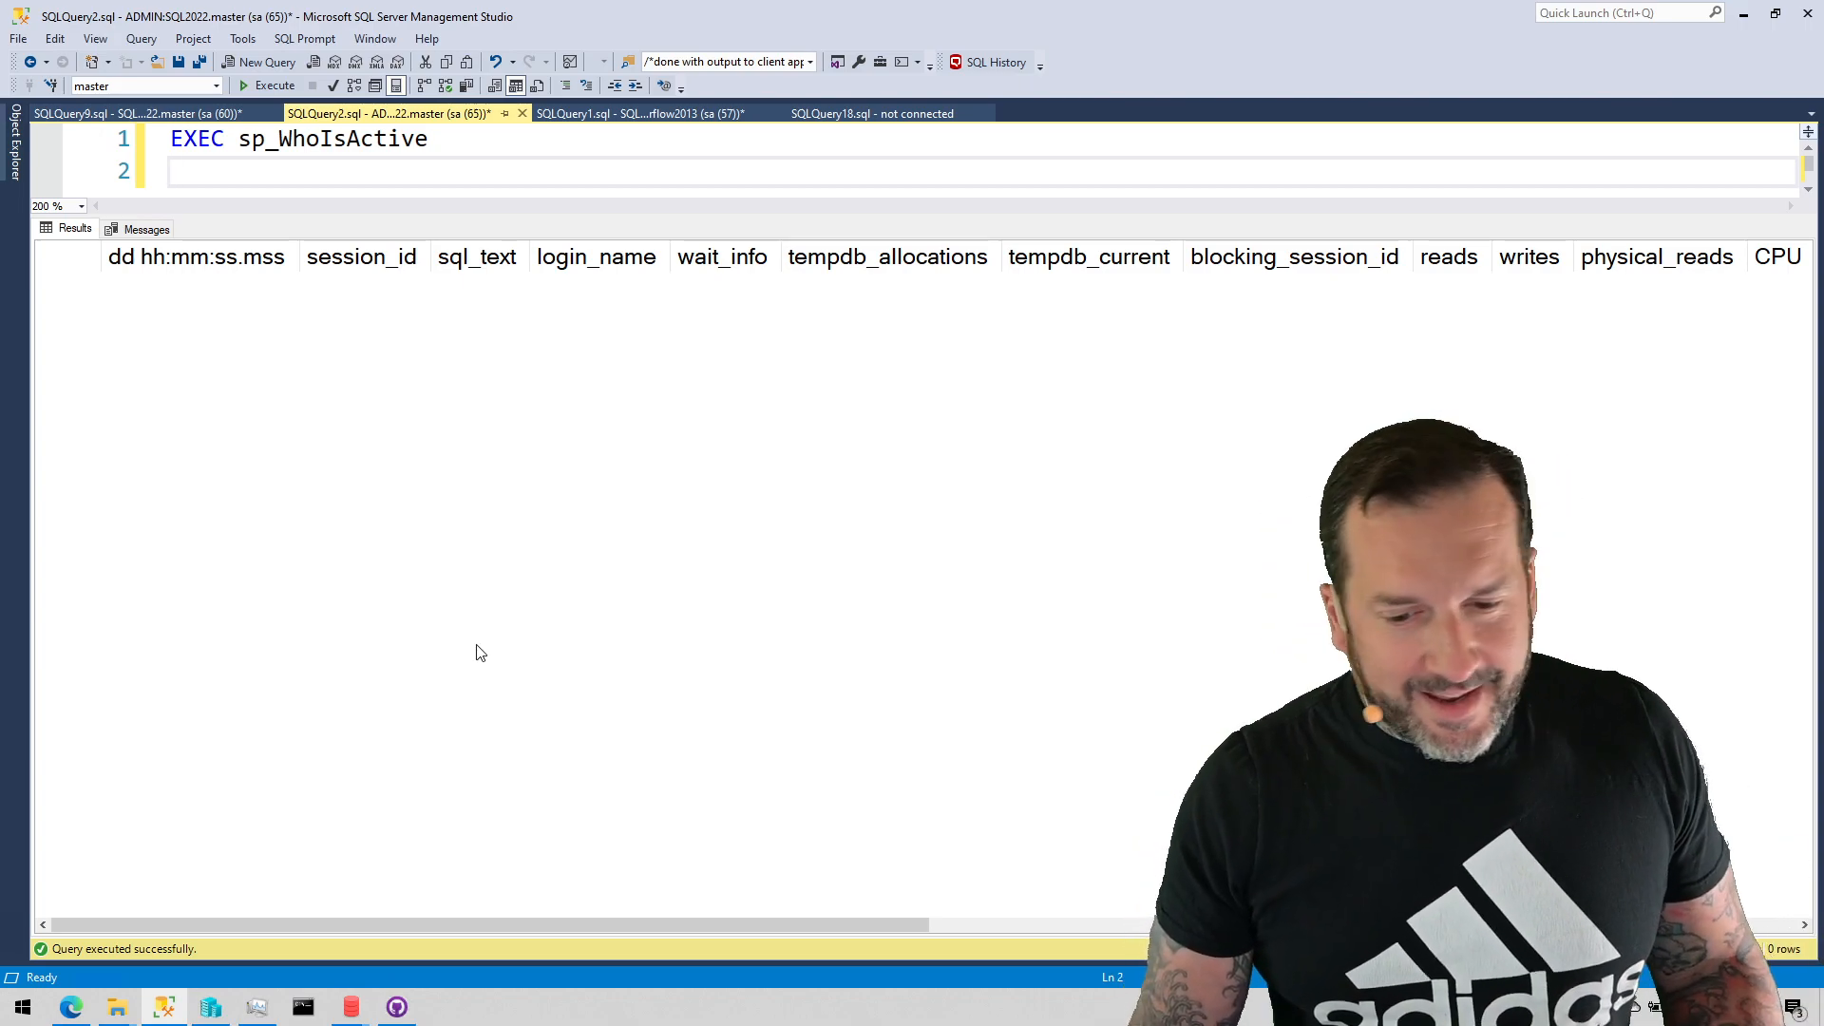
{"action": "mouse_move", "coordinate": [302, 1007]}
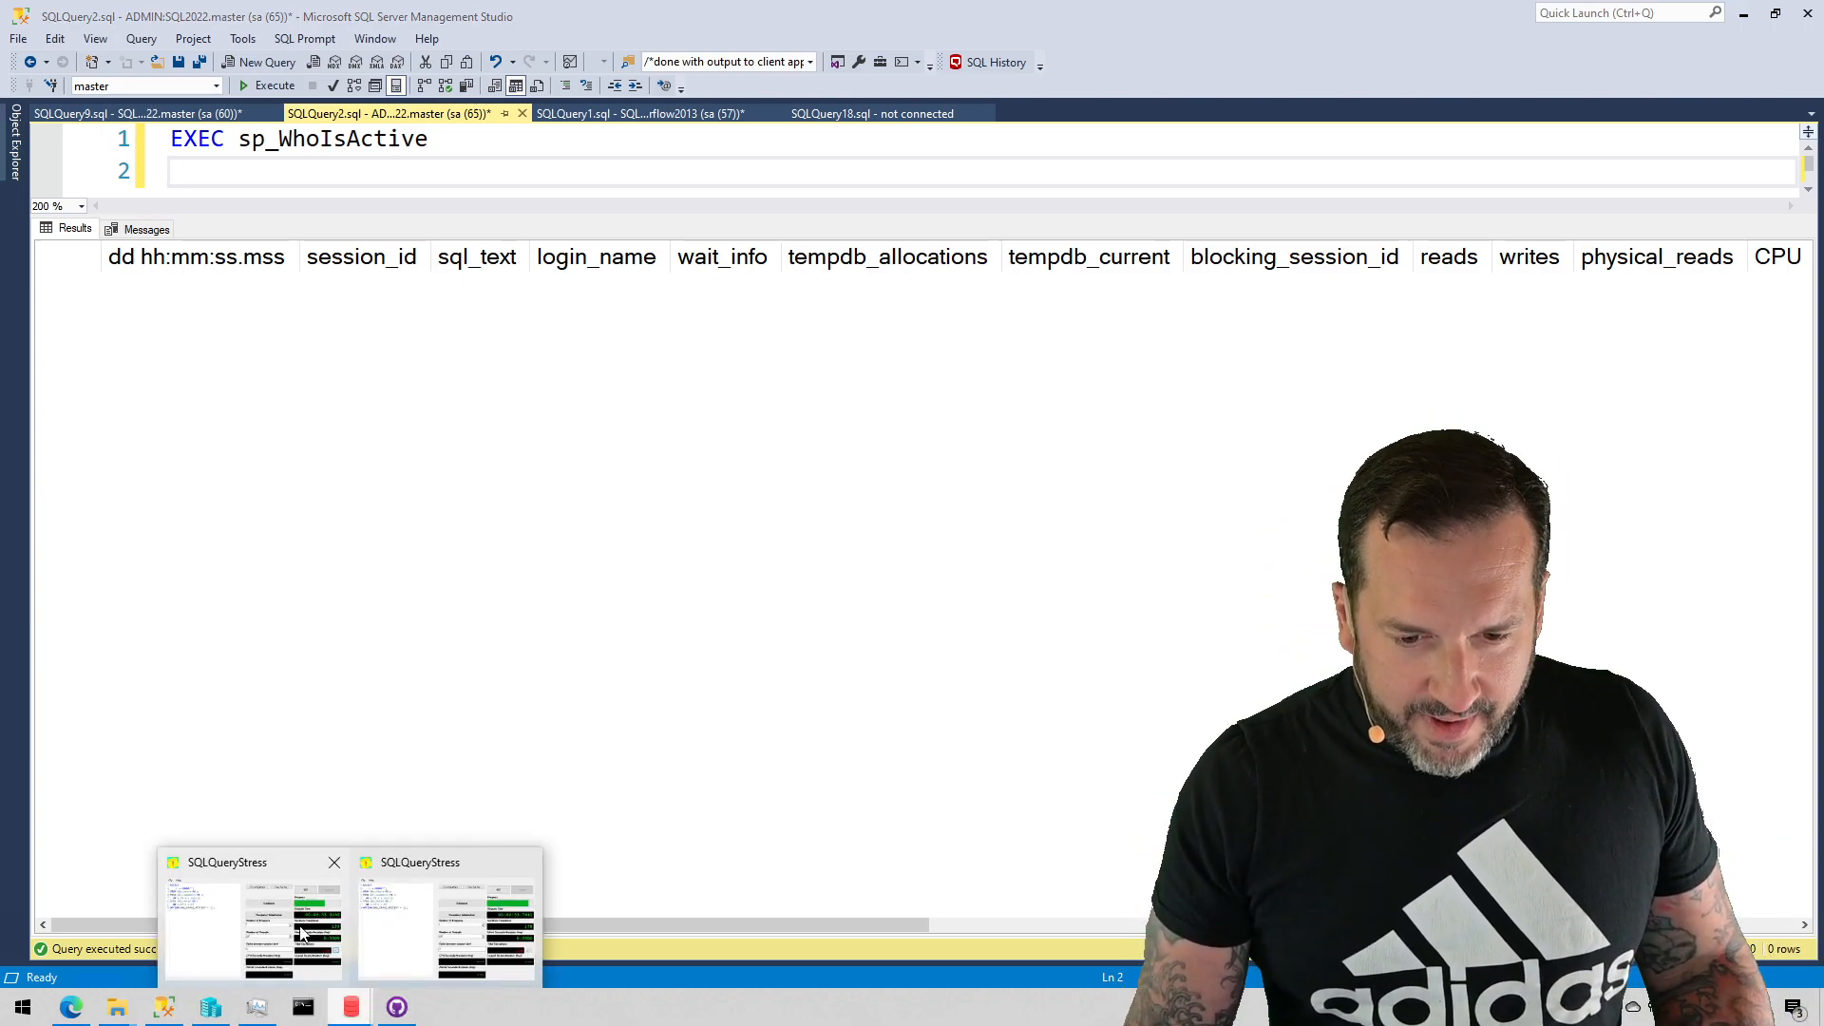
{"action": "left_click", "coordinate": [257, 920]}
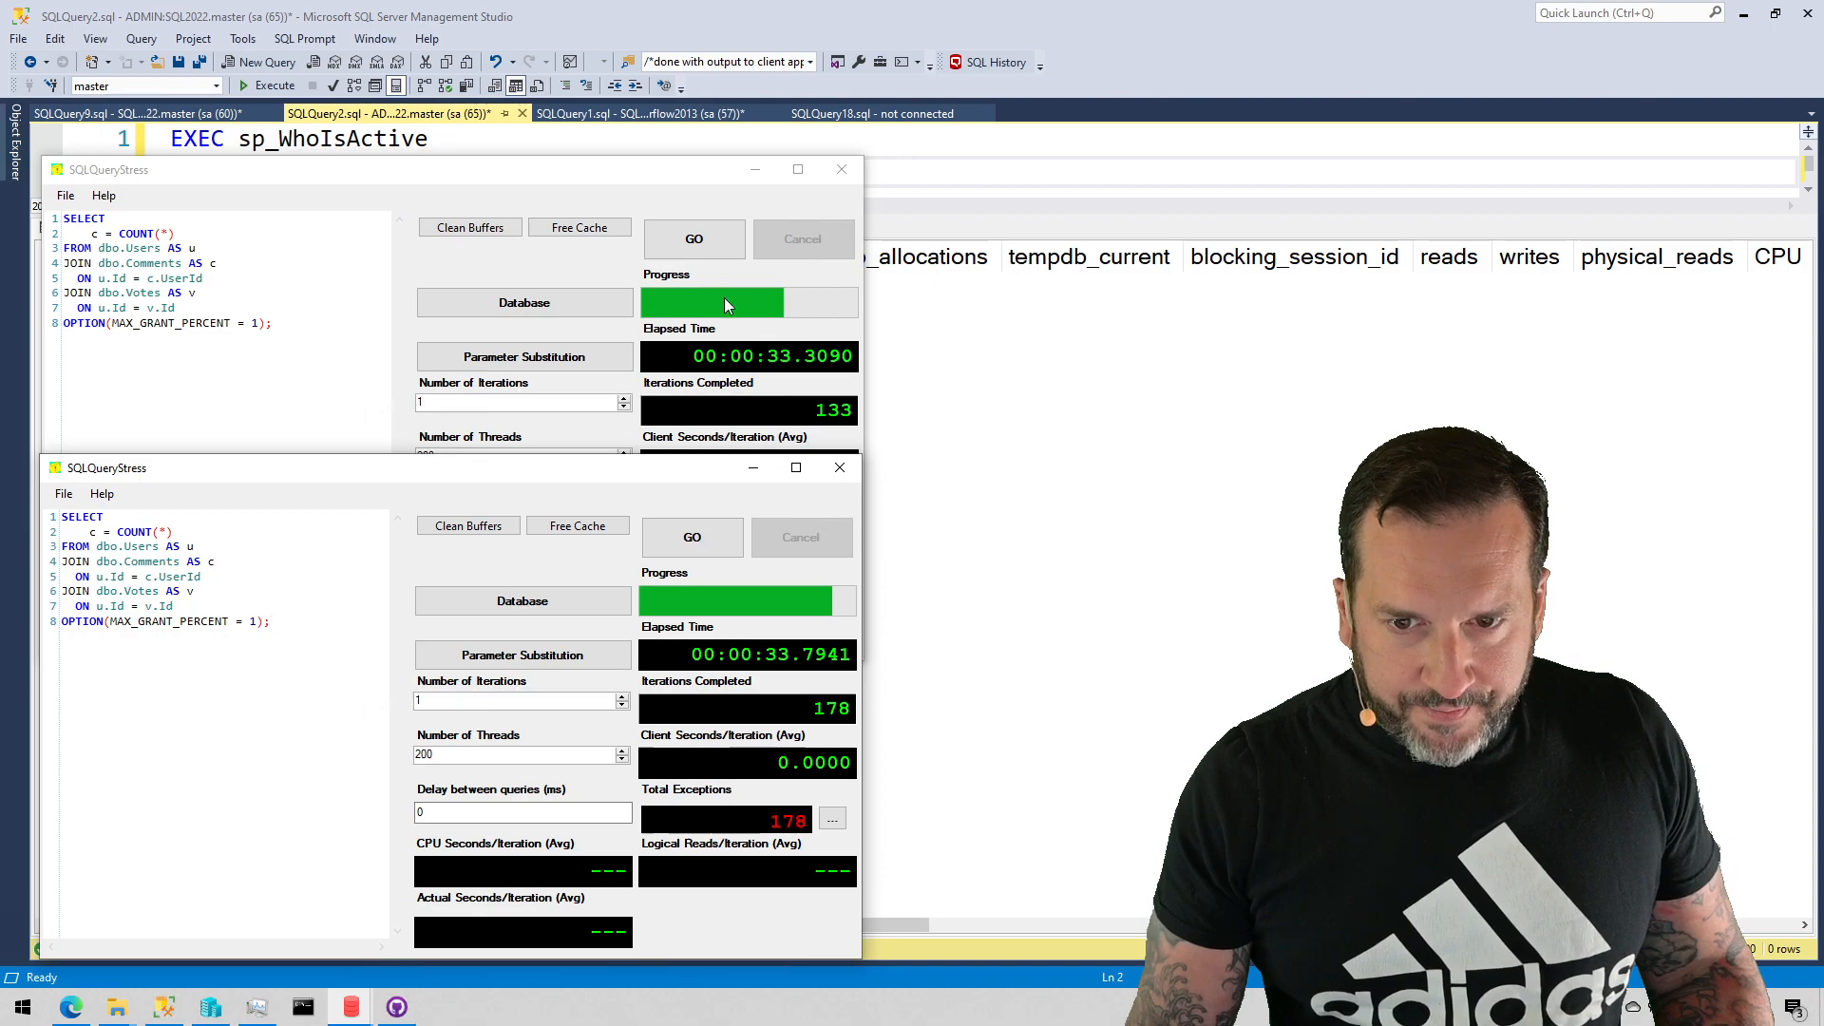
{"action": "left_click", "coordinate": [693, 239]}
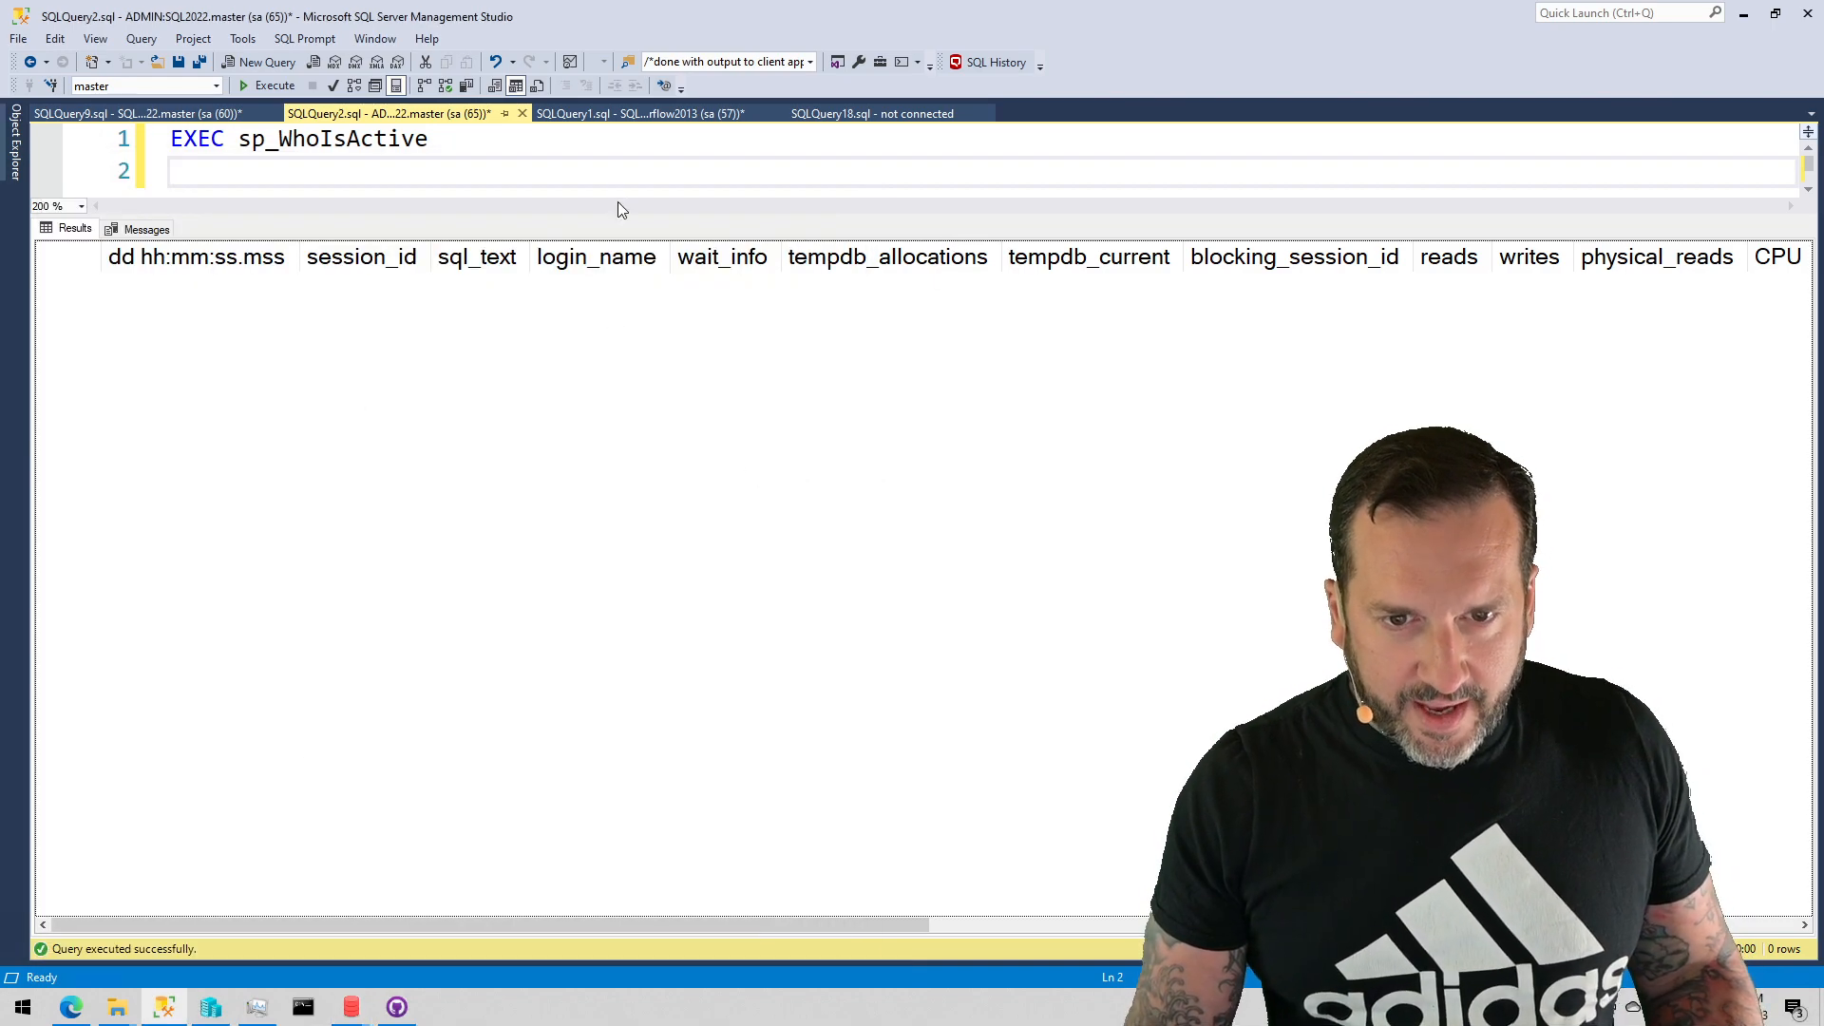
Rerun sp_WhoIsActive over ADMIN:SQL2022 to get 88 ostress session rows instantly.
{"action": "left_click", "coordinate": [274, 85]}
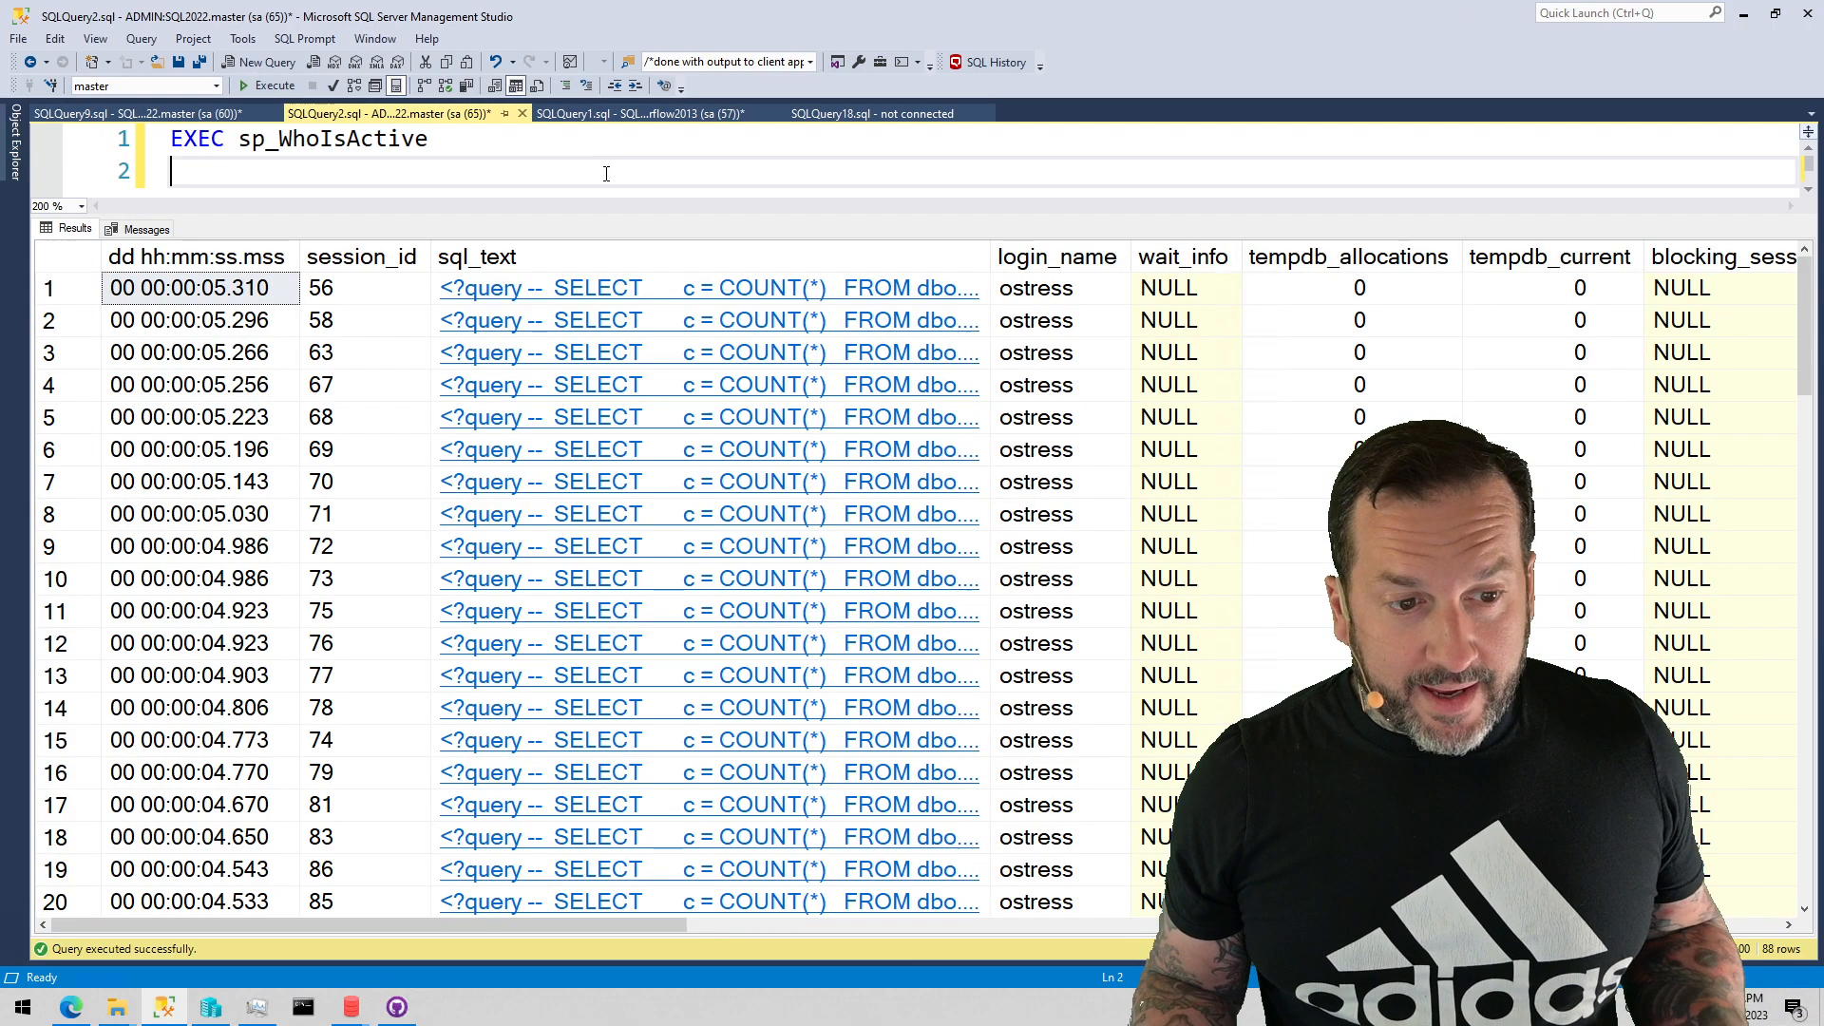
{"action": "left_click", "coordinate": [276, 86]}
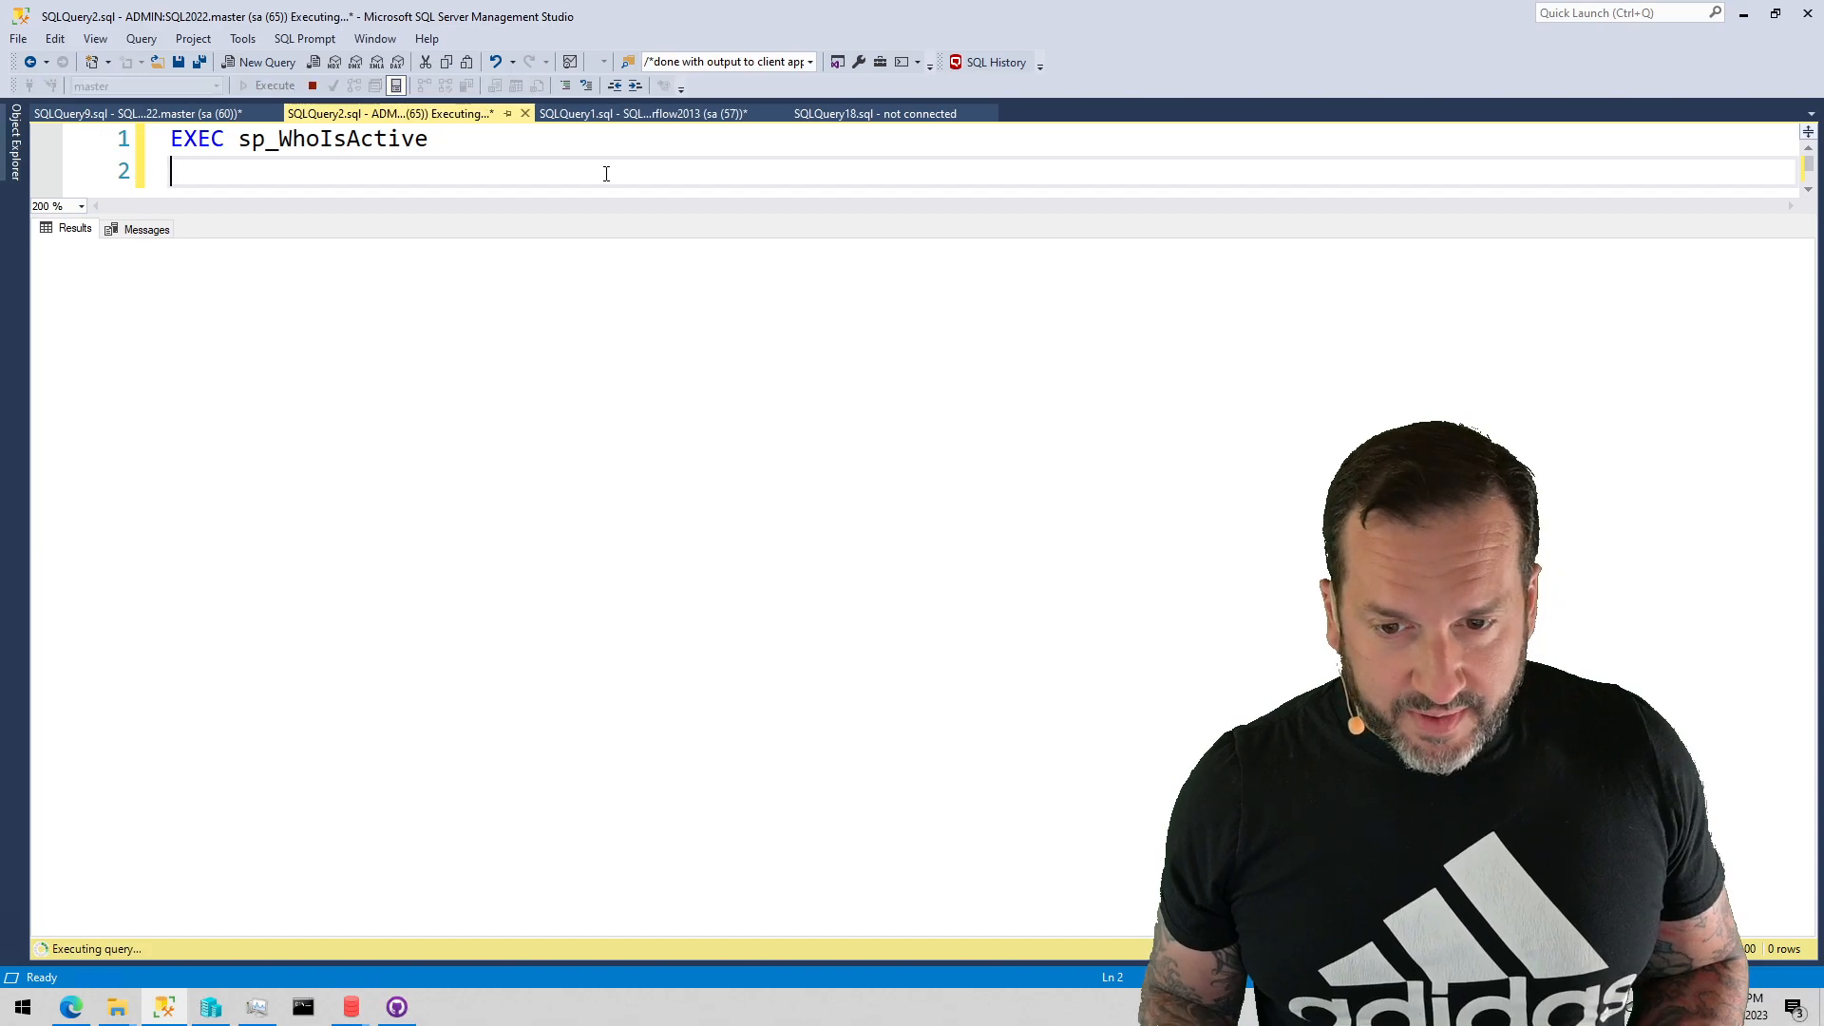
{"action": "left_click", "coordinate": [275, 86]}
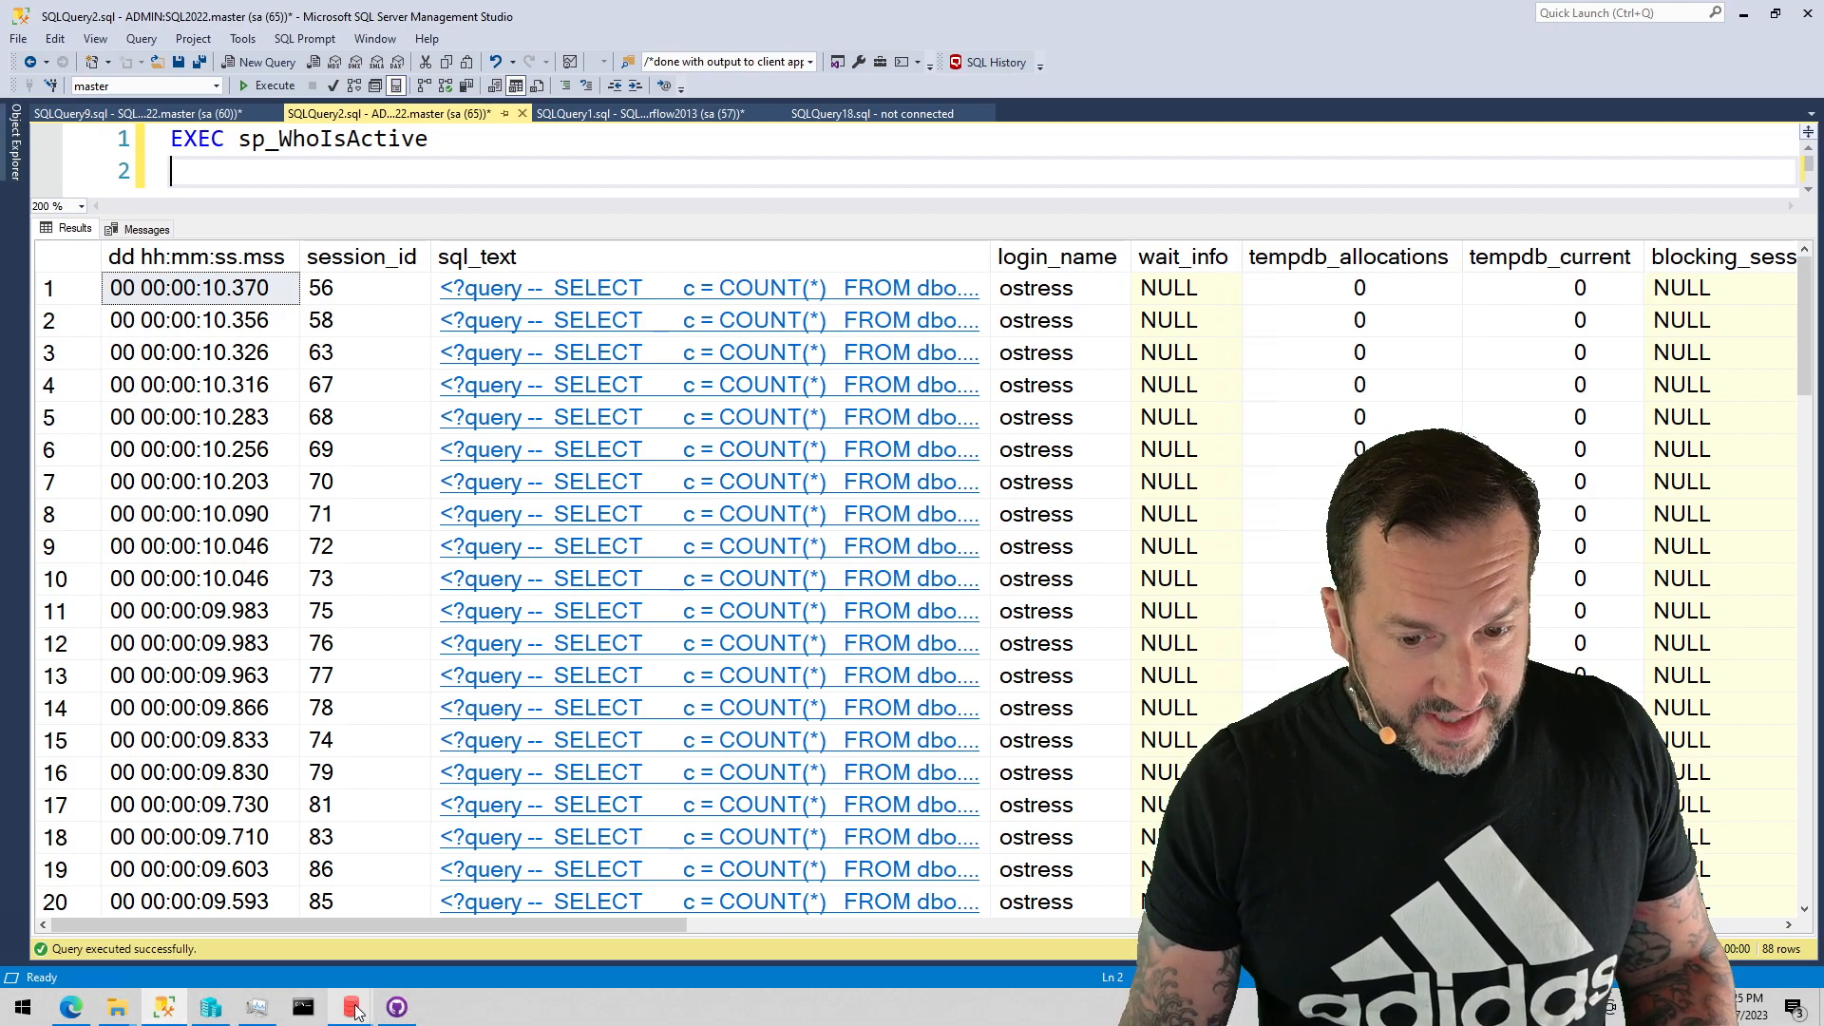
{"action": "left_click", "coordinate": [347, 1007]}
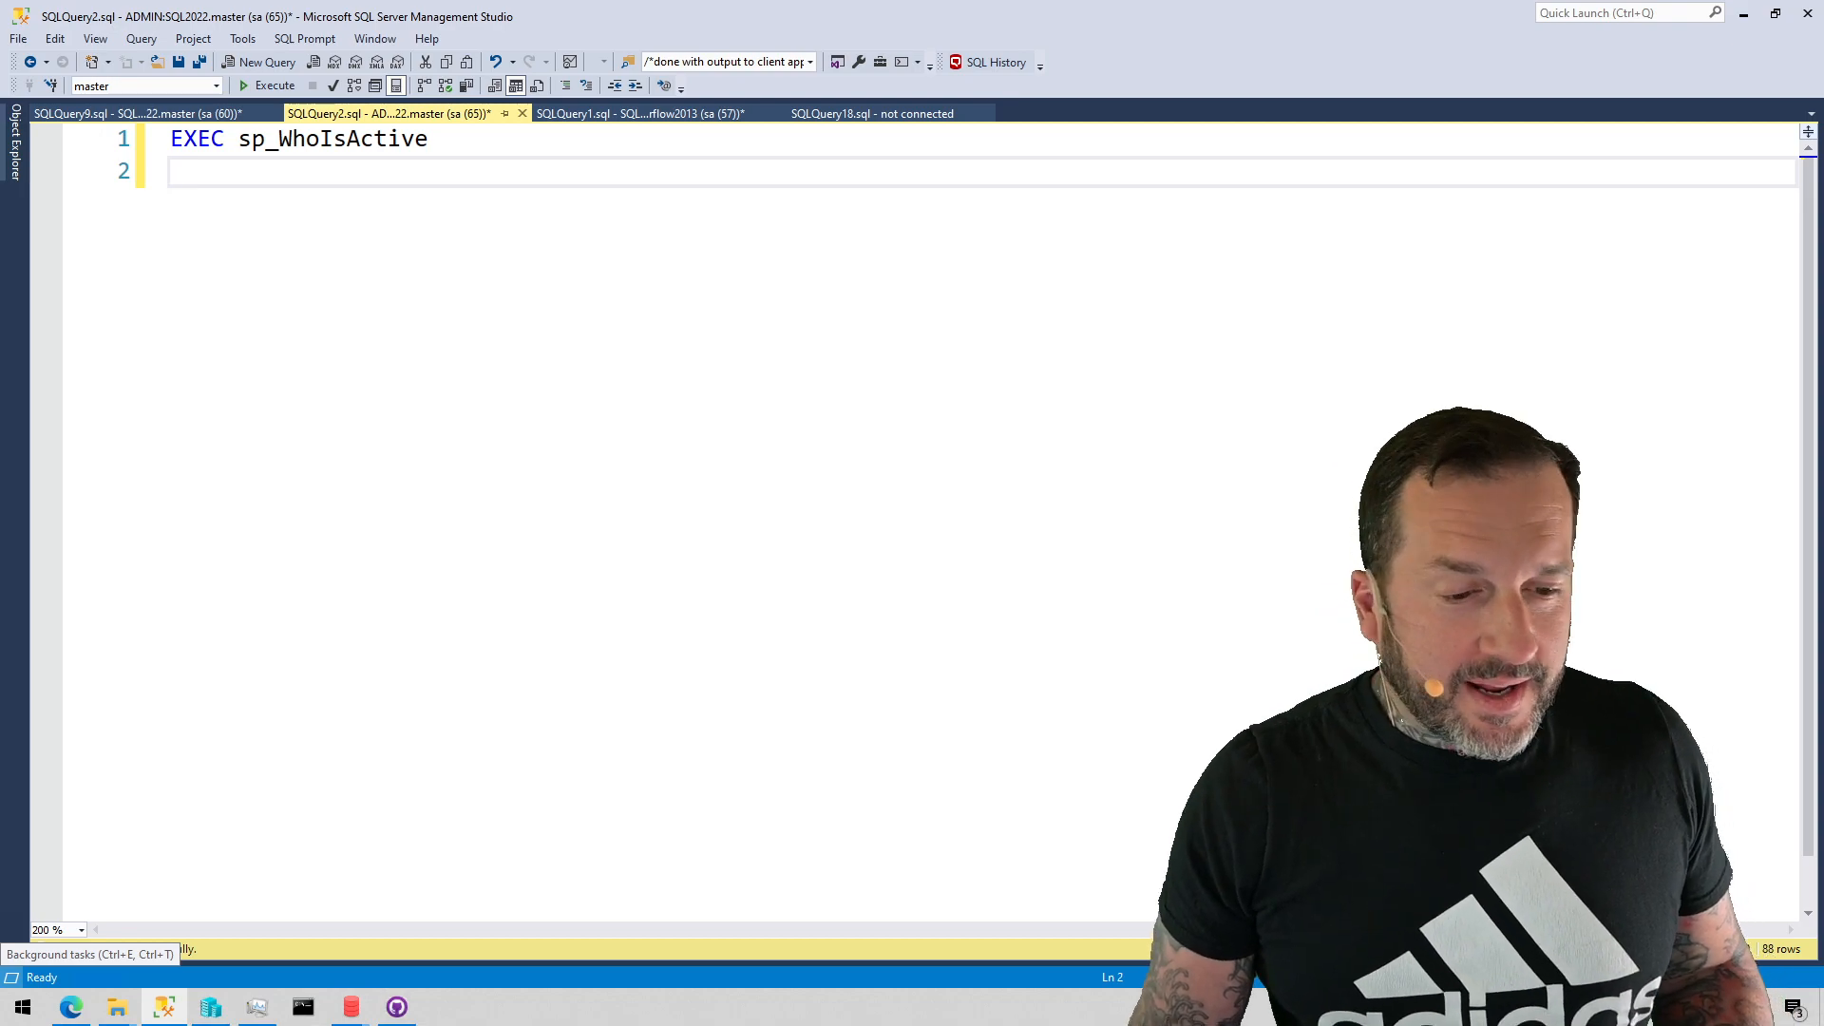
Hide the results pane so only the EXEC sp_WhoIsActive statement remains.
{"action": "left_click", "coordinate": [274, 86]}
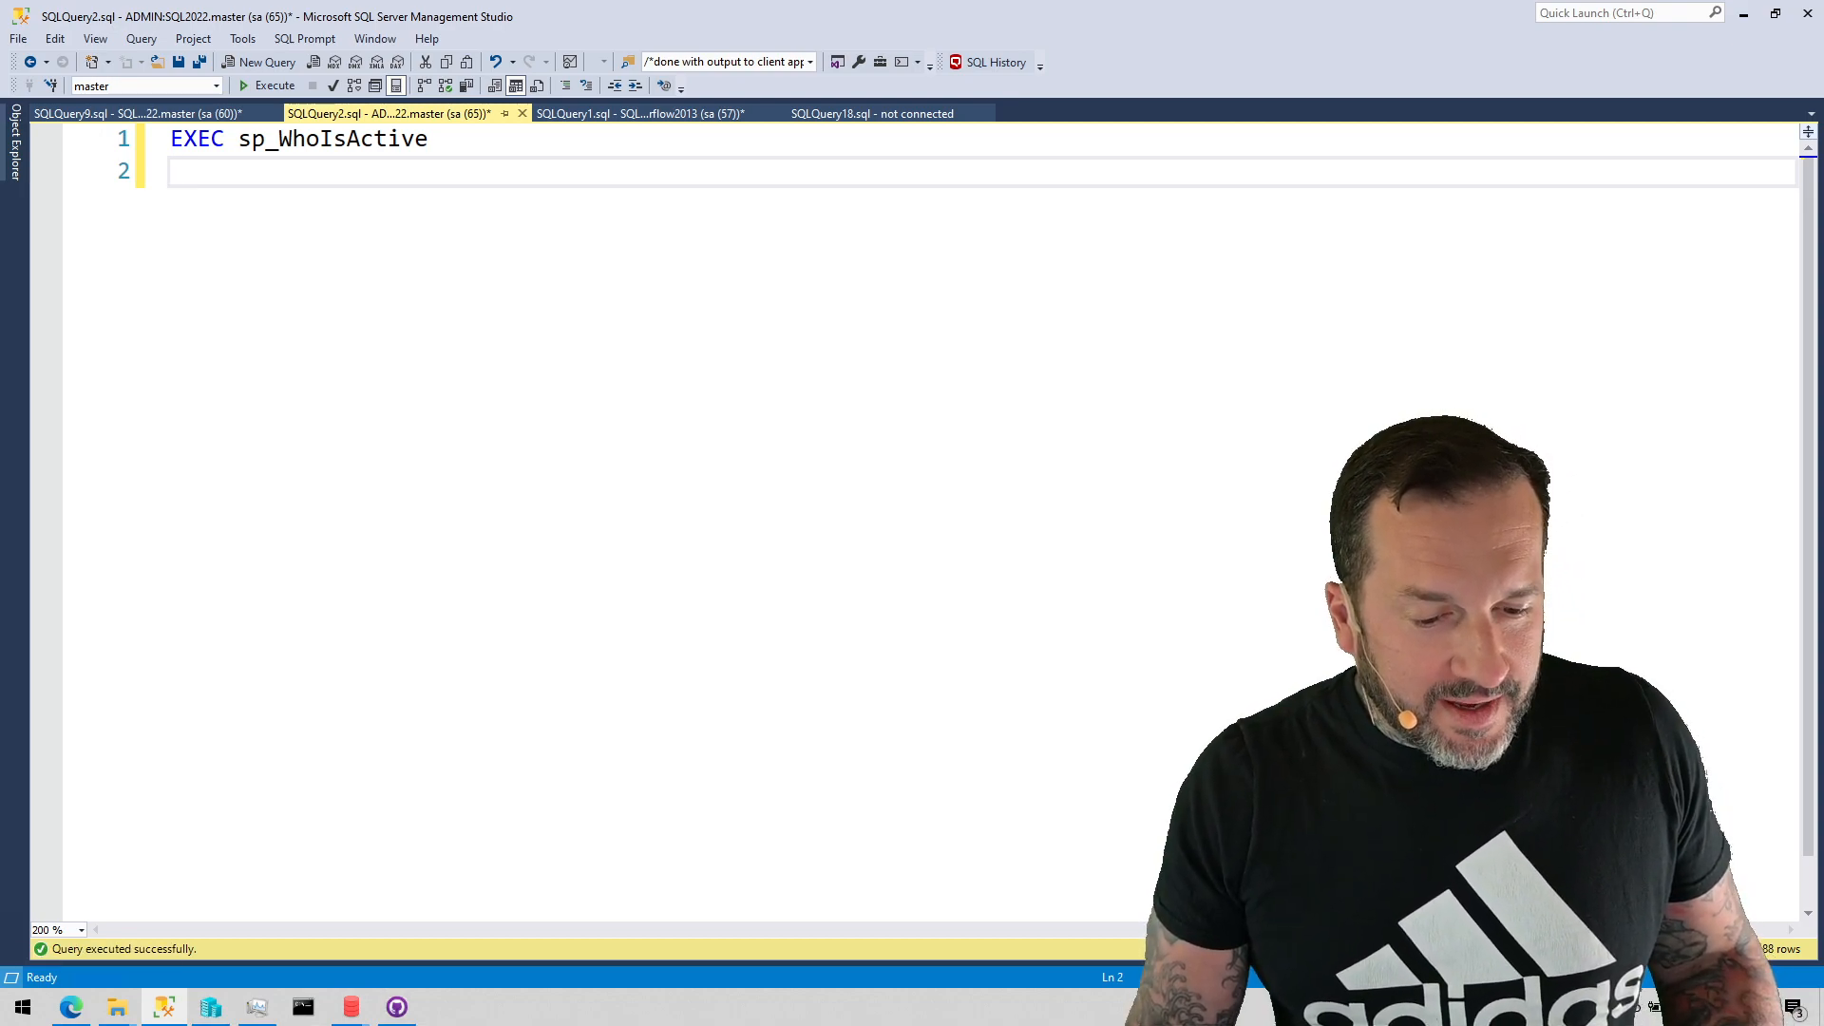